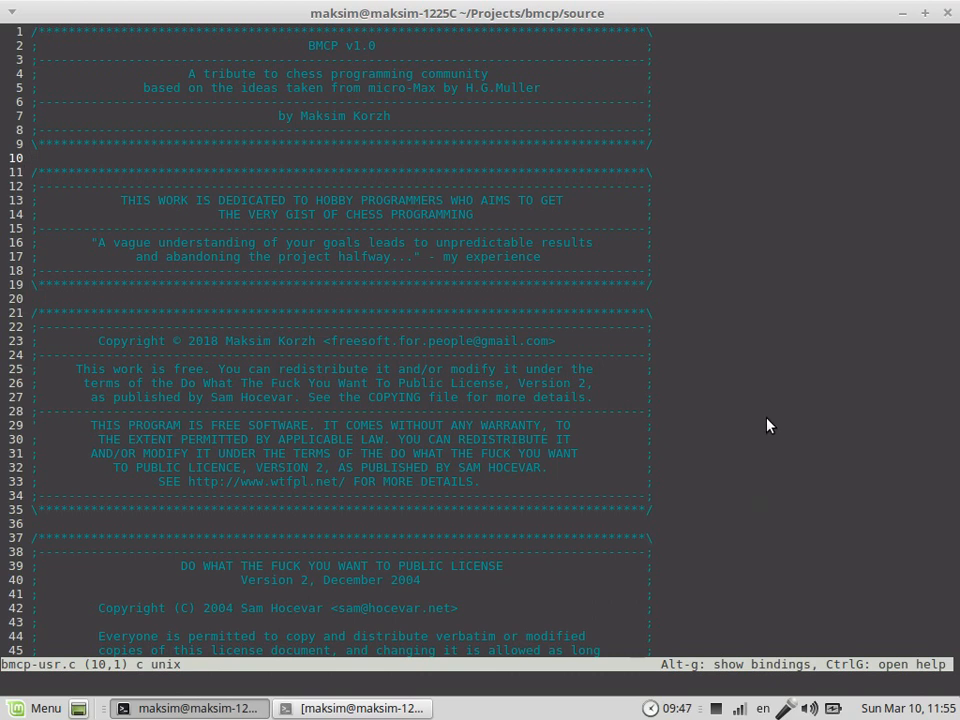
Scroll down through the upper part of bmcp-usr.c to review its definitions and tables.
scroll("down", 3)
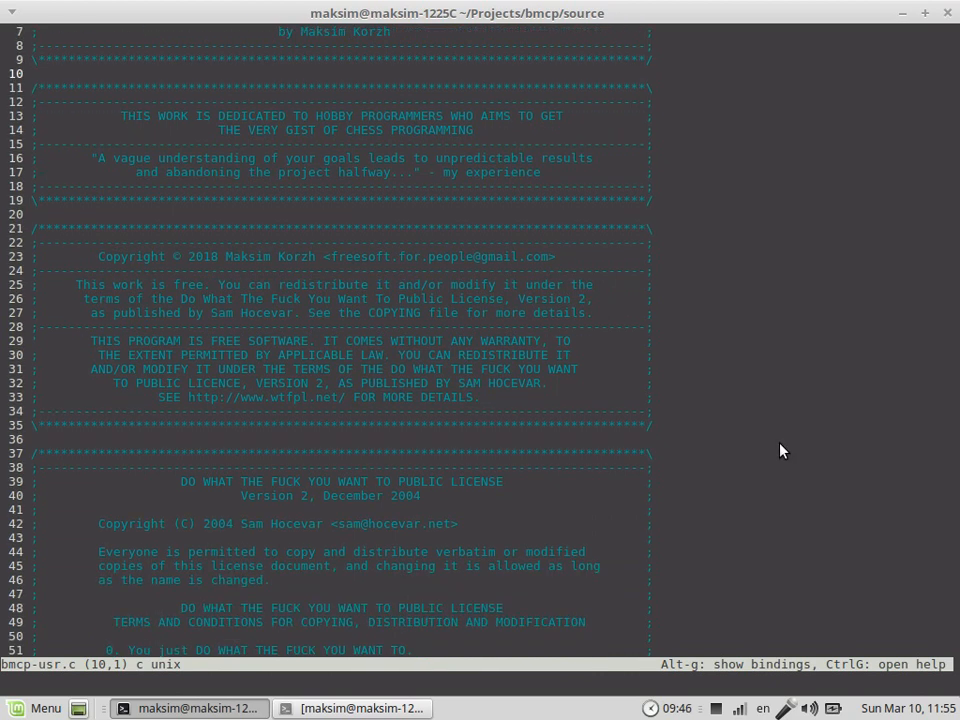
scroll("down", 3)
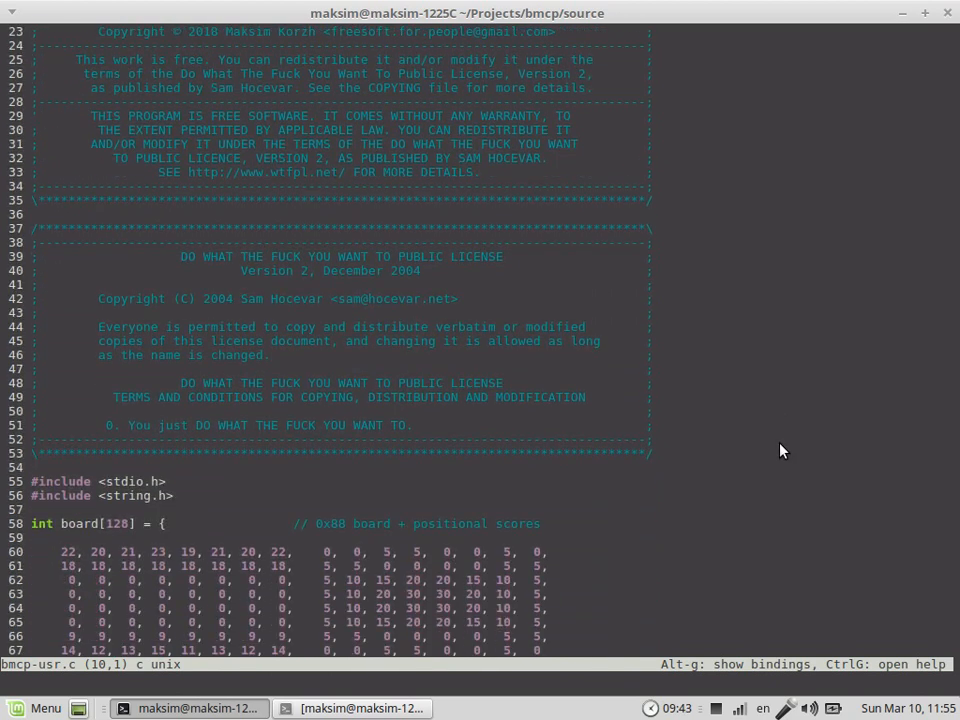
scroll("down", 3)
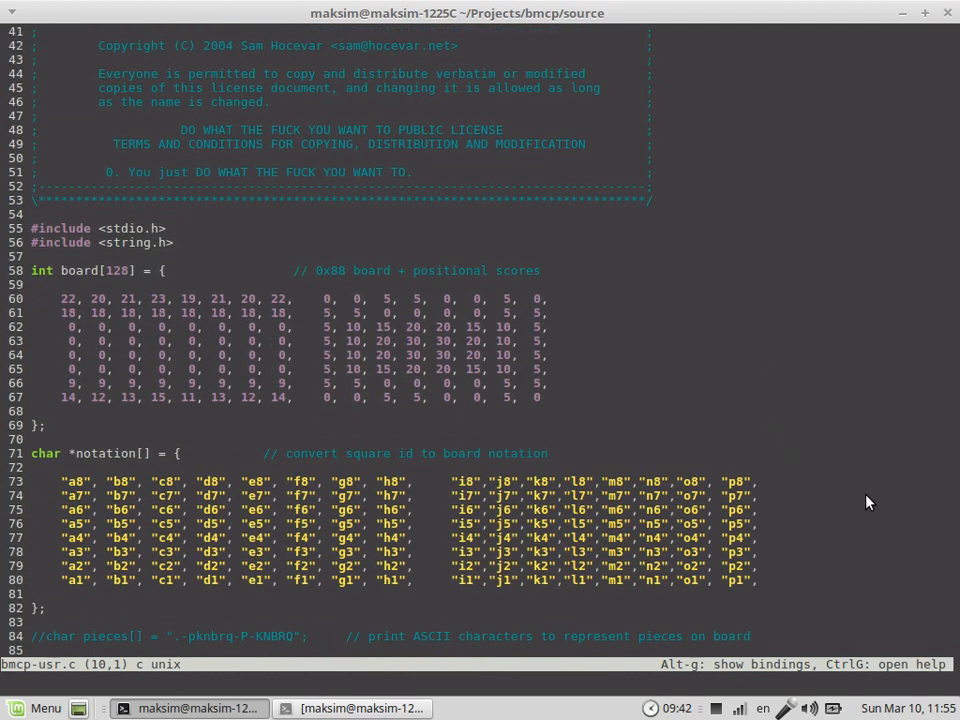
scroll("down", 3)
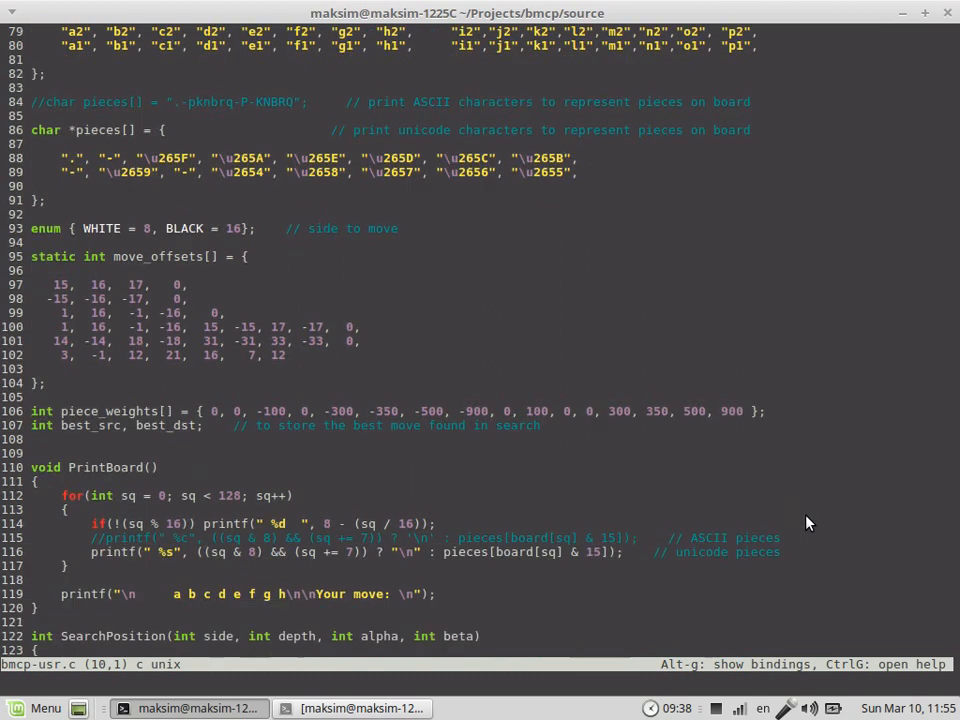
scroll("down", 3)
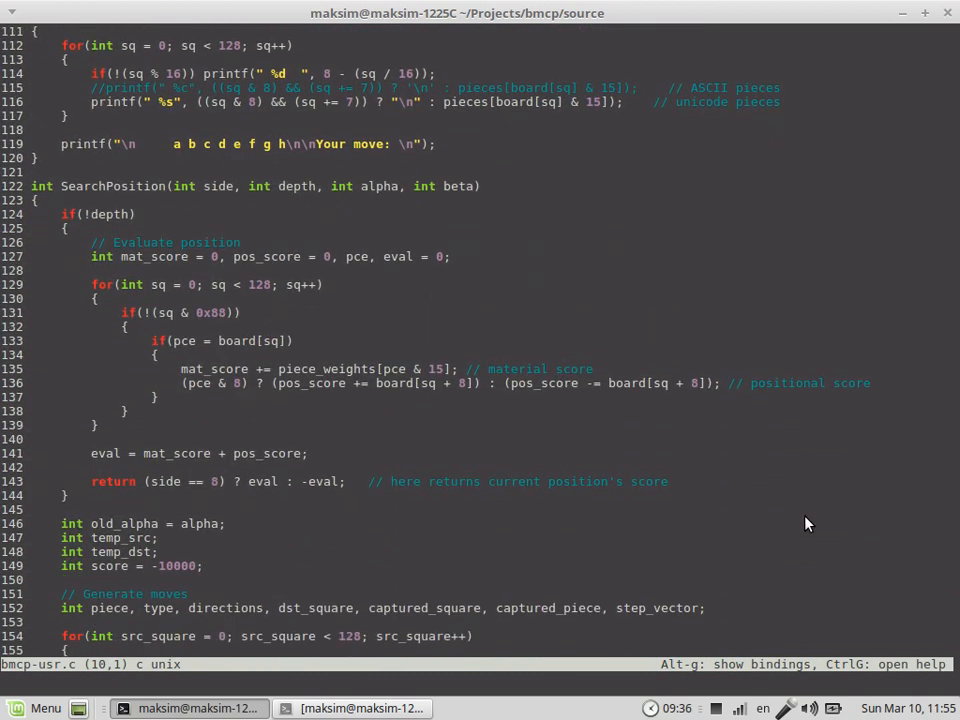
scroll("down", 3)
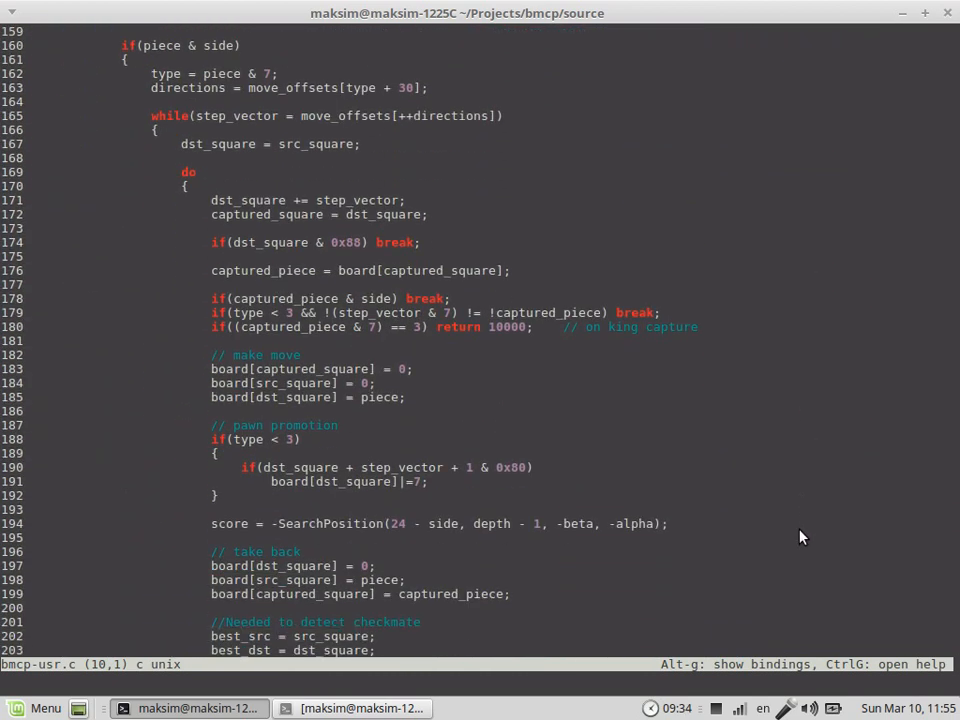
scroll("down", 3)
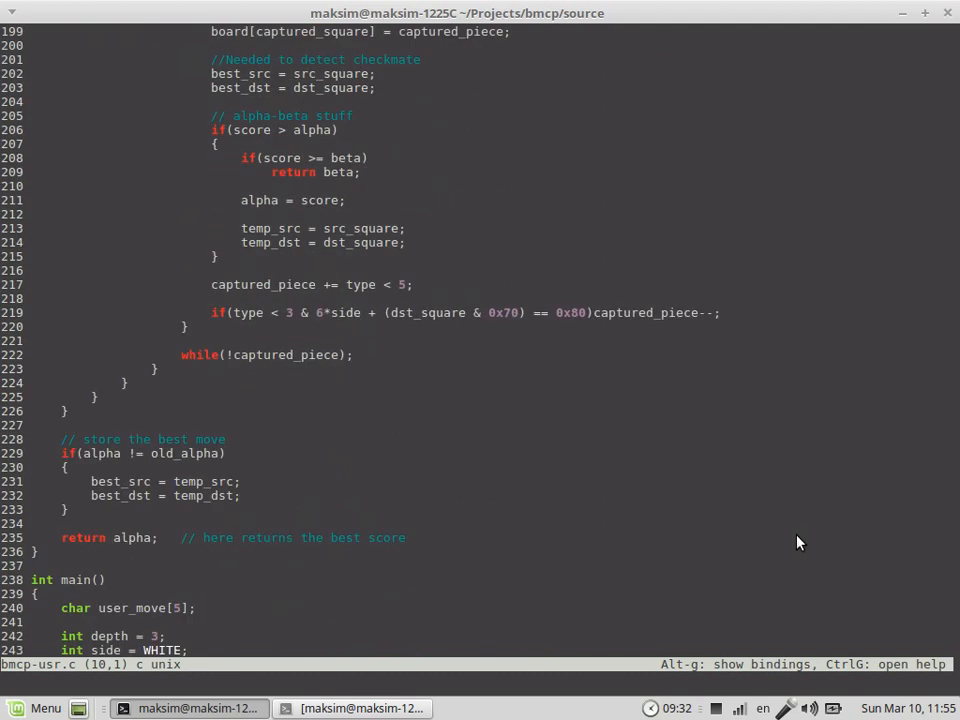
scroll("down", 3)
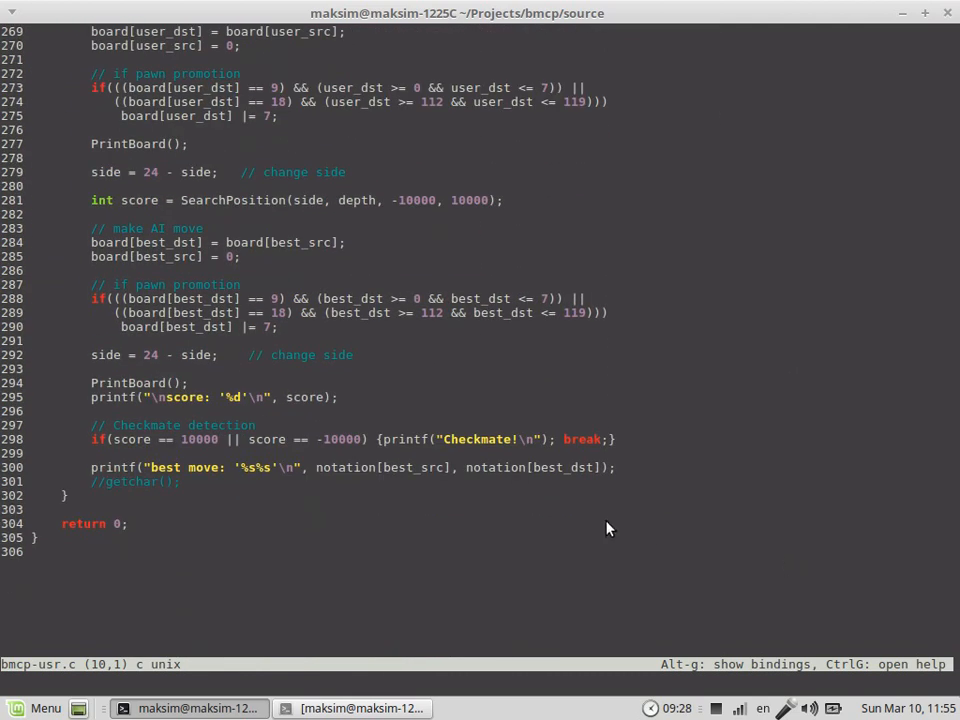
mouse_move(16, 544)
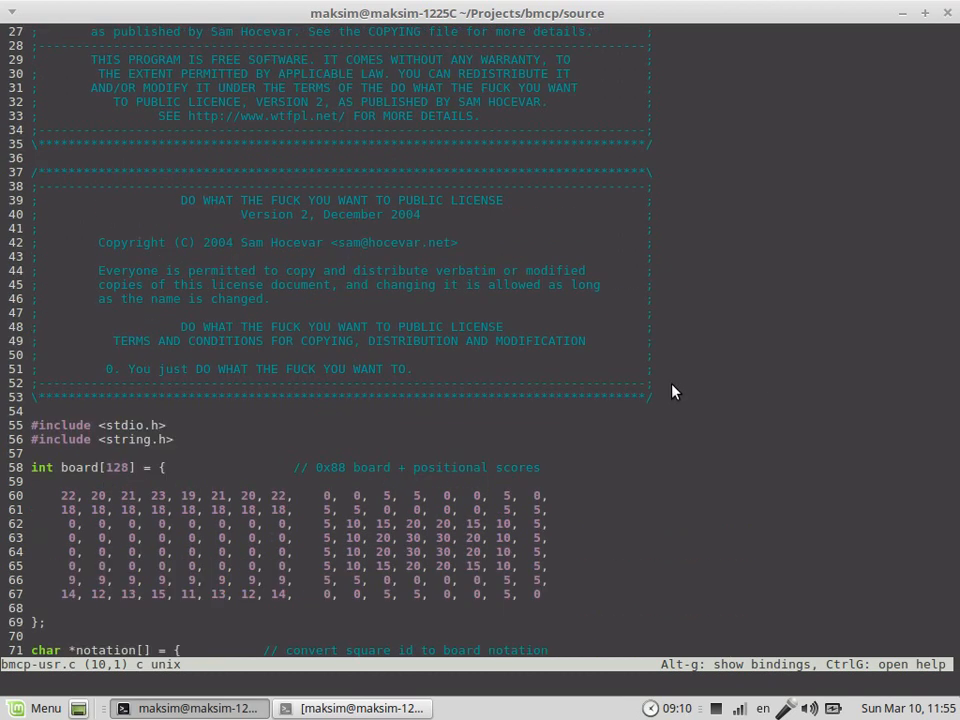
mouse_move(798, 458)
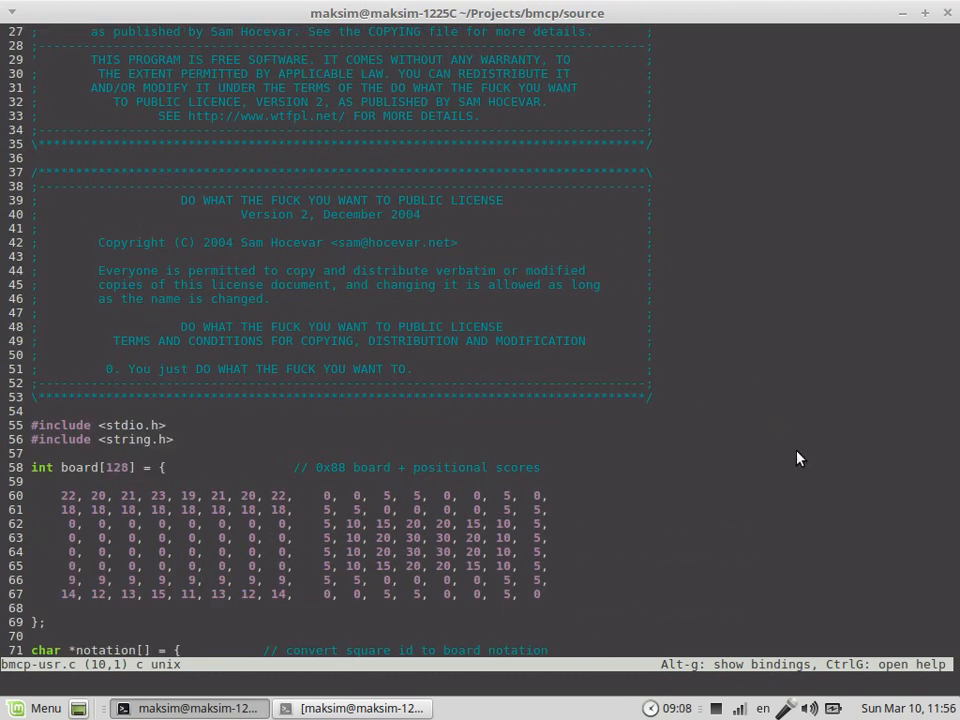
scroll("up", 3)
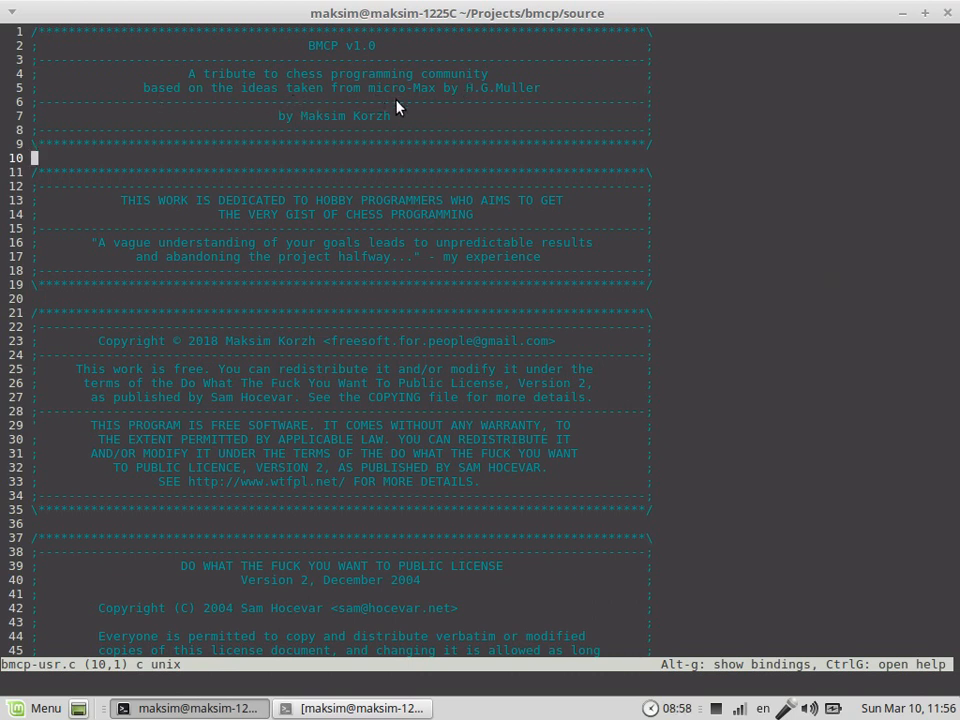
mouse_move(510, 104)
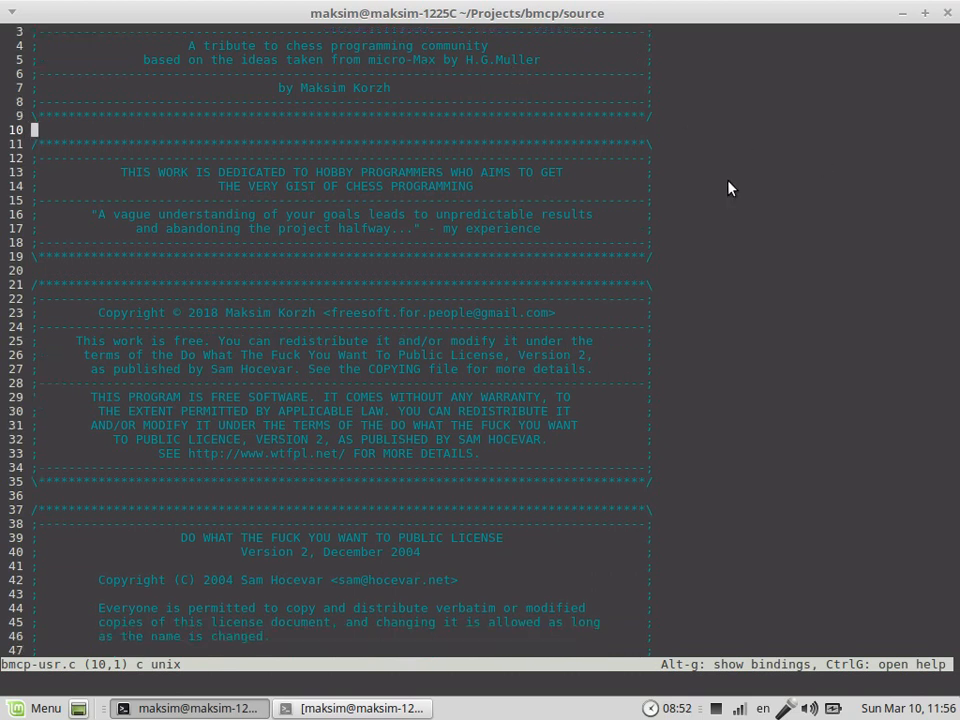
mouse_move(736, 238)
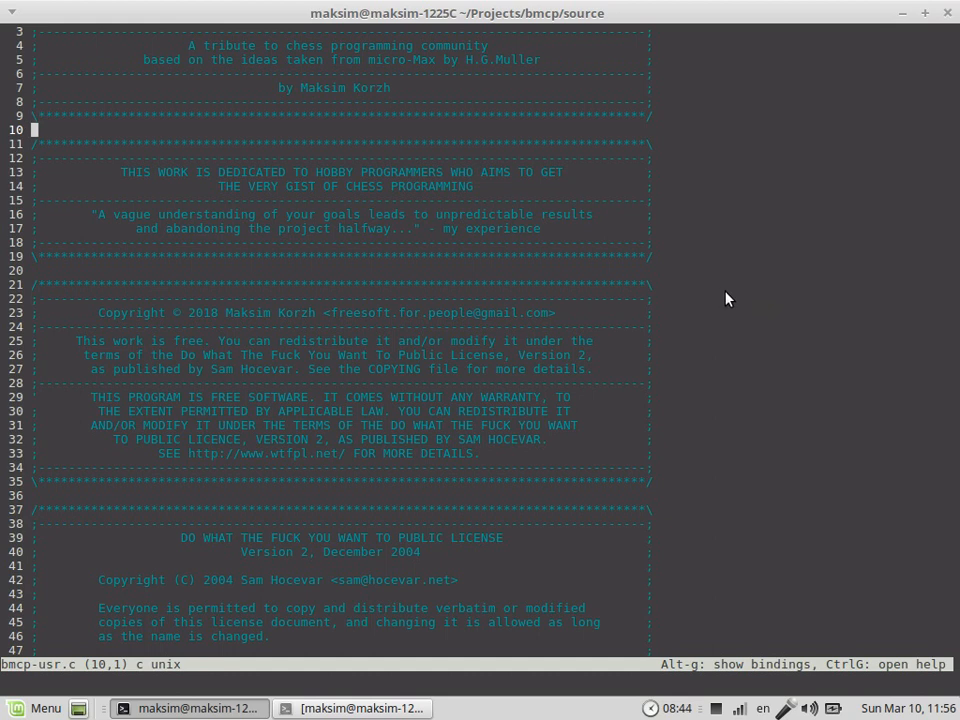
mouse_move(712, 288)
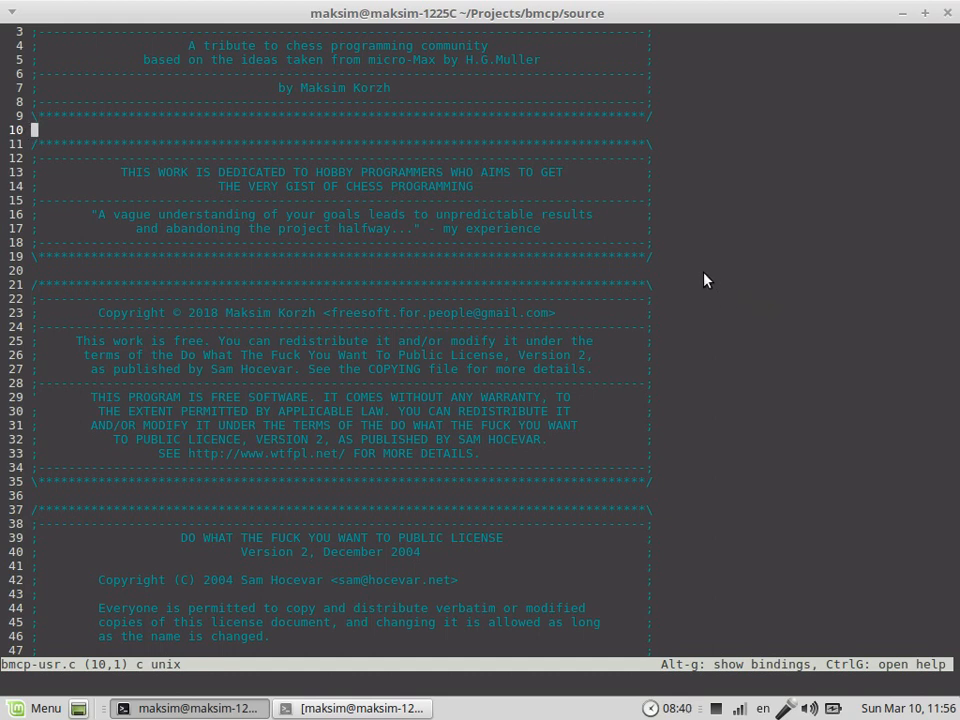
mouse_move(698, 280)
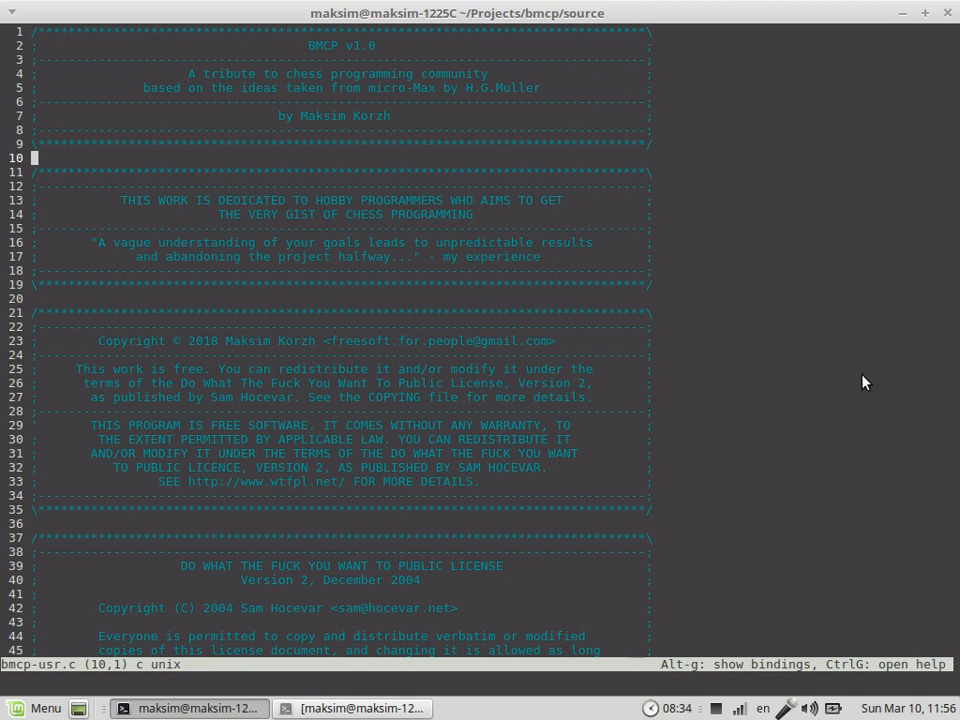
scroll("down", 3)
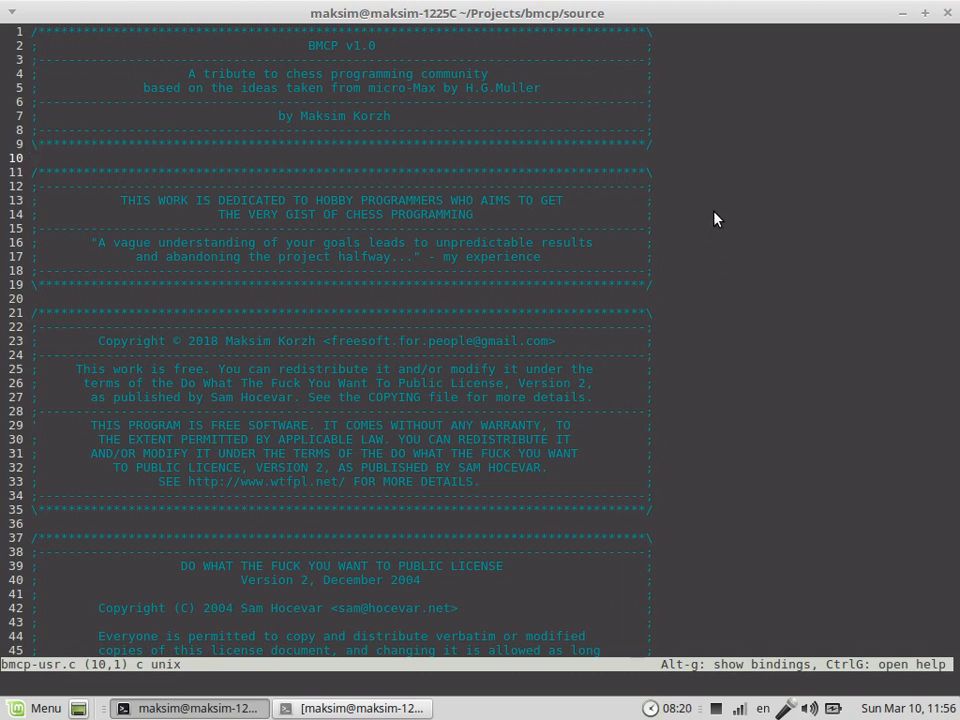
mouse_move(724, 220)
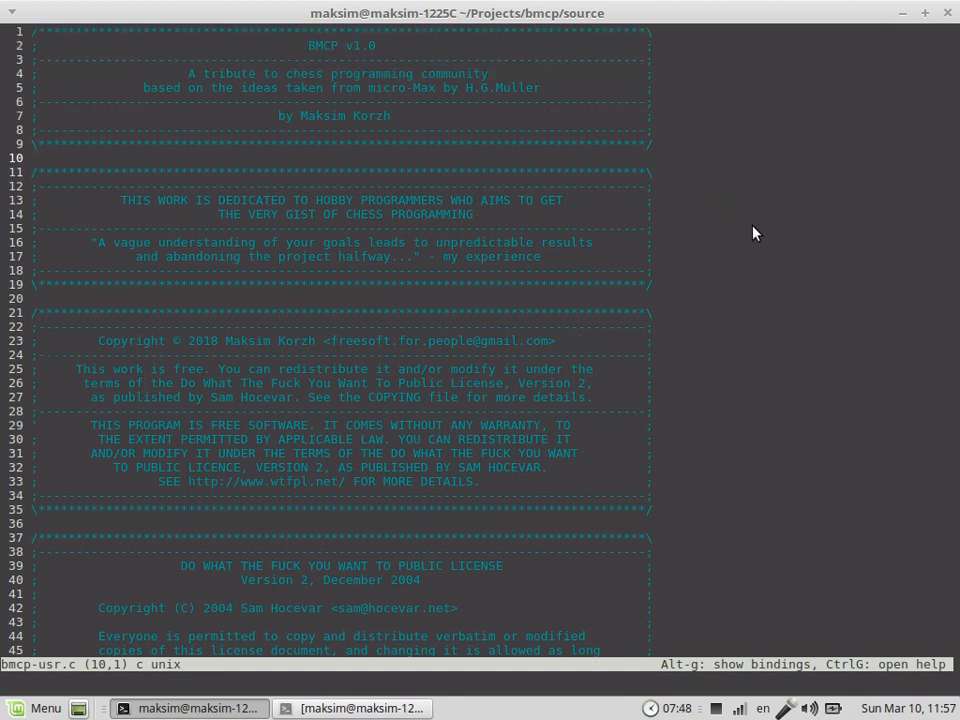
scroll("down", 3)
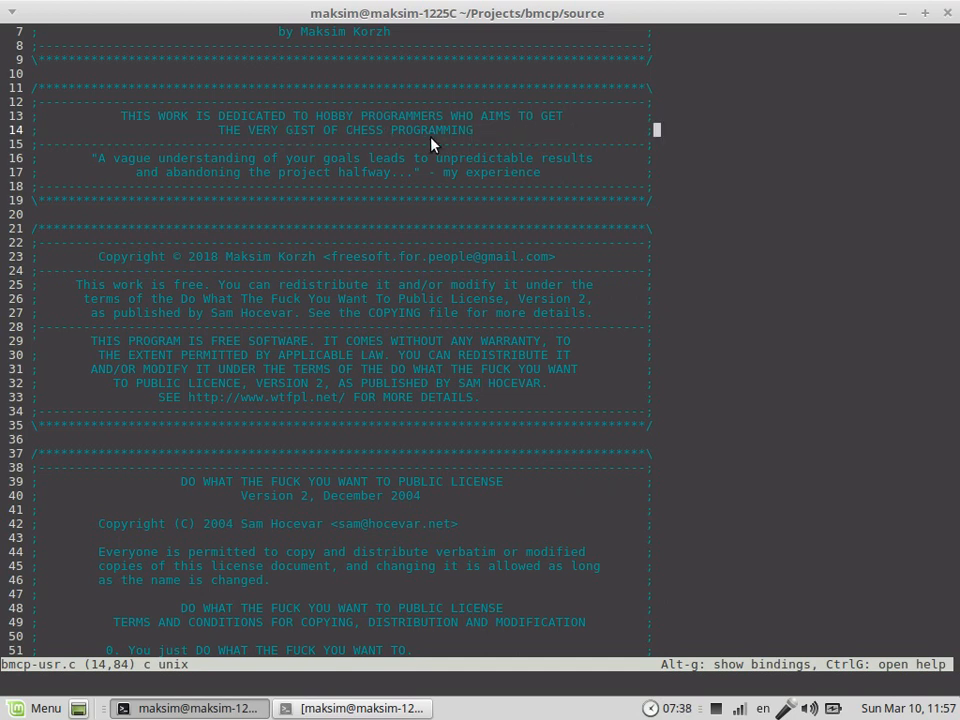
scroll("down", 3)
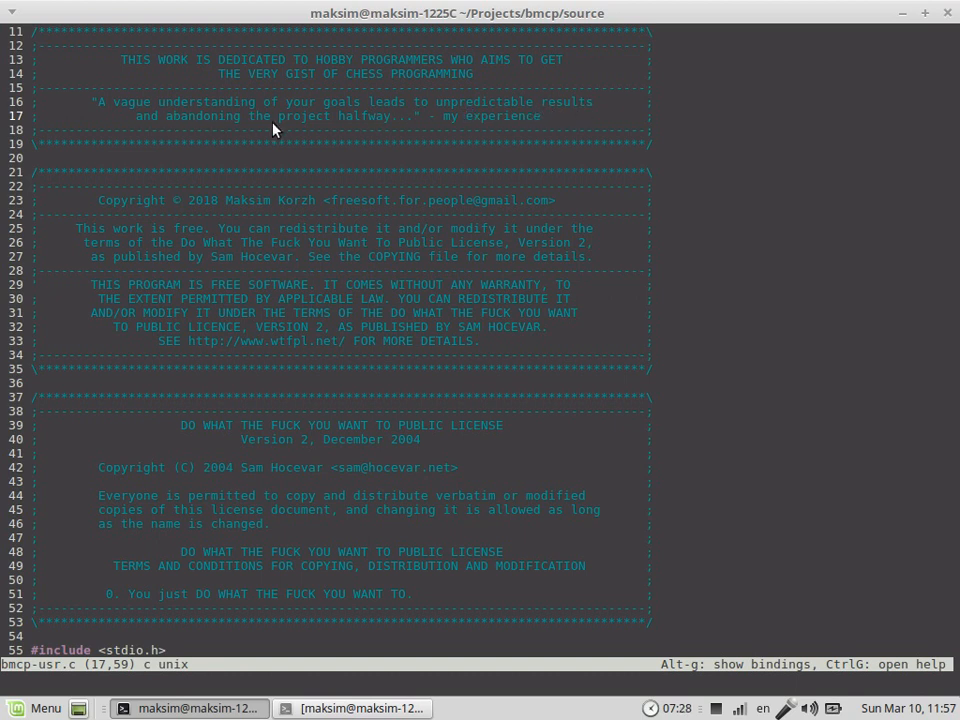
mouse_move(520, 148)
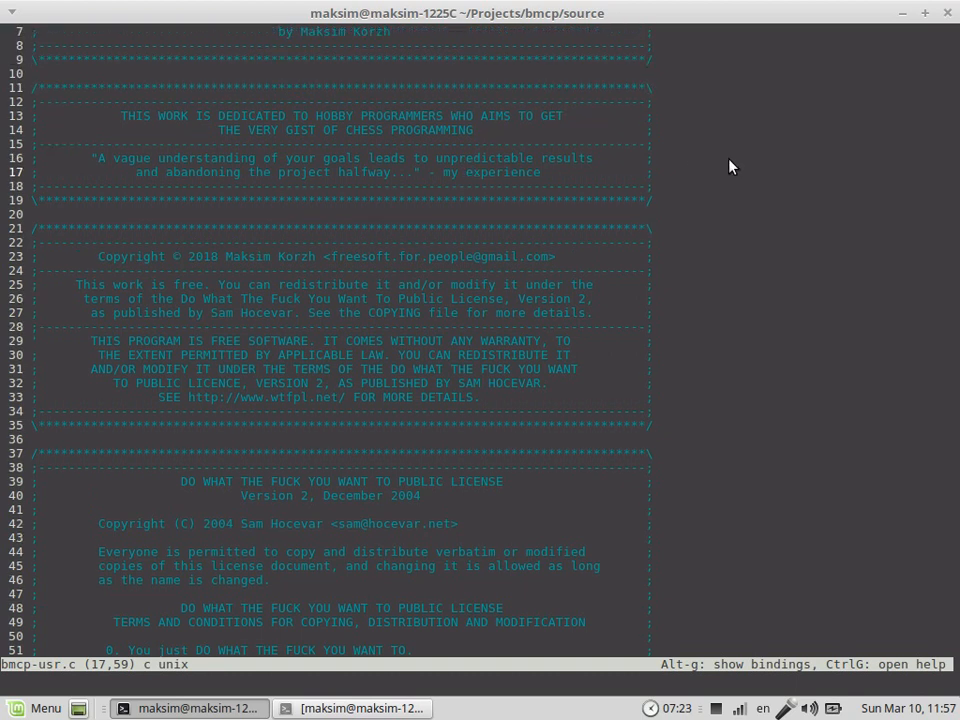
mouse_move(722, 180)
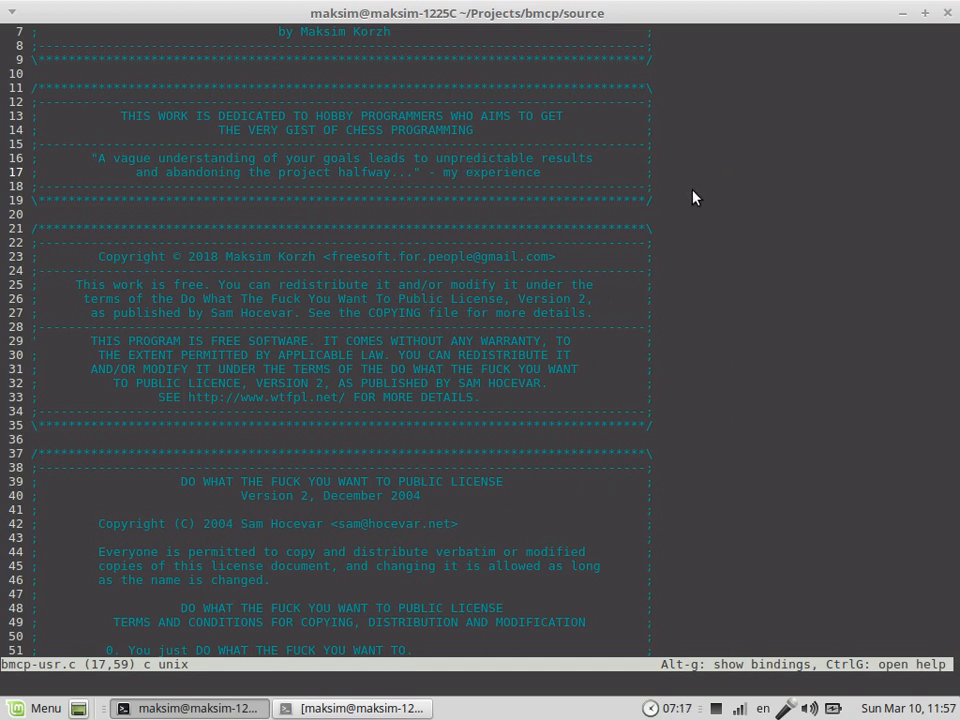
mouse_move(684, 198)
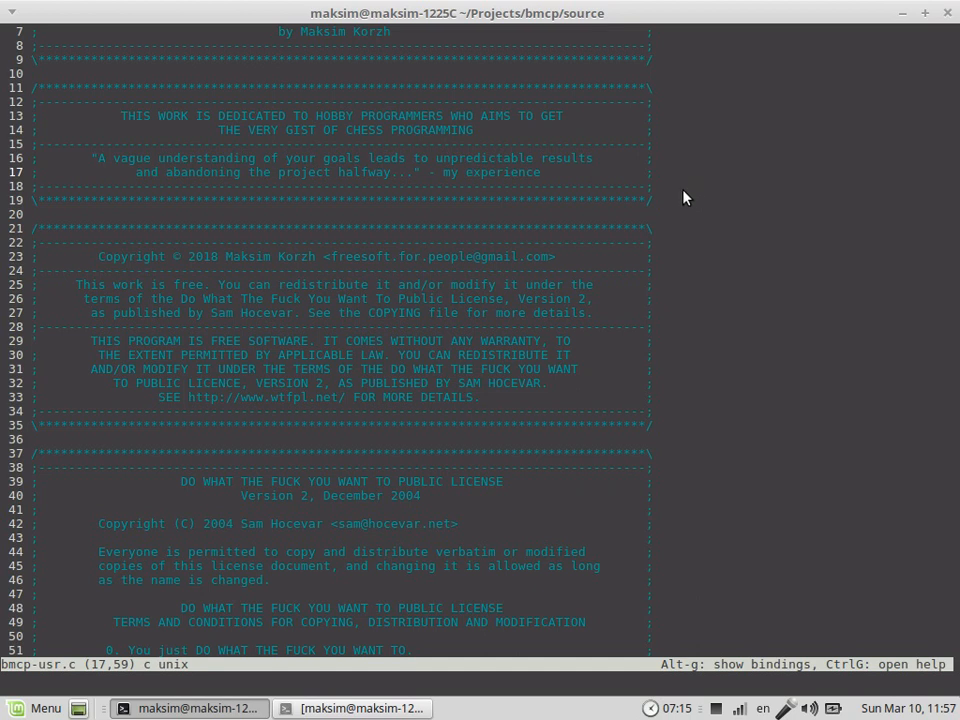
mouse_move(670, 194)
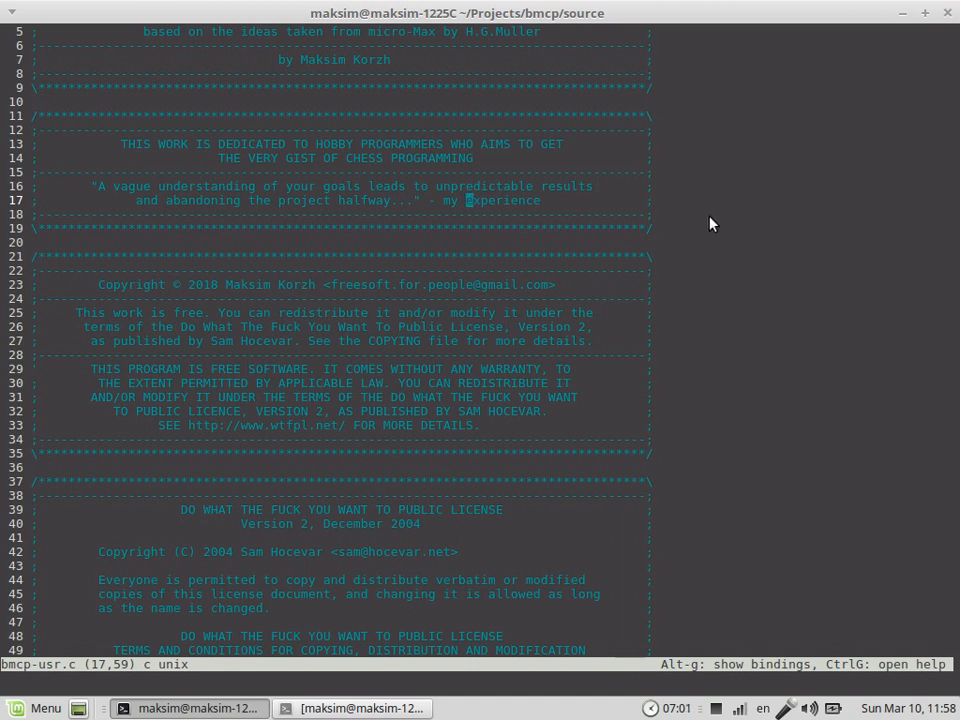
scroll("down", 3)
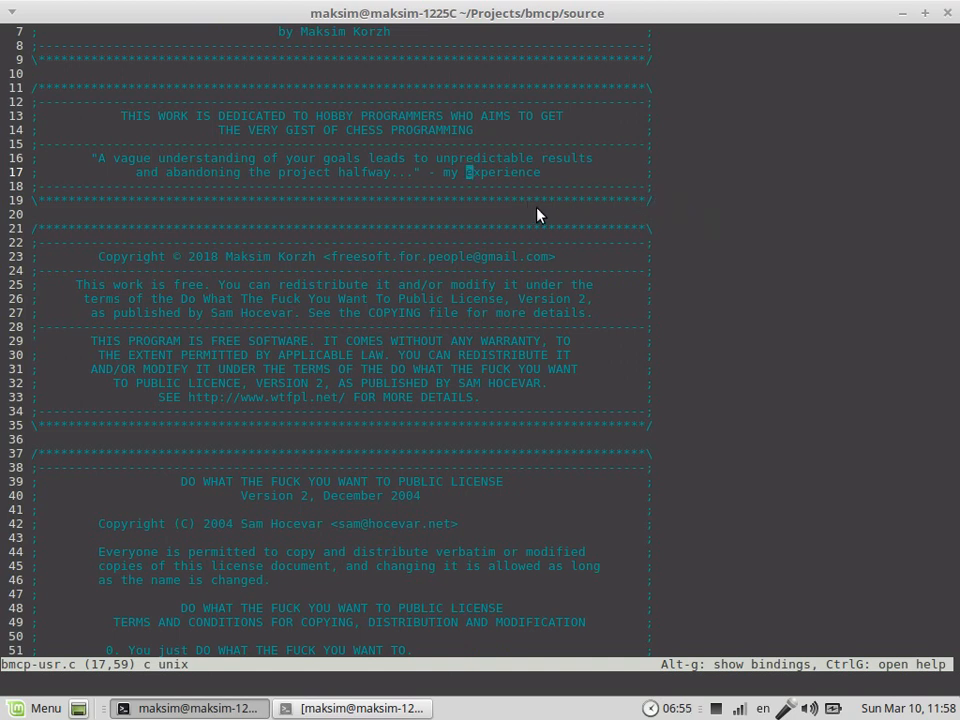
mouse_move(240, 164)
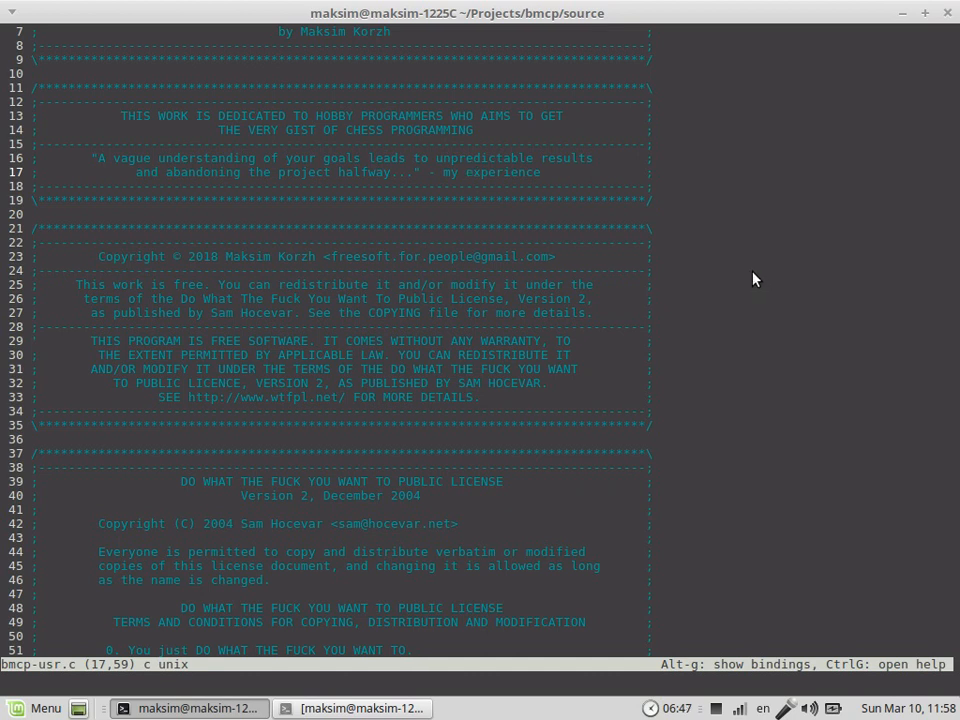
mouse_move(744, 282)
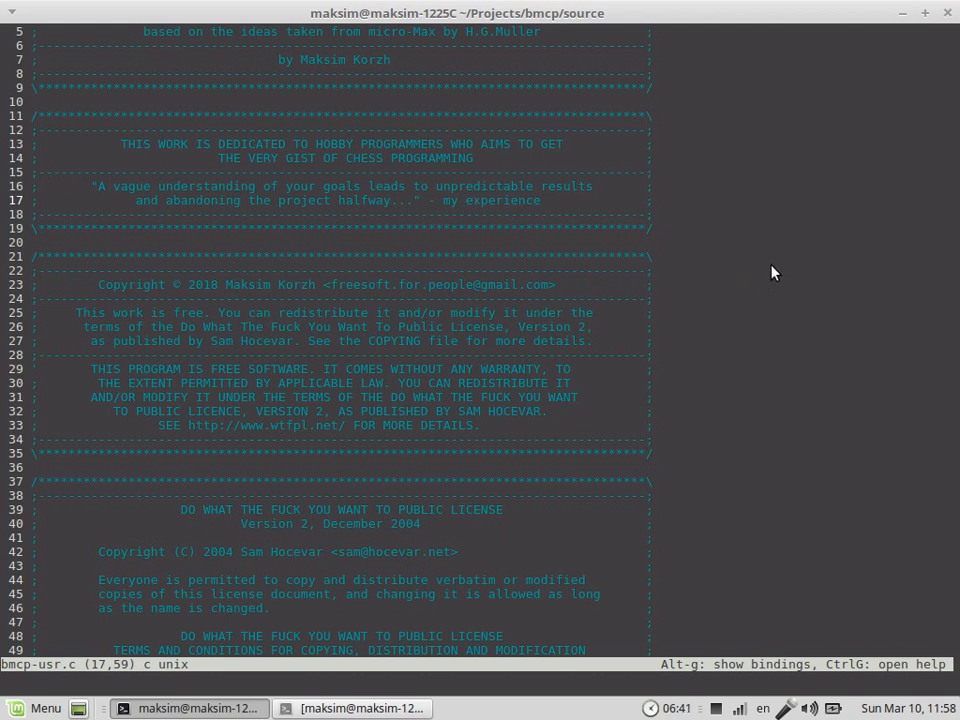
mouse_move(724, 262)
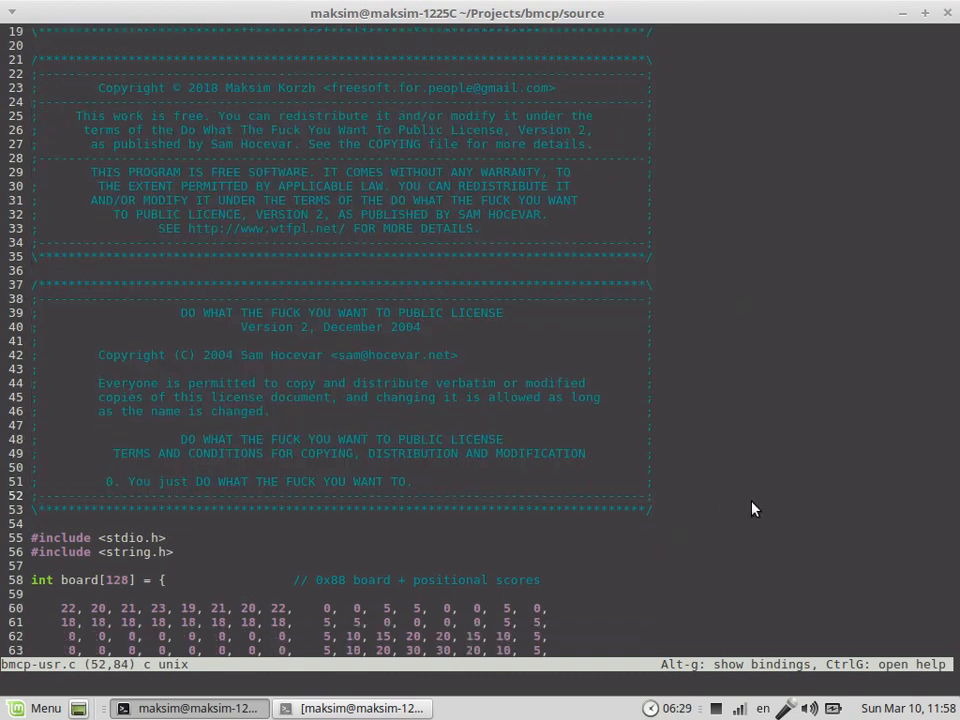
scroll("down", 3)
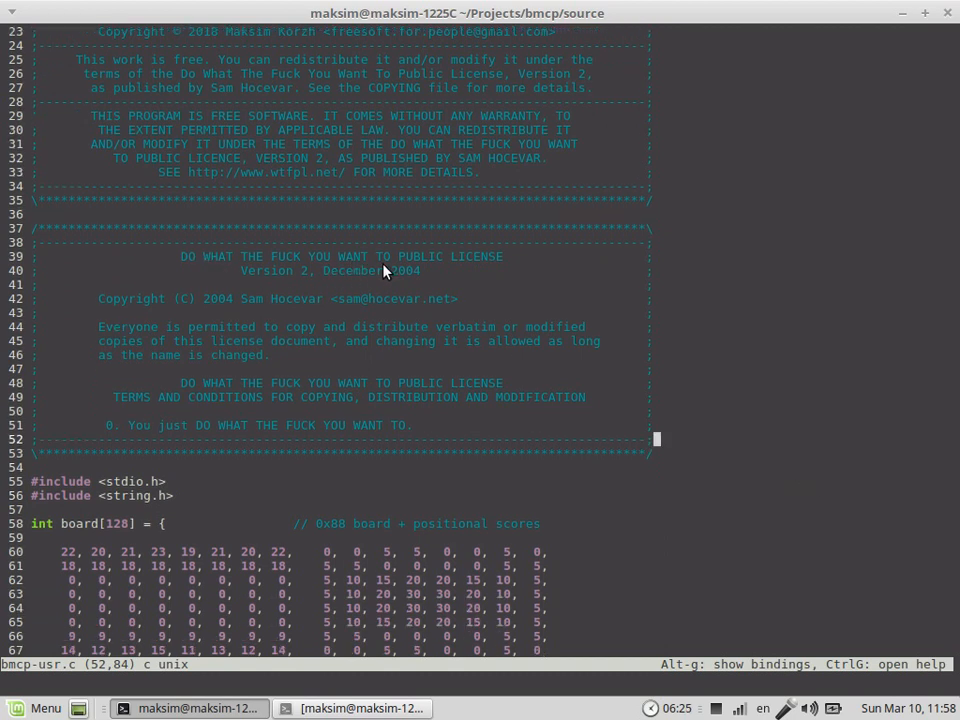
scroll("down", 3)
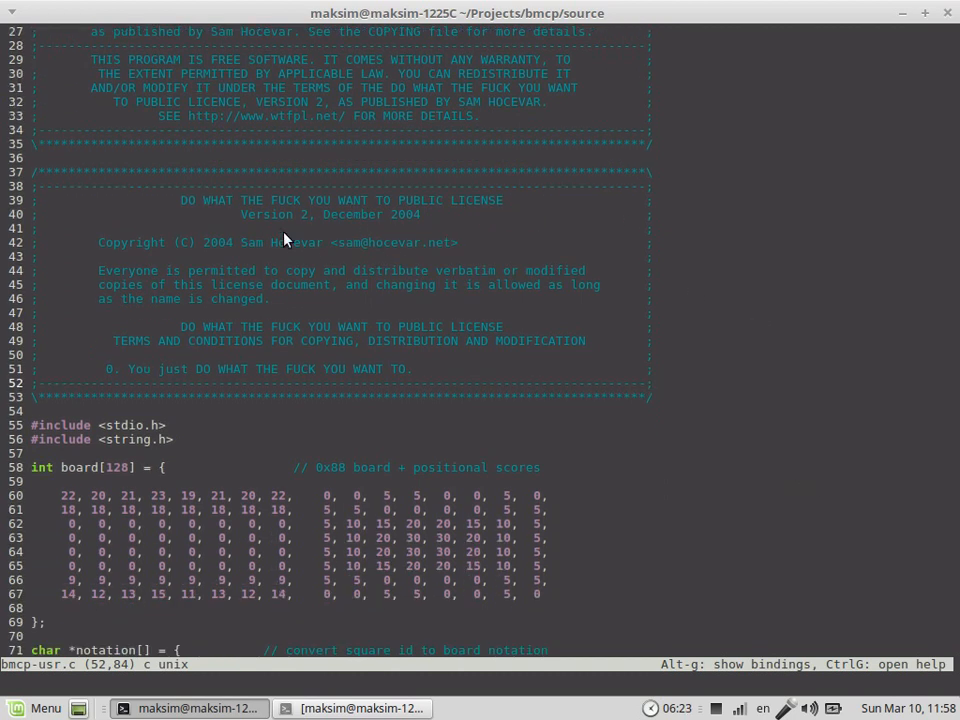
scroll("up", 3)
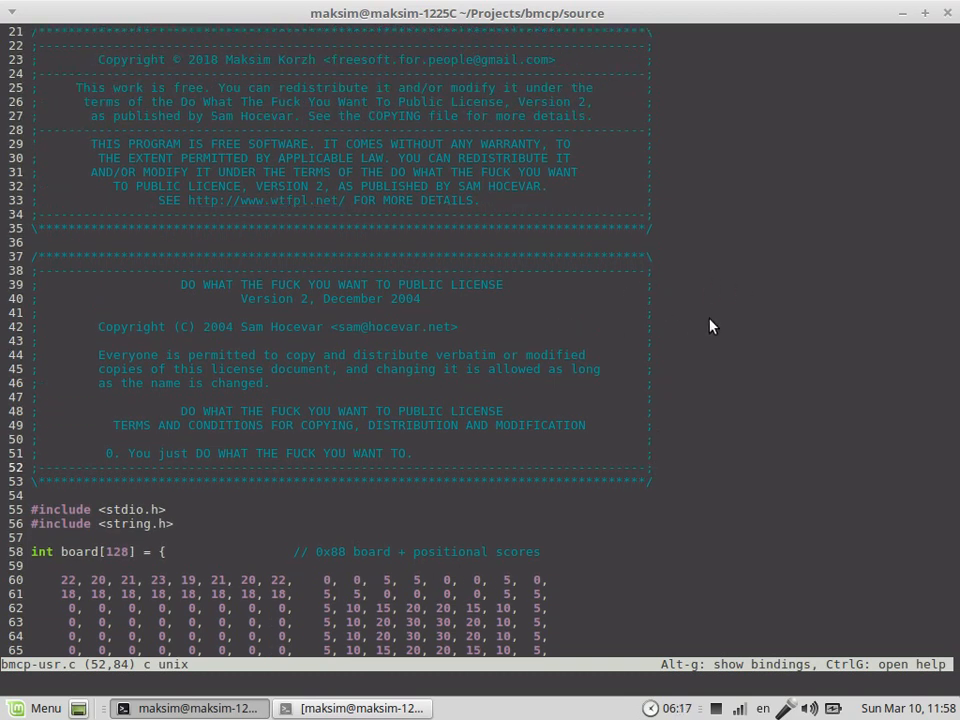
scroll("down", 3)
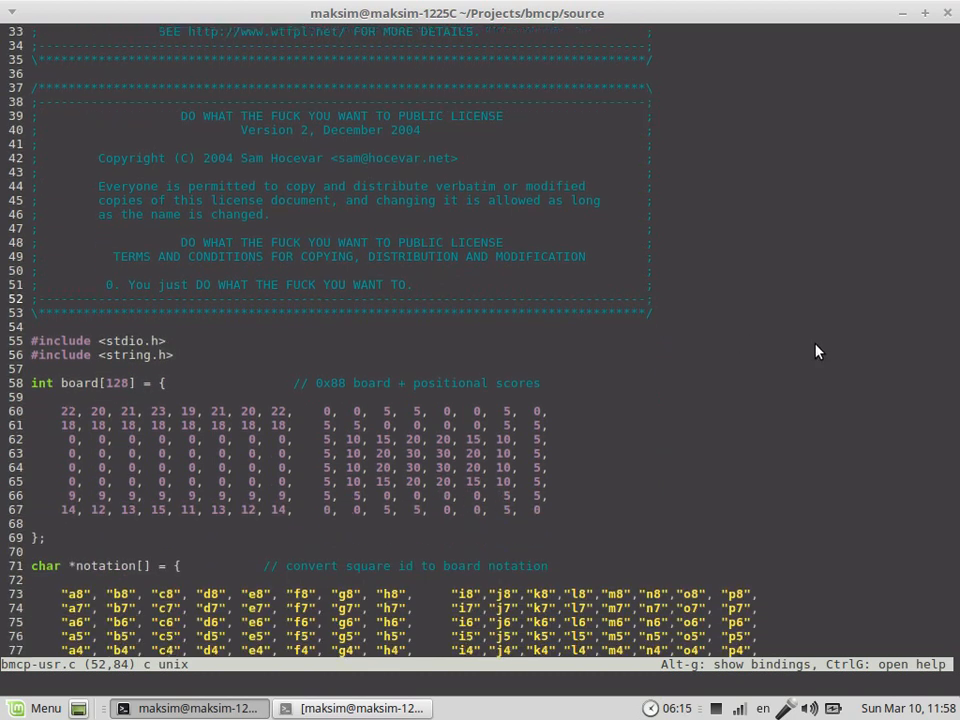
scroll("down", 3)
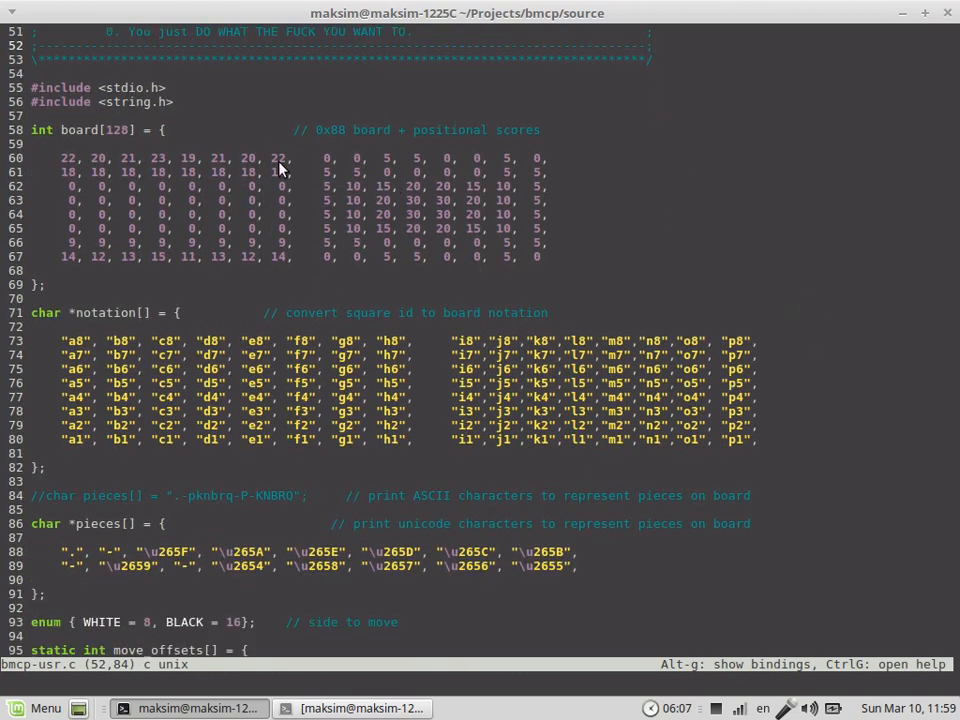
mouse_move(336, 140)
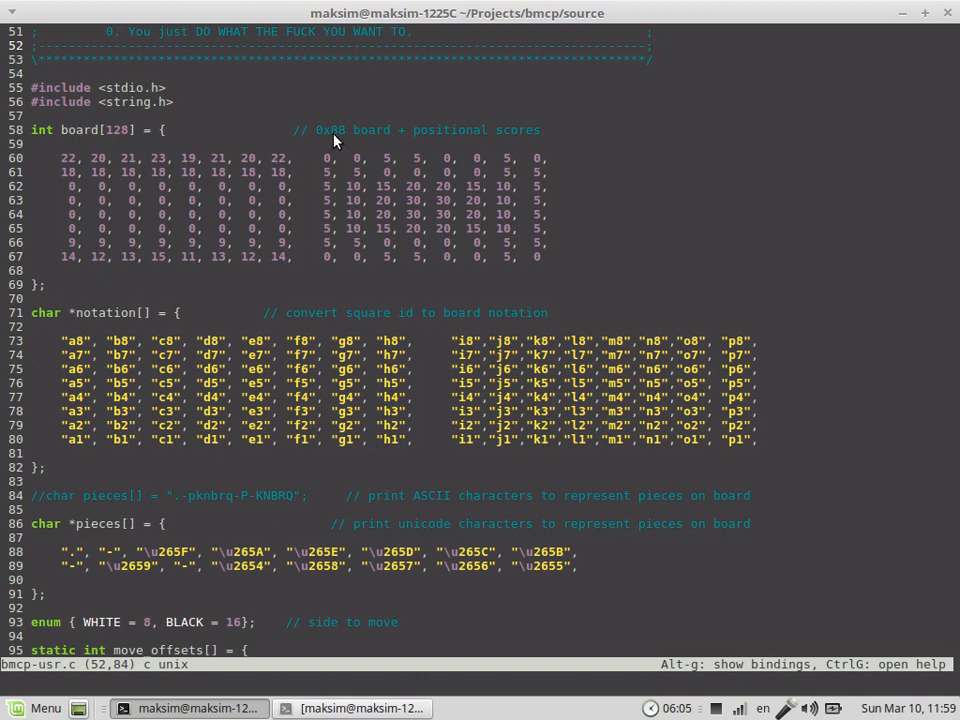
mouse_move(512, 142)
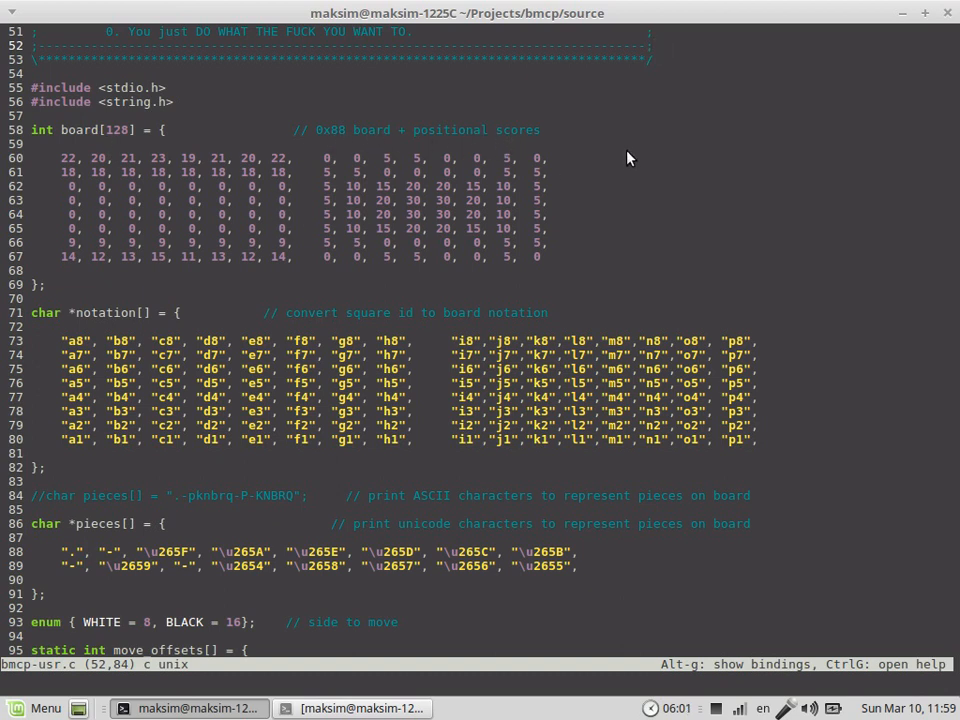
mouse_move(578, 140)
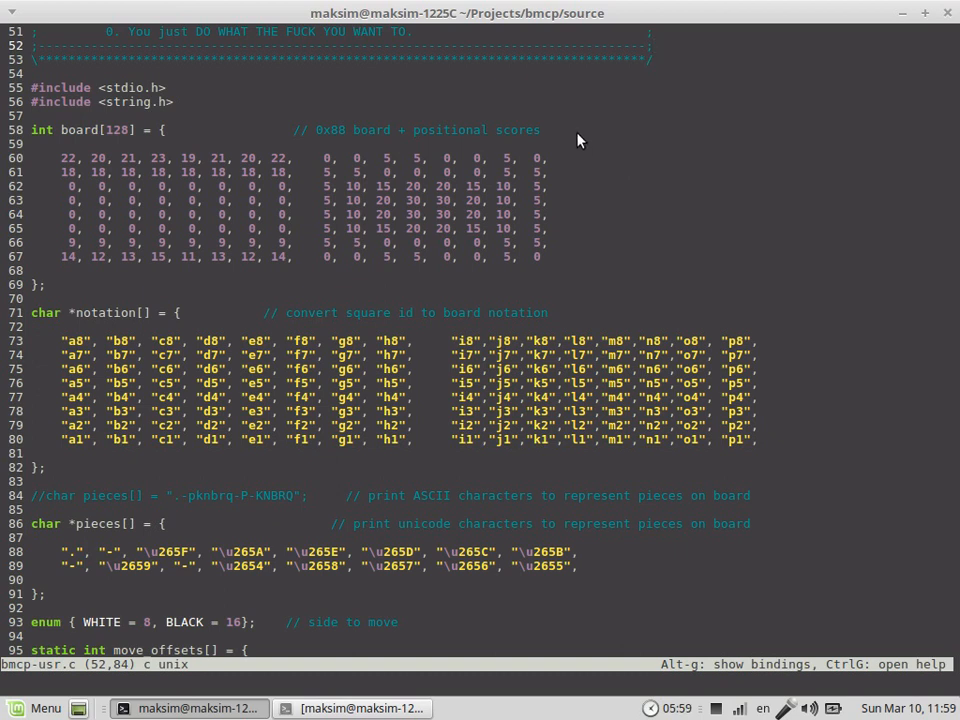
mouse_move(564, 136)
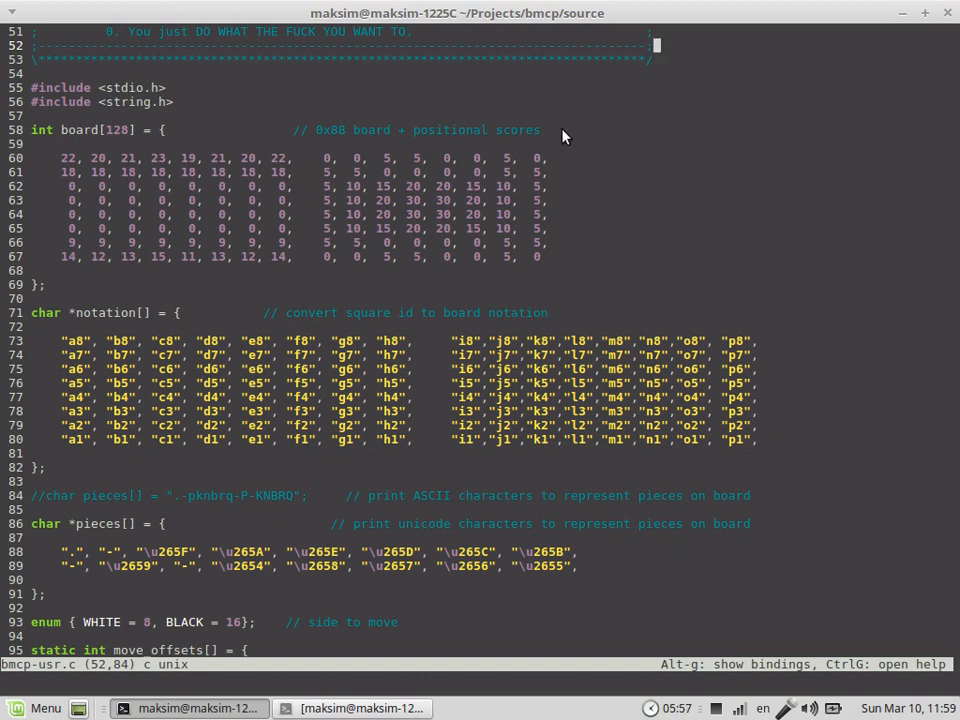
mouse_move(648, 152)
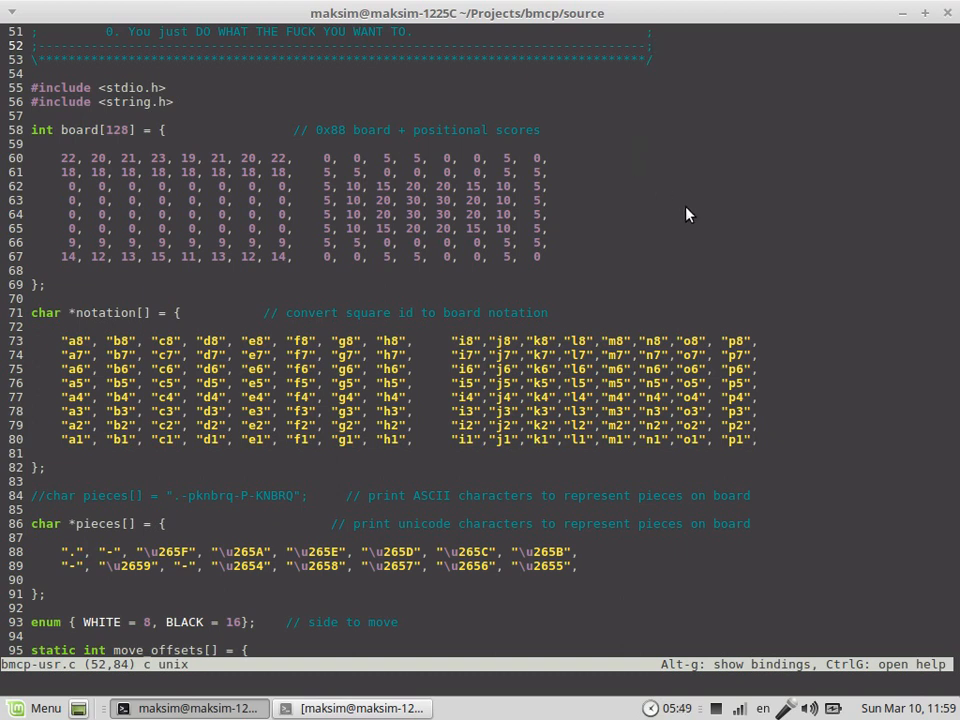
mouse_move(688, 206)
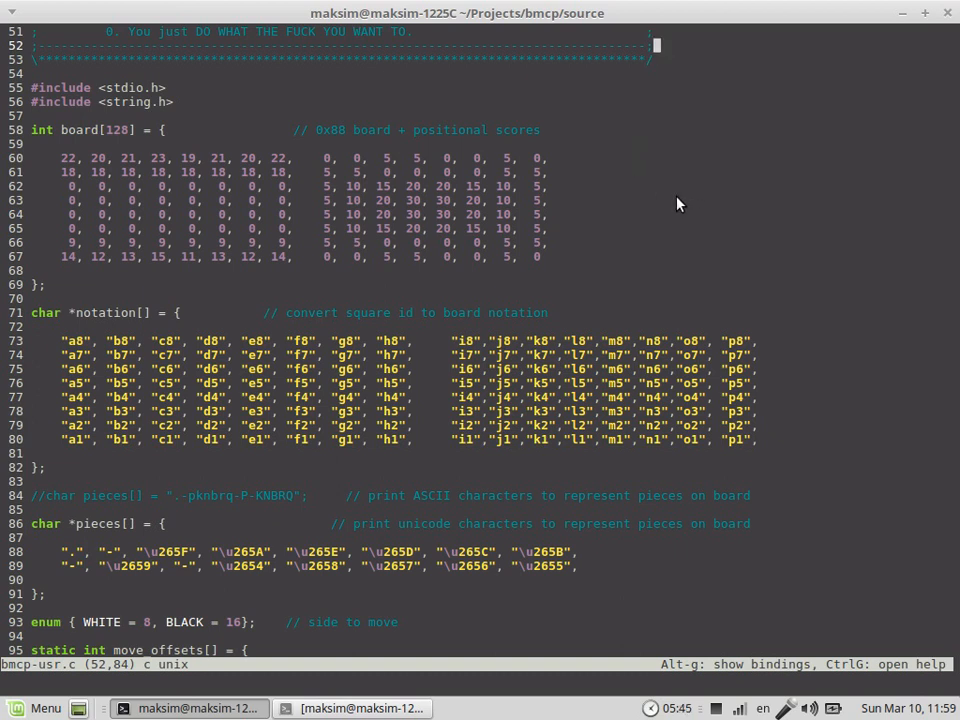
mouse_move(500, 304)
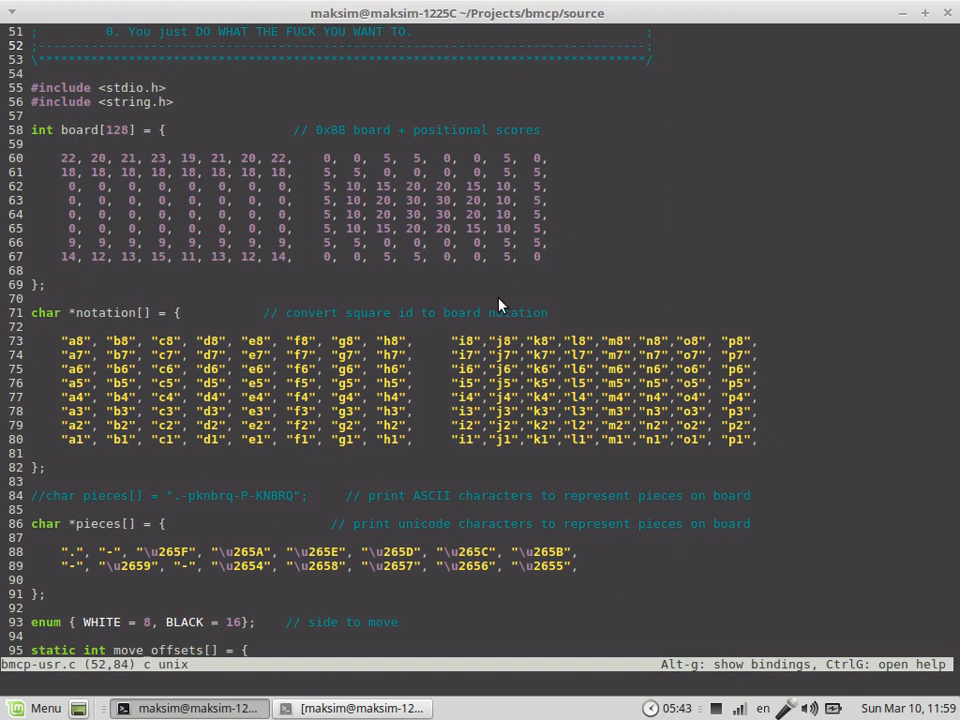
scroll("down", 3)
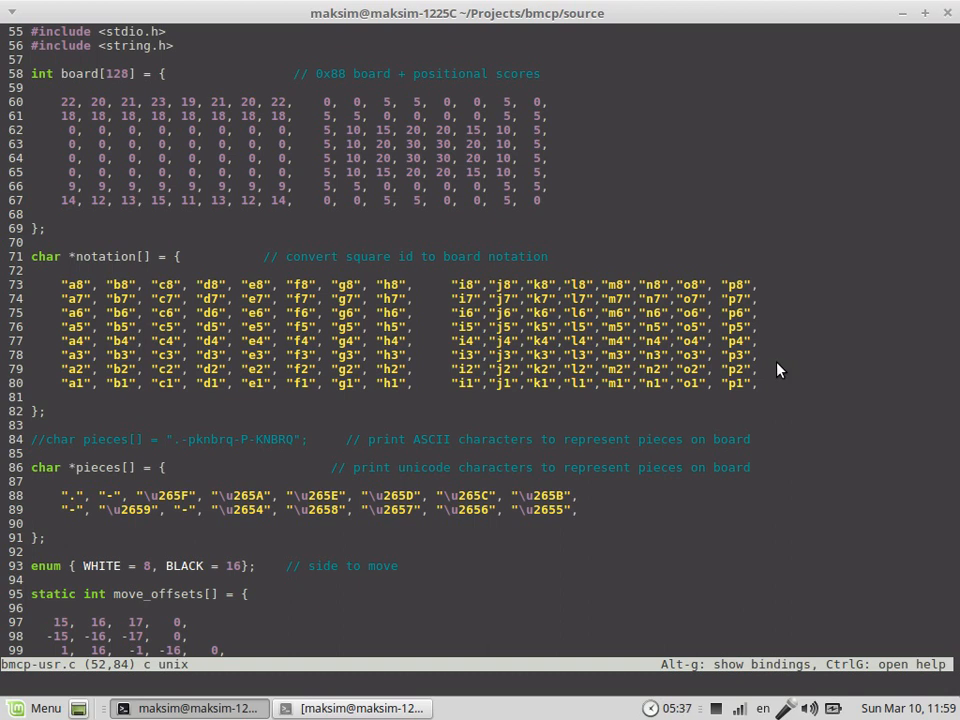
mouse_move(660, 238)
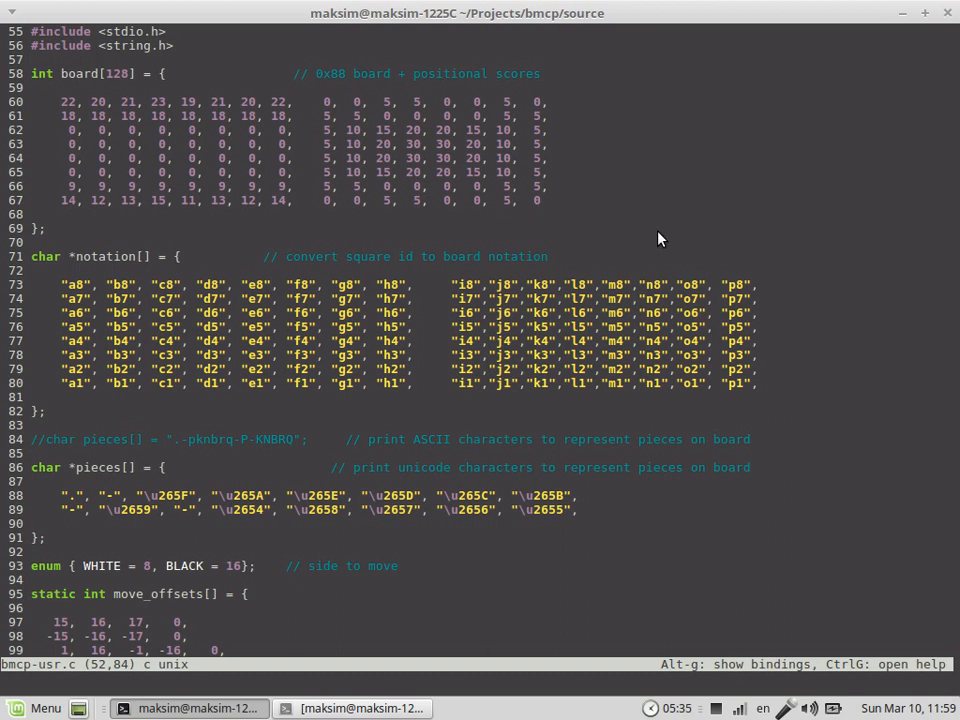
mouse_move(624, 220)
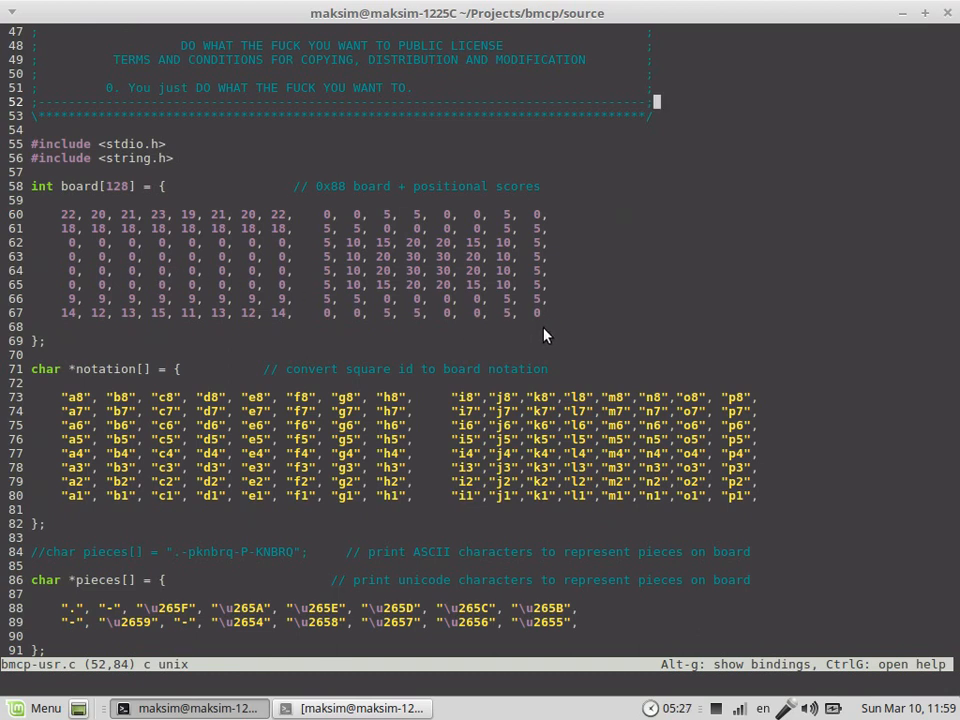
mouse_move(156, 212)
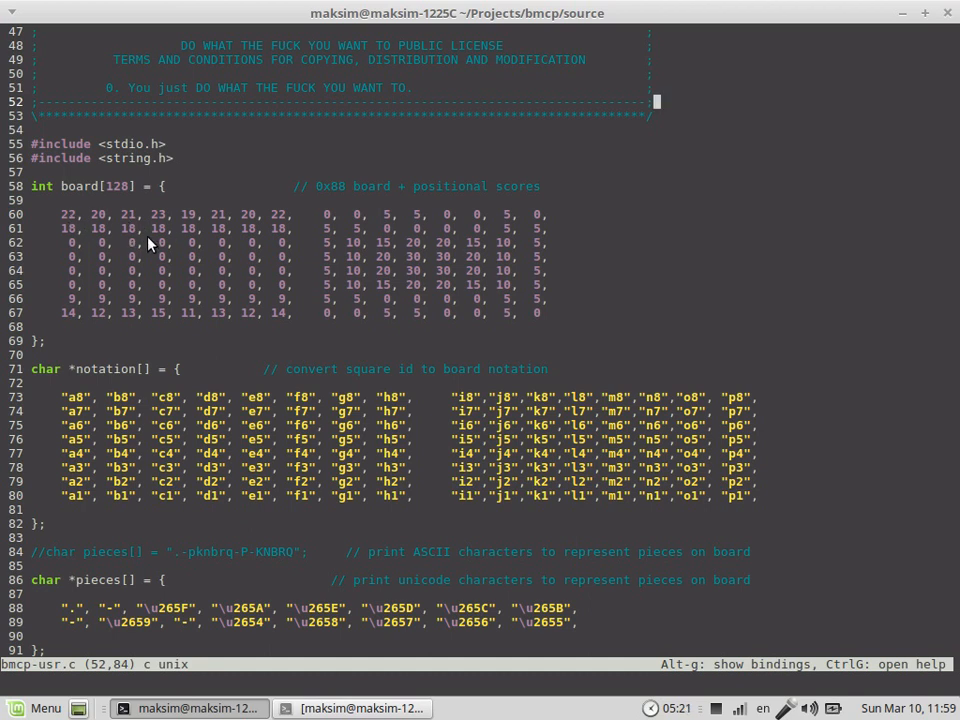
mouse_move(688, 300)
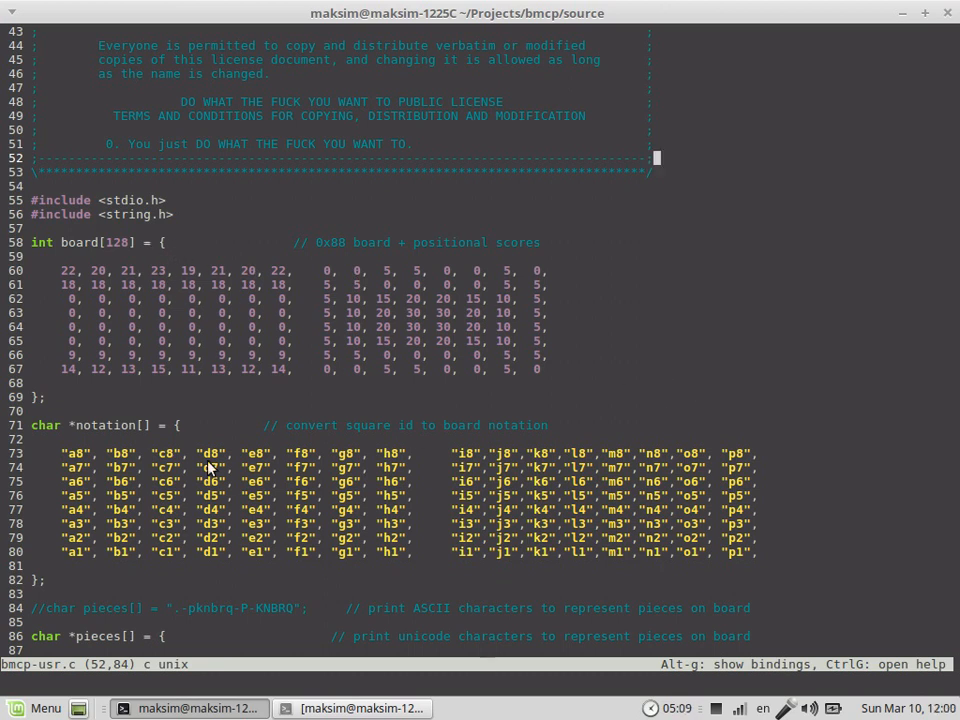
mouse_move(80, 252)
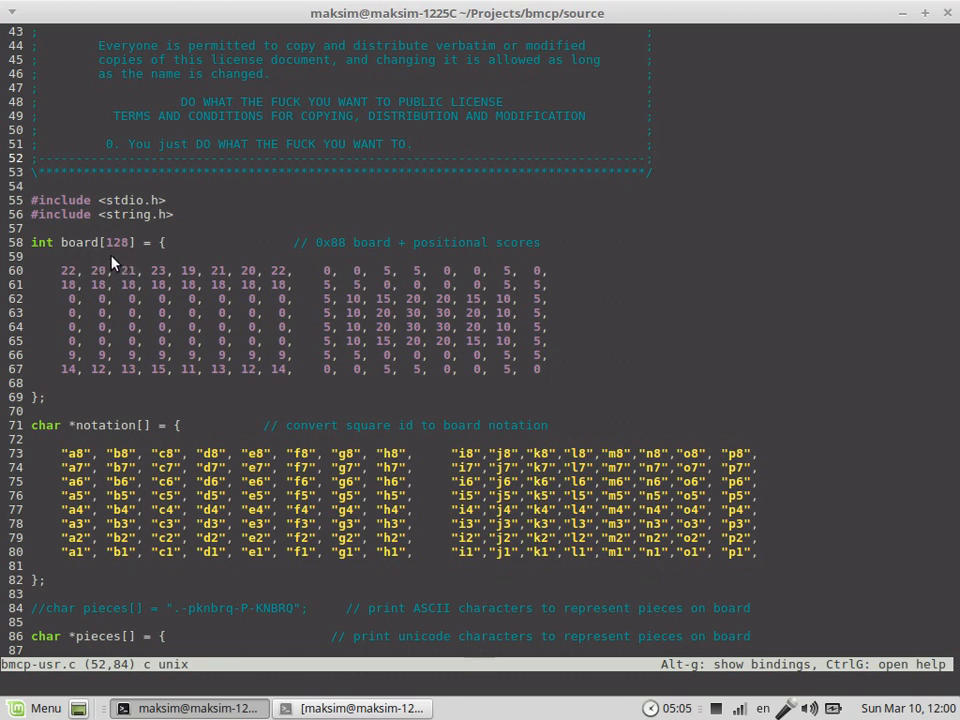
mouse_move(224, 284)
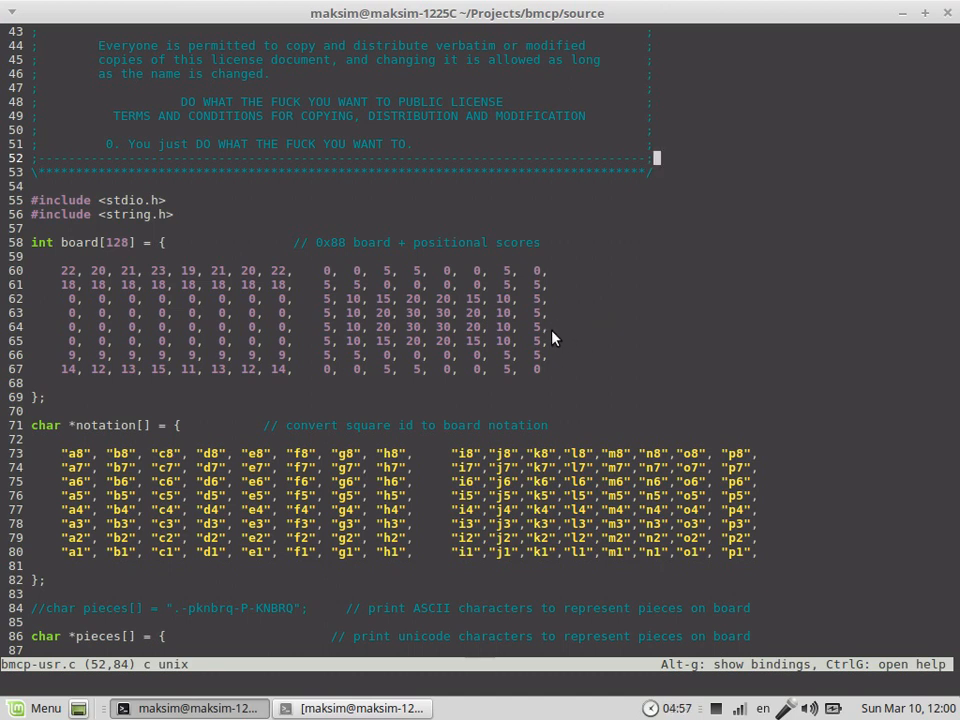
mouse_move(560, 360)
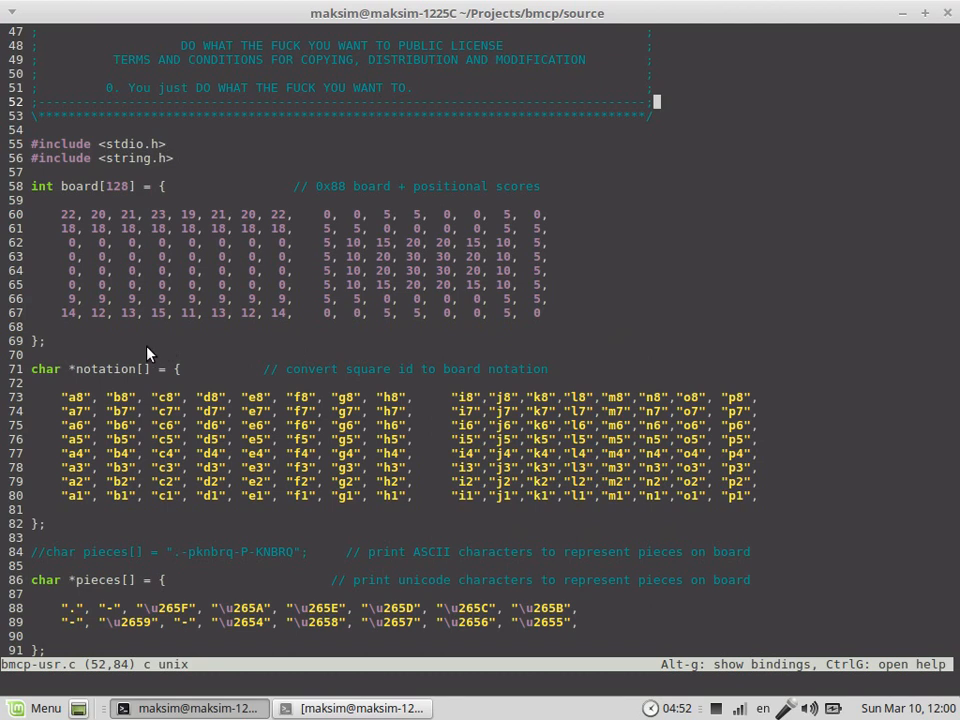
mouse_move(148, 352)
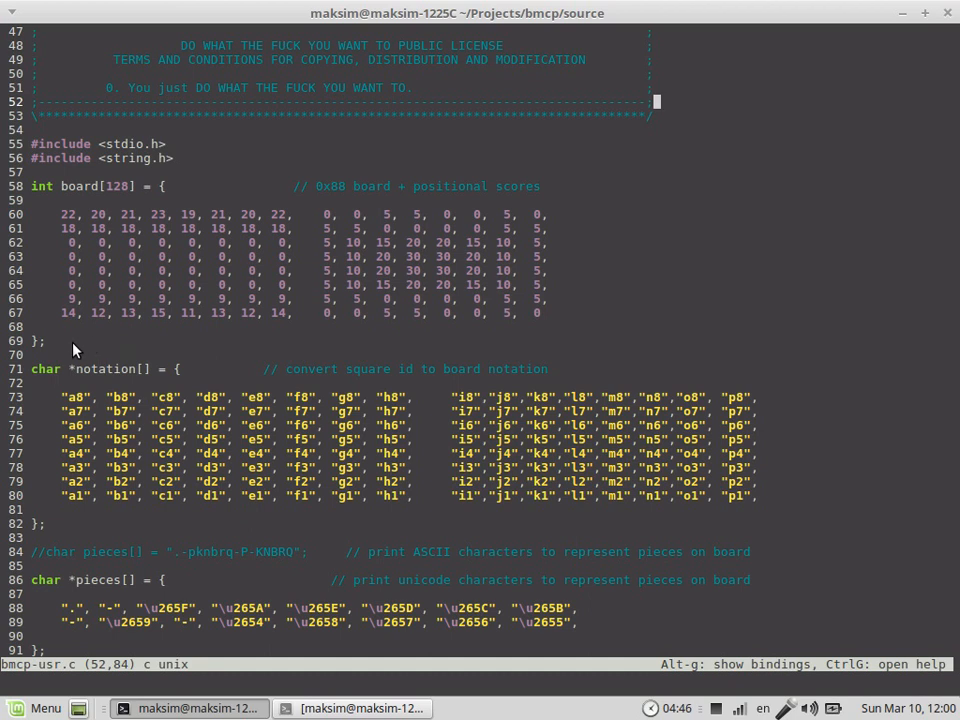
mouse_move(72, 352)
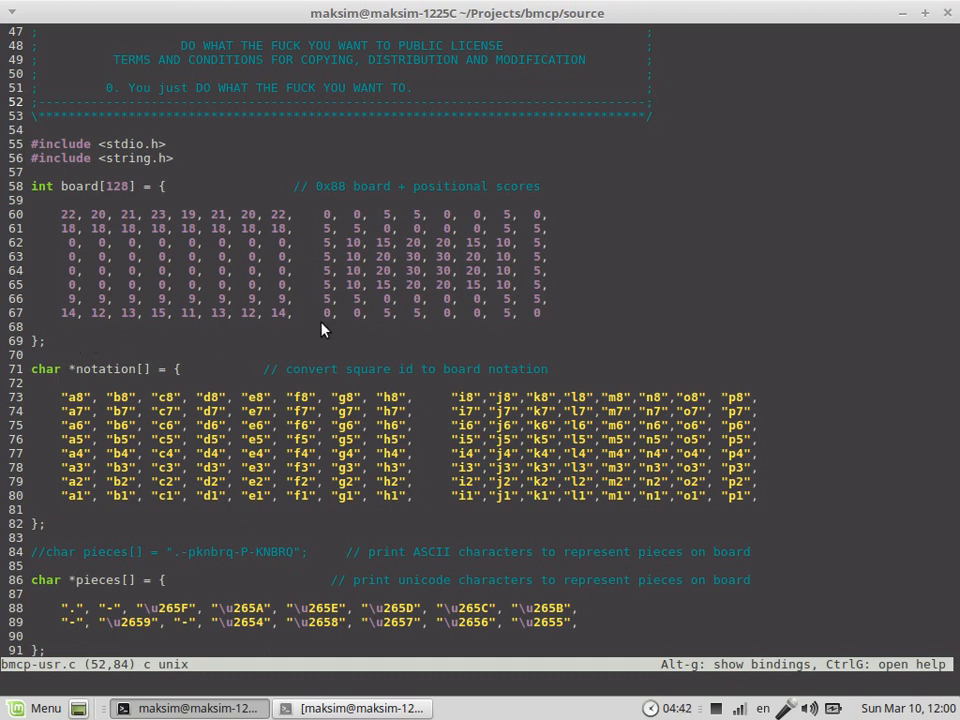
mouse_move(668, 318)
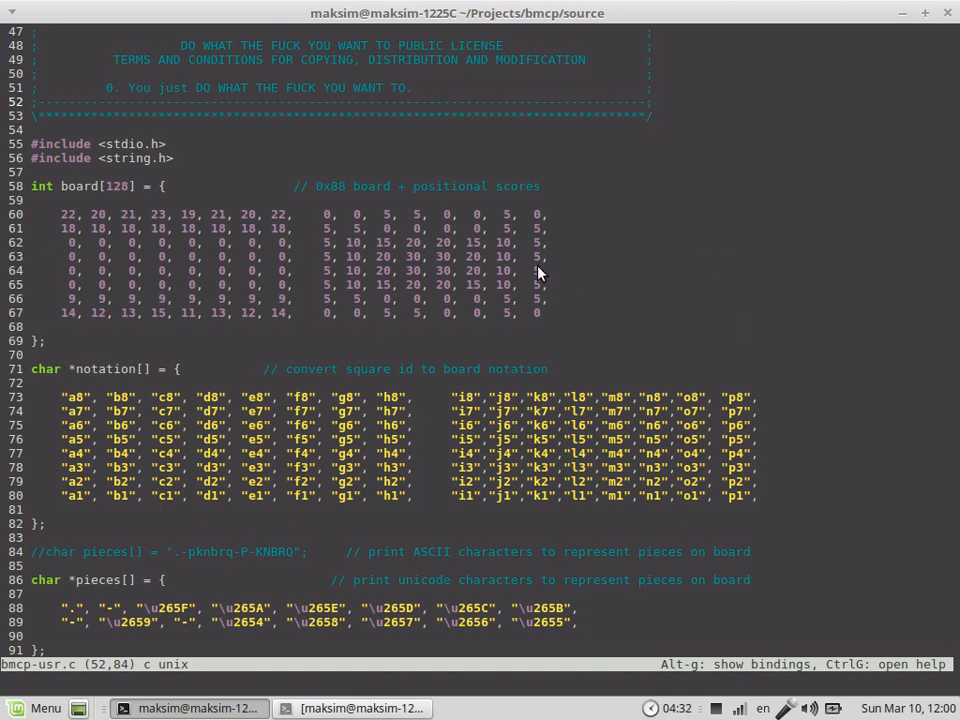
mouse_move(500, 316)
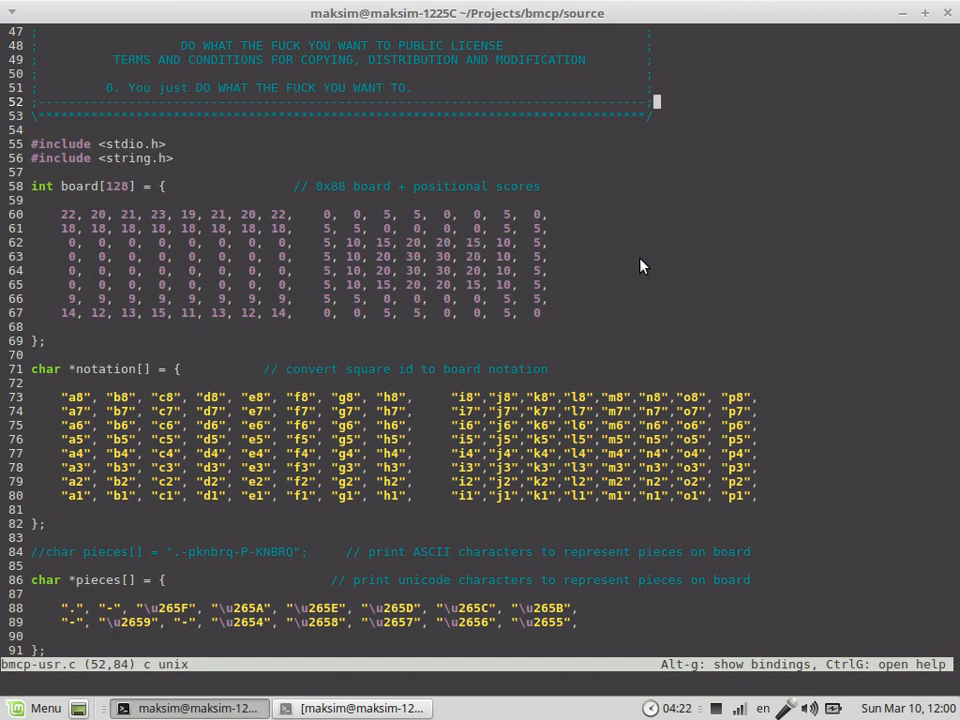
scroll("down", 3)
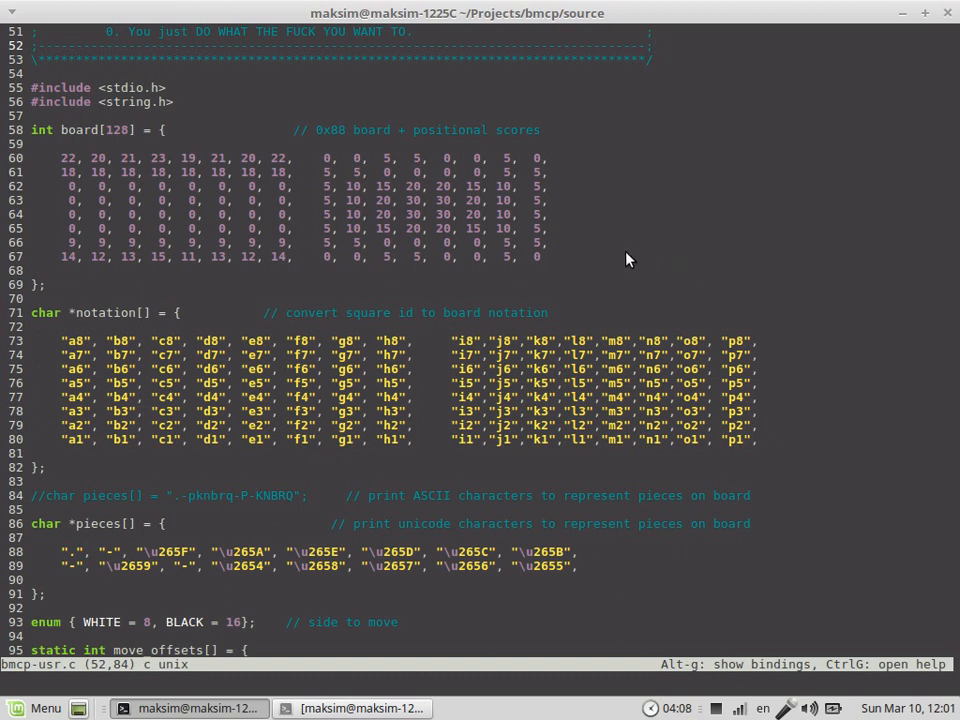
mouse_move(640, 256)
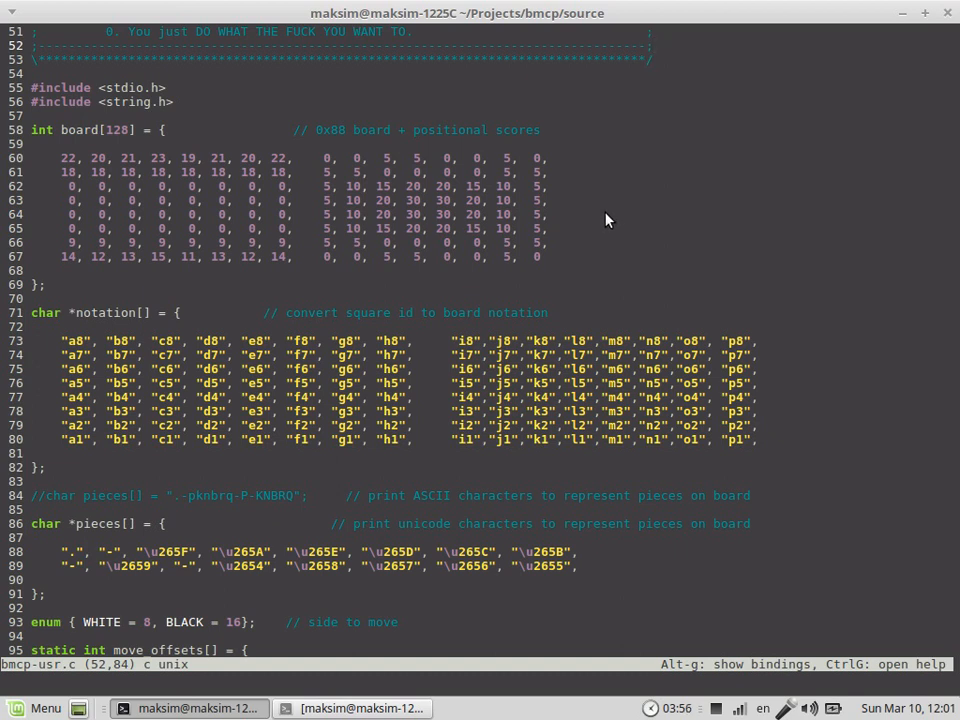
mouse_move(630, 208)
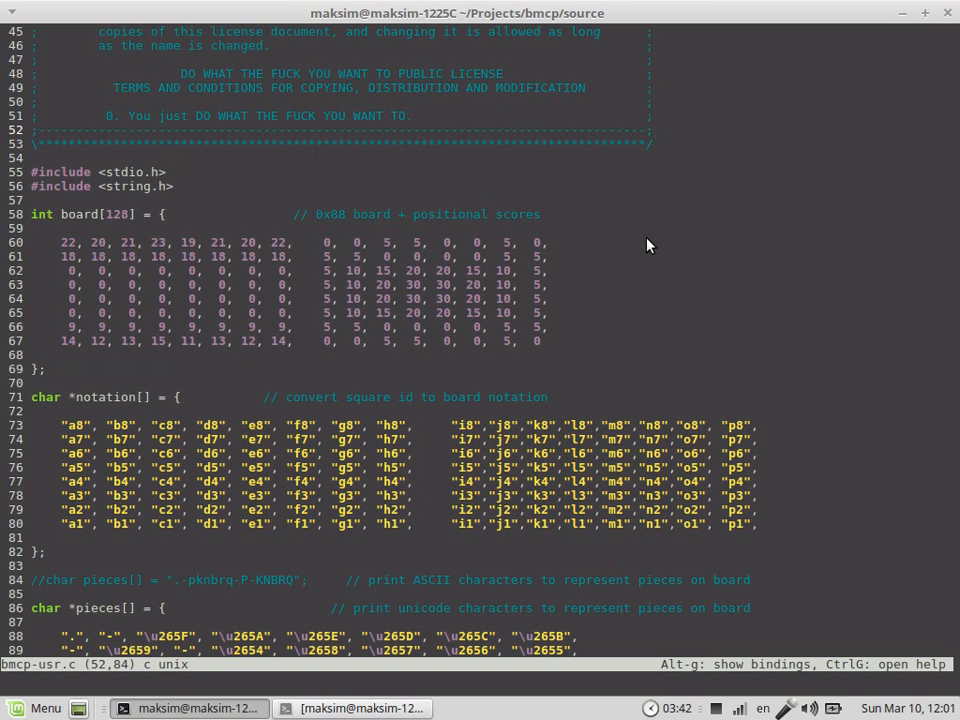
mouse_move(600, 260)
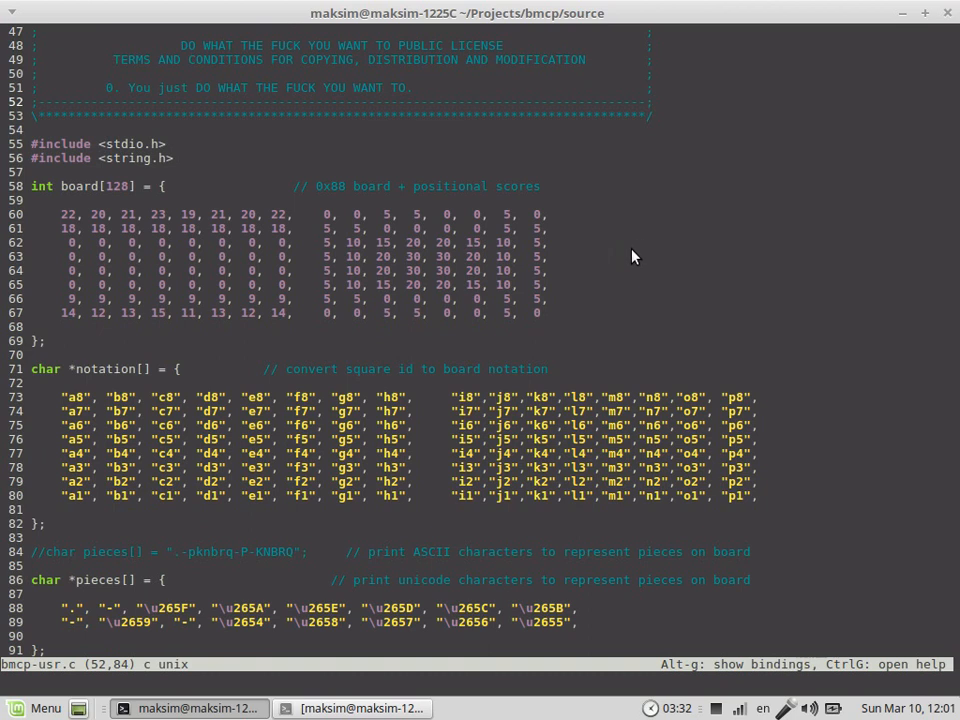
mouse_move(692, 288)
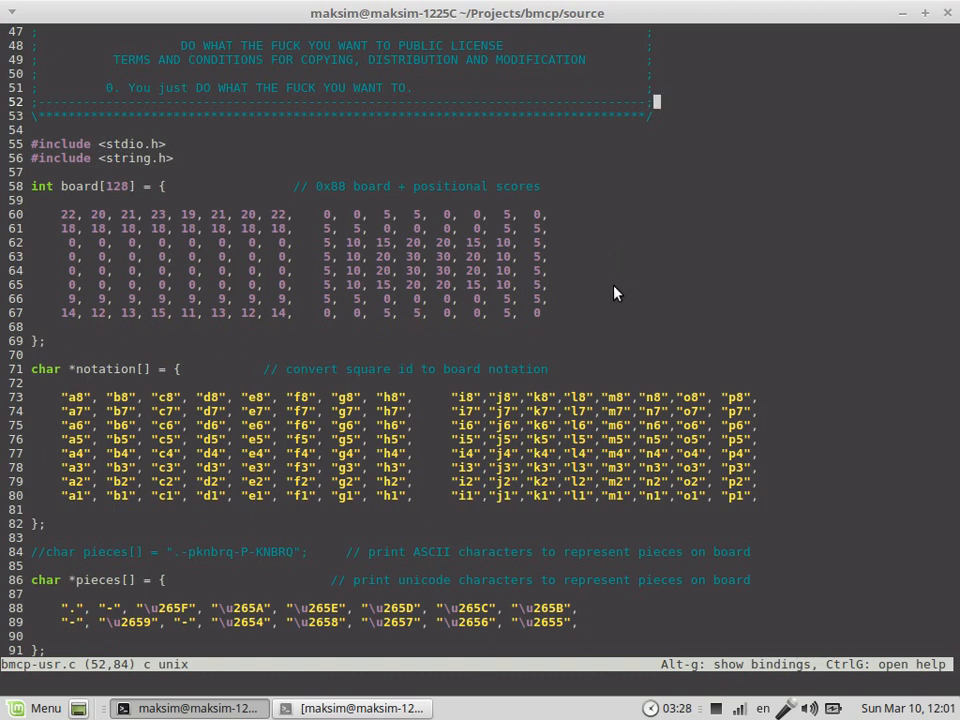
scroll("down", 3)
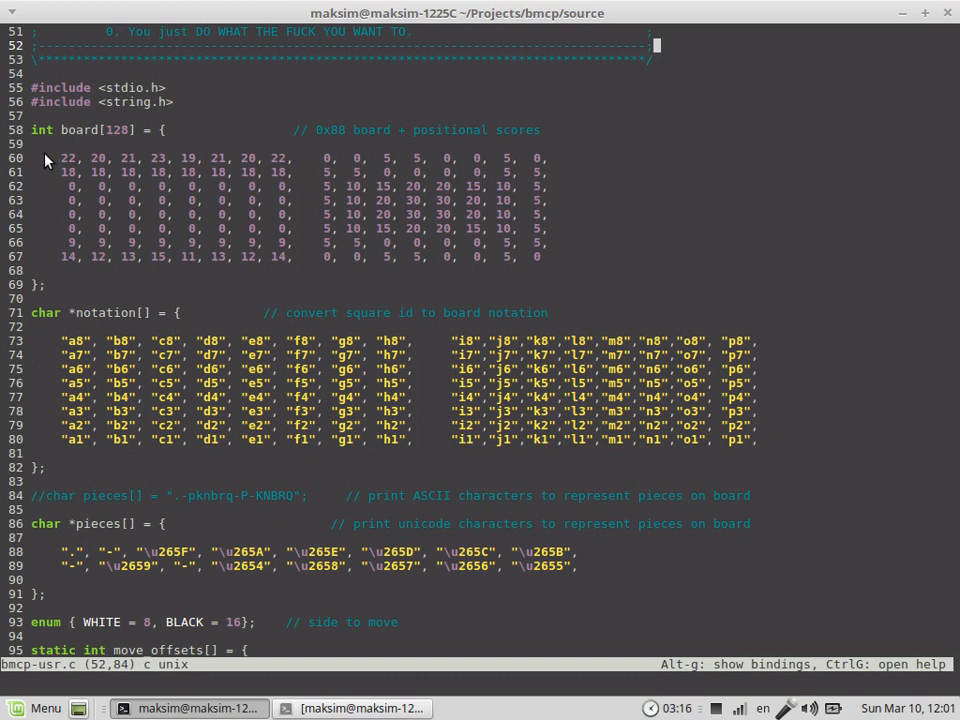
mouse_move(98, 166)
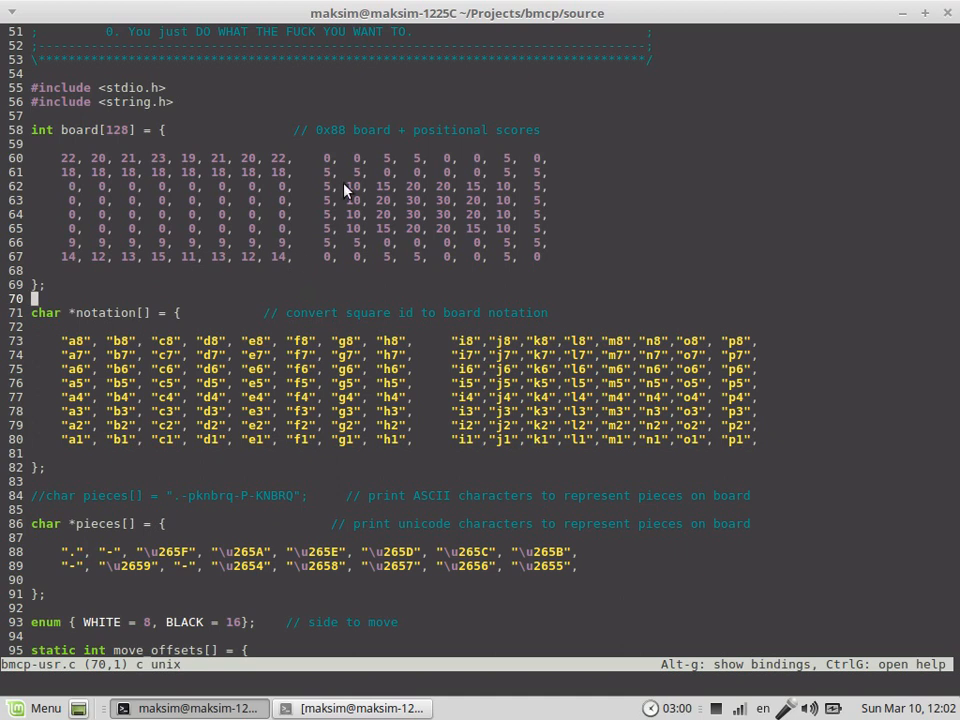
mouse_move(530, 252)
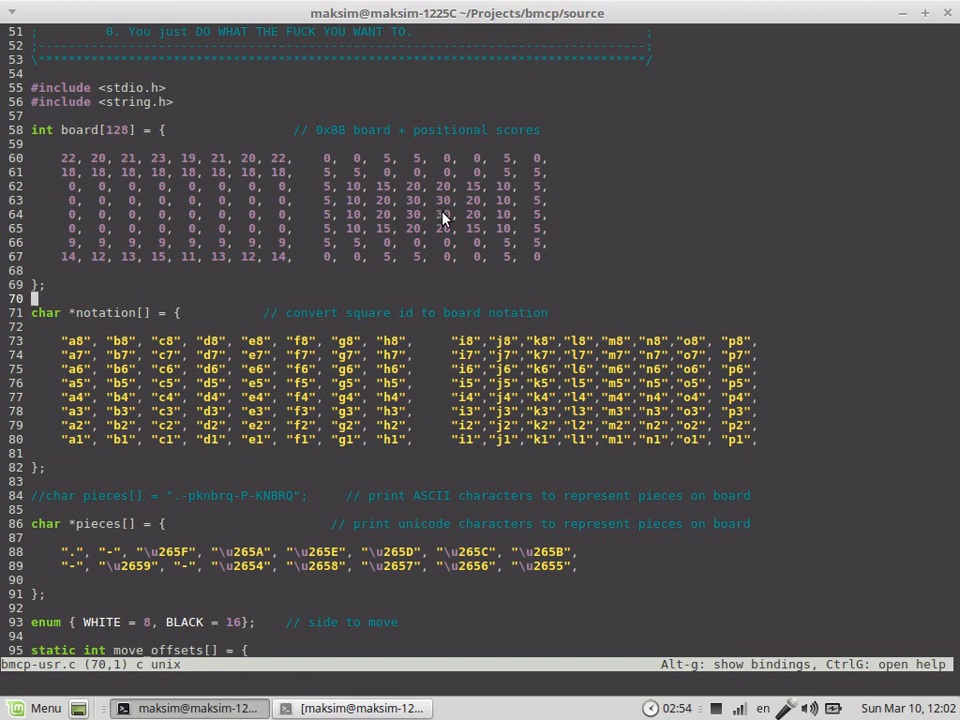
mouse_move(196, 228)
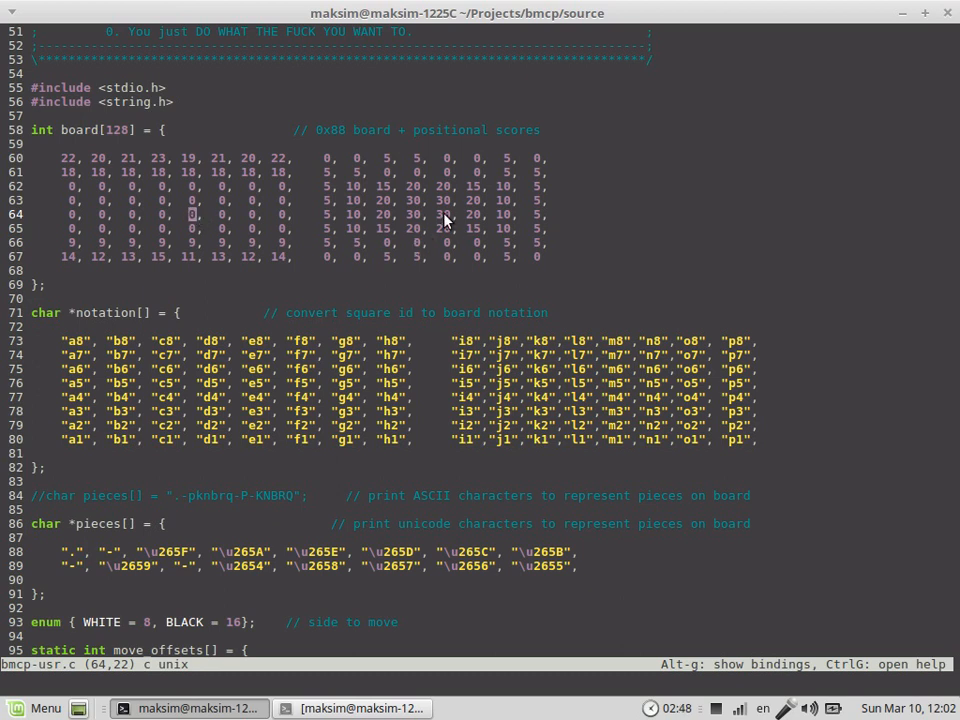
mouse_move(236, 228)
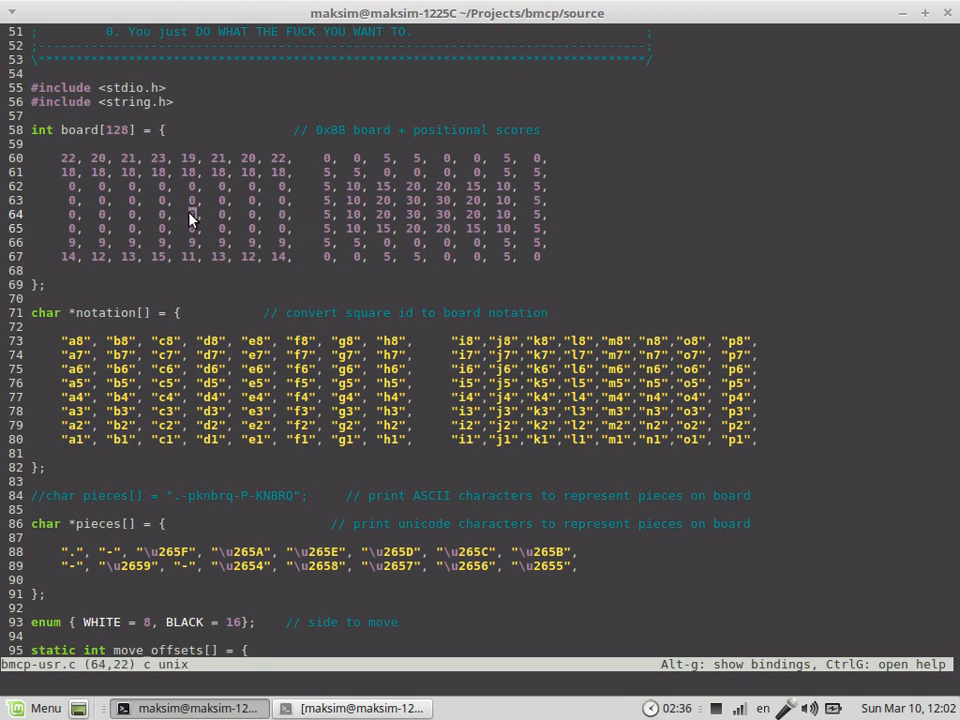
mouse_move(448, 218)
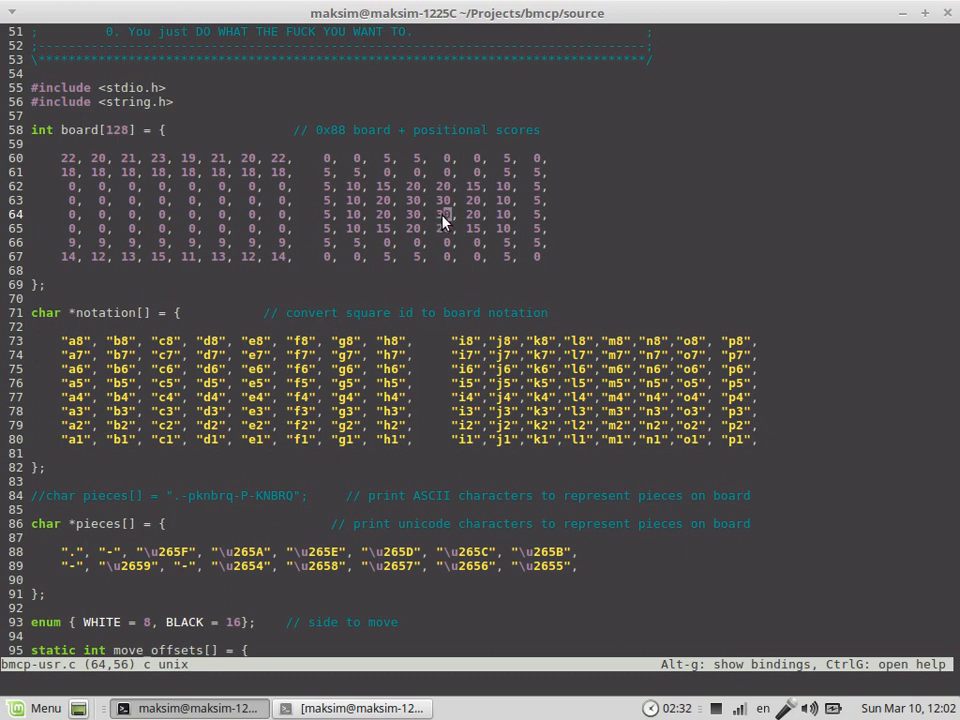
mouse_move(516, 228)
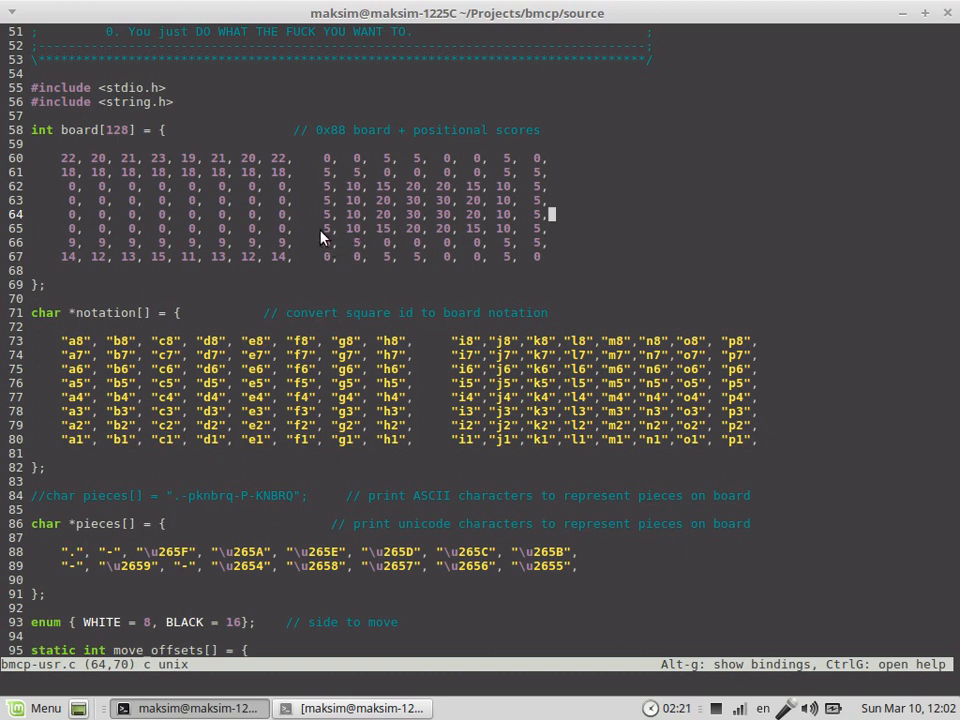
mouse_move(304, 232)
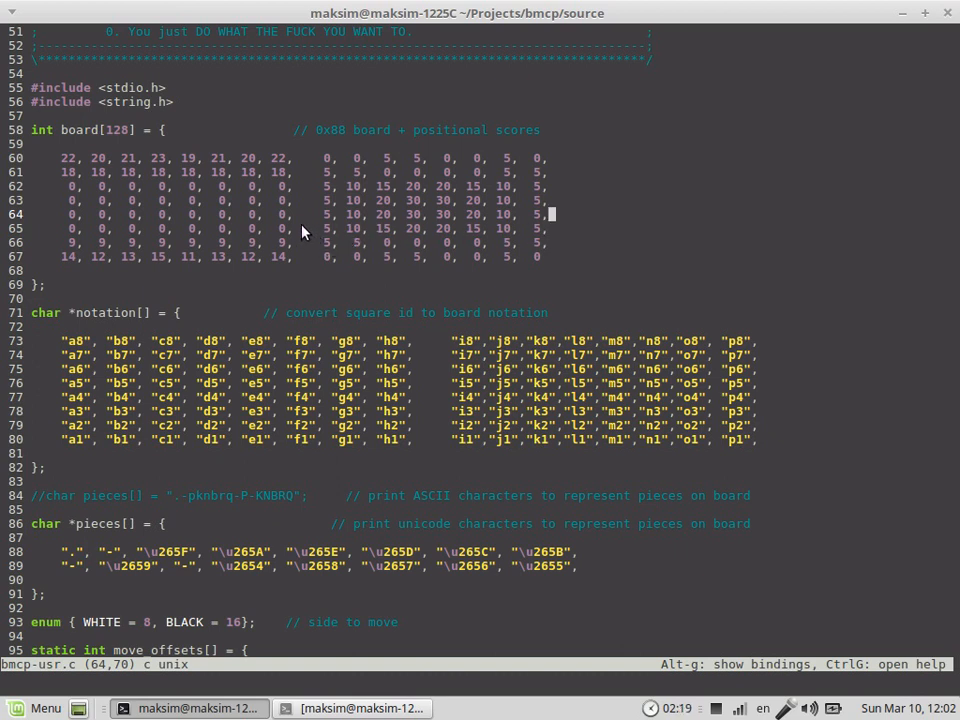
mouse_move(248, 262)
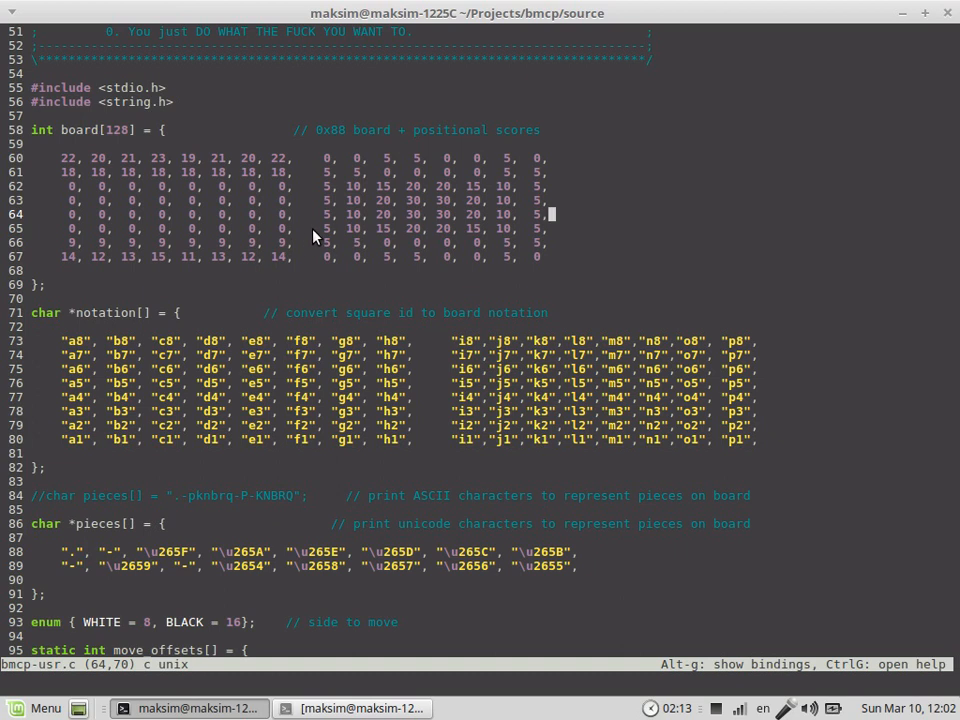
mouse_move(262, 262)
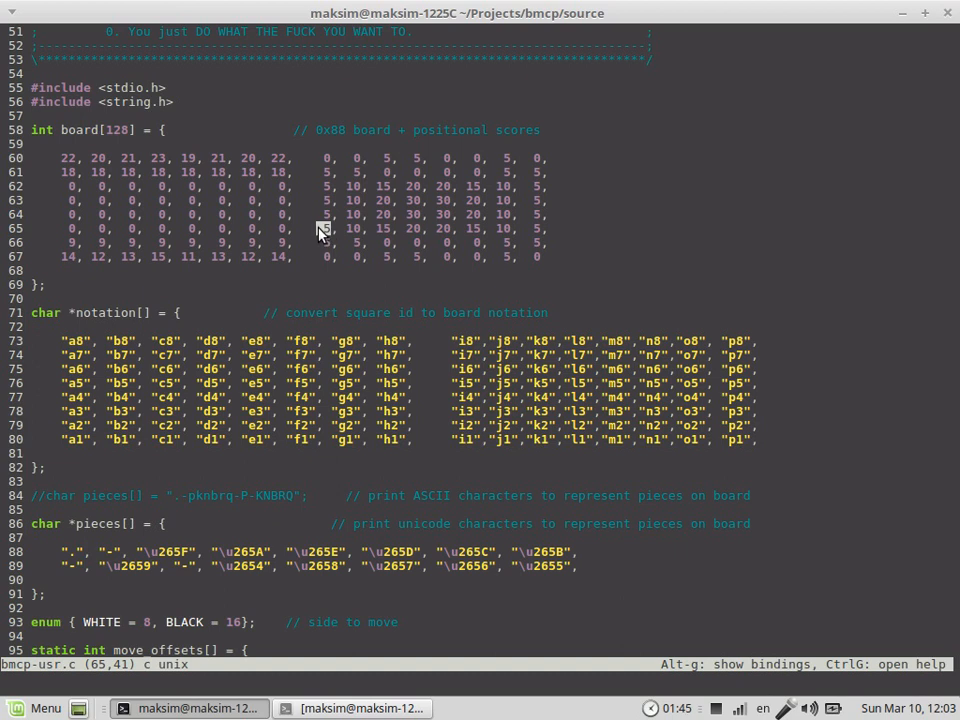
mouse_move(308, 248)
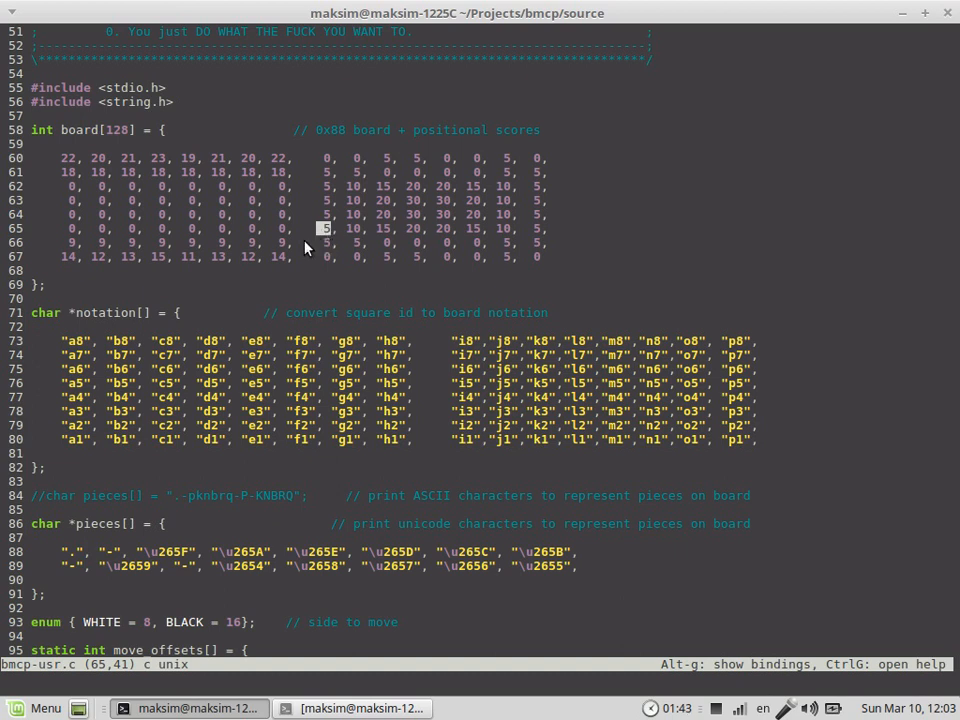
mouse_move(320, 244)
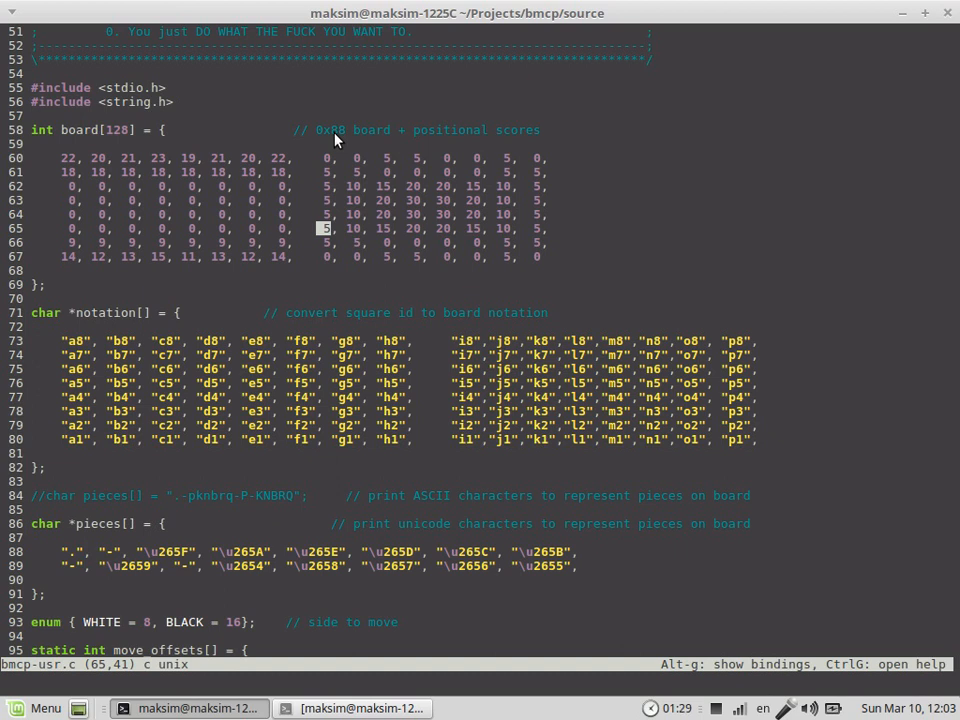
mouse_move(288, 260)
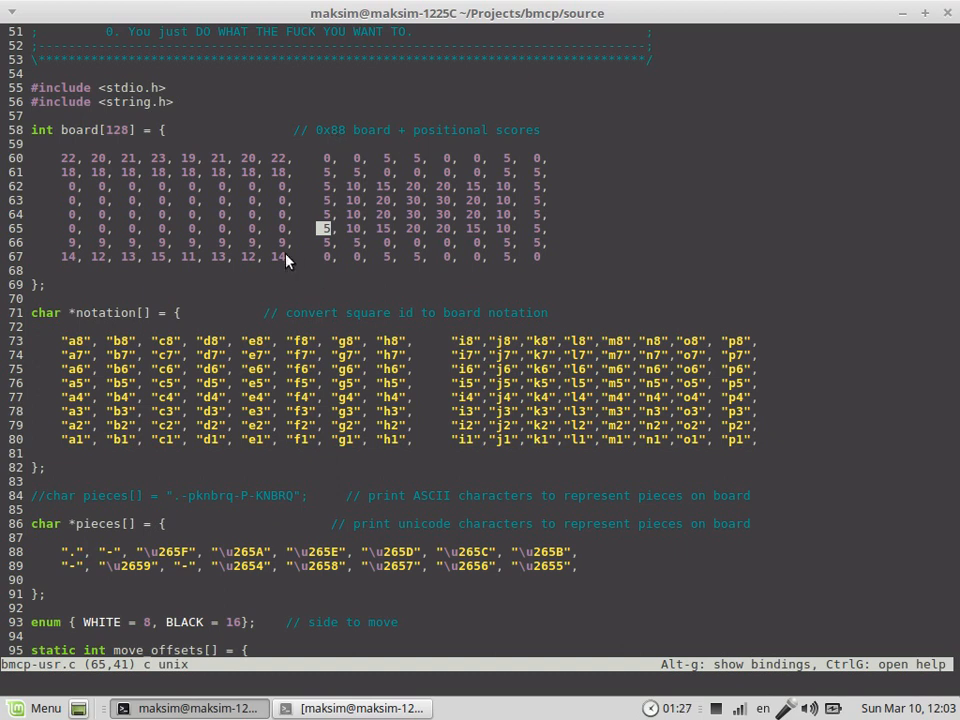
mouse_move(320, 240)
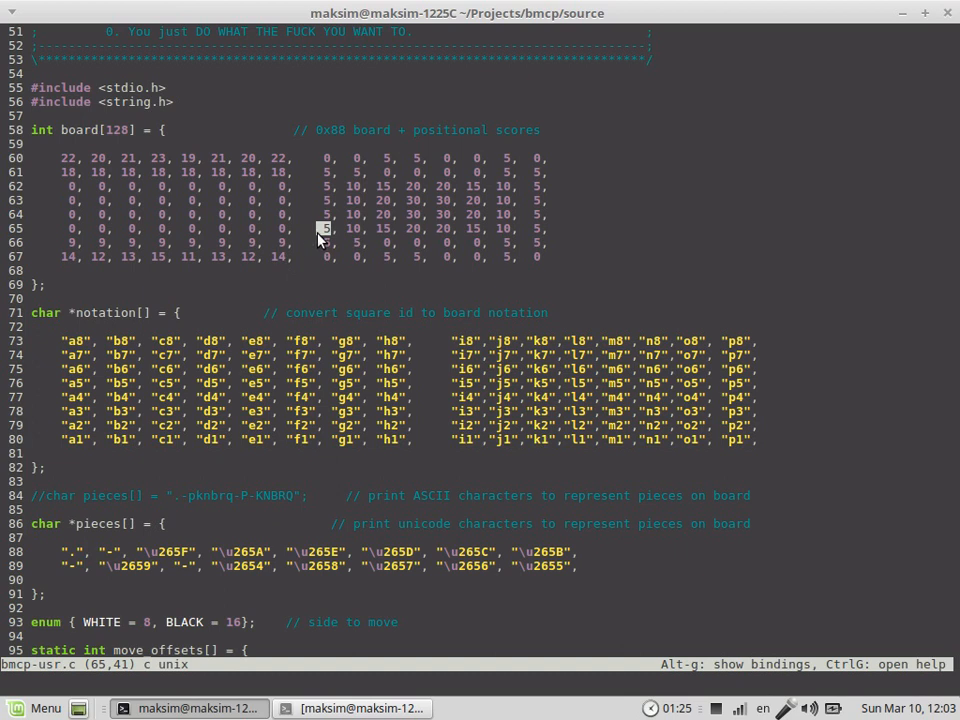
mouse_move(310, 236)
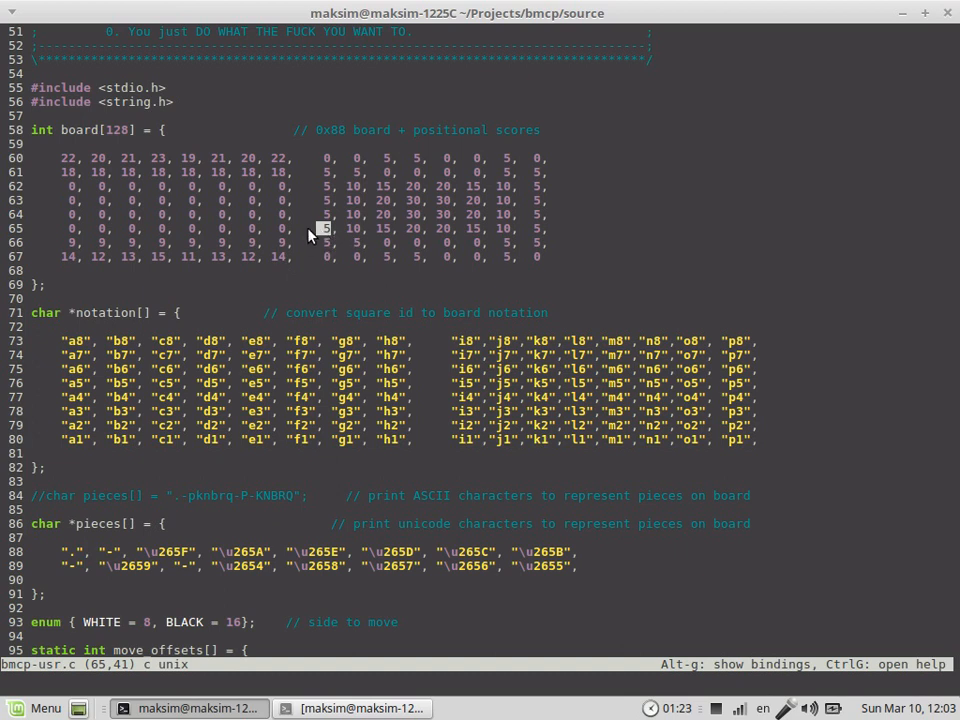
mouse_move(536, 240)
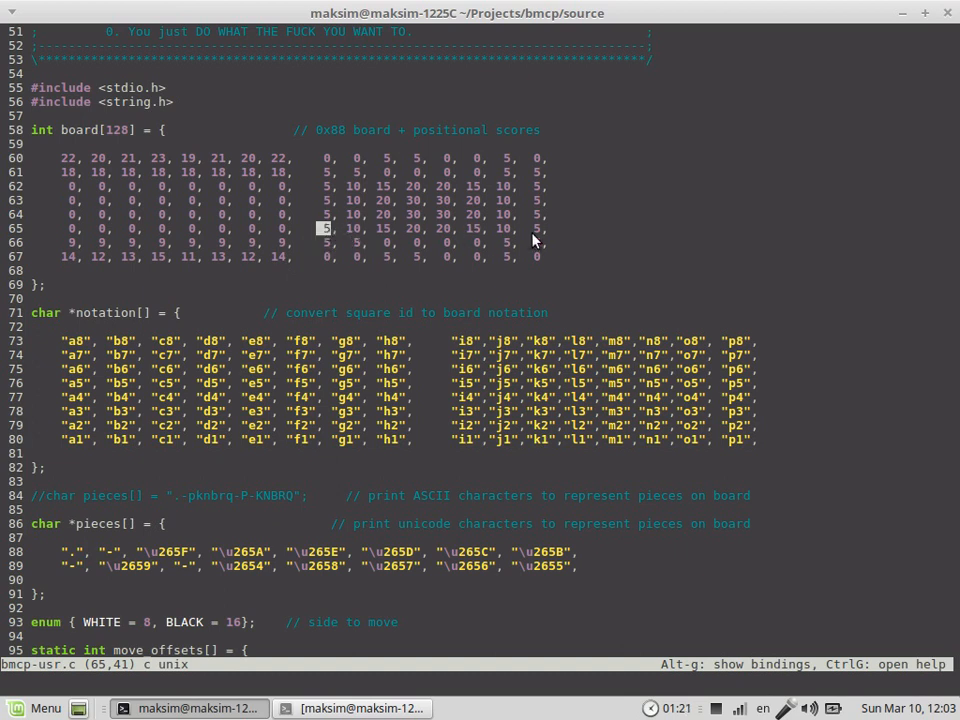
mouse_move(550, 232)
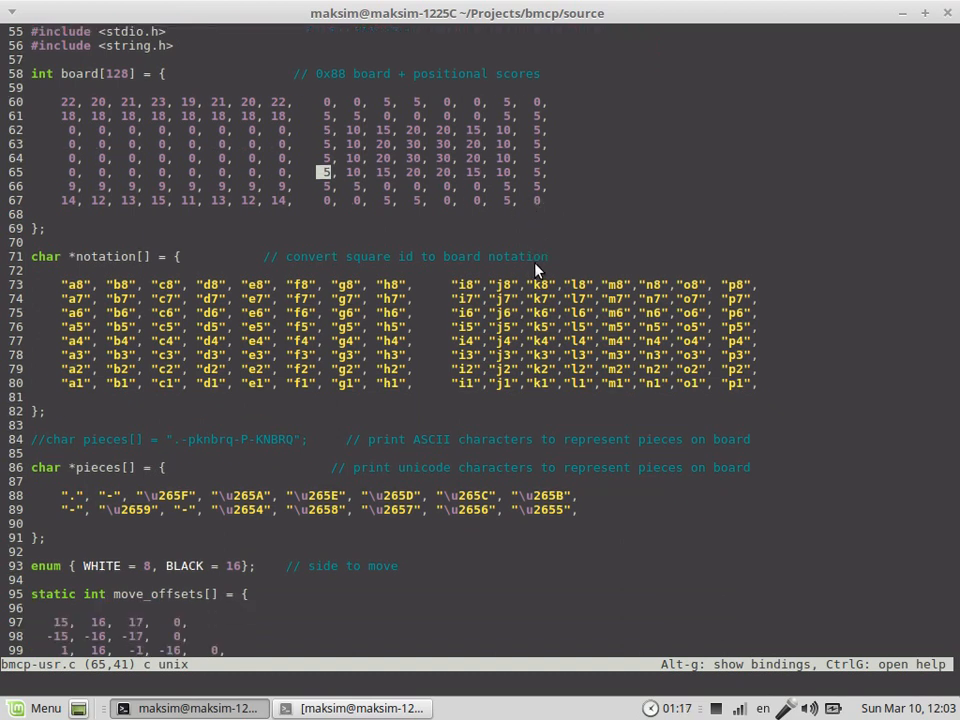
scroll("down", 3)
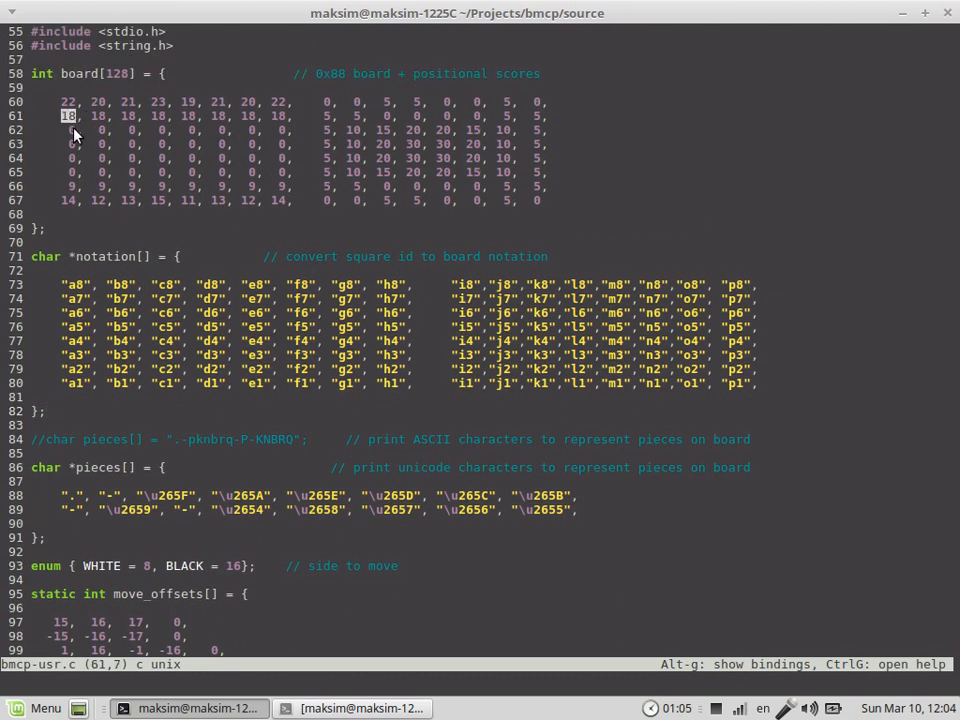
Point out the second row of board scores and a square name in the notation table.
left_click(100, 130)
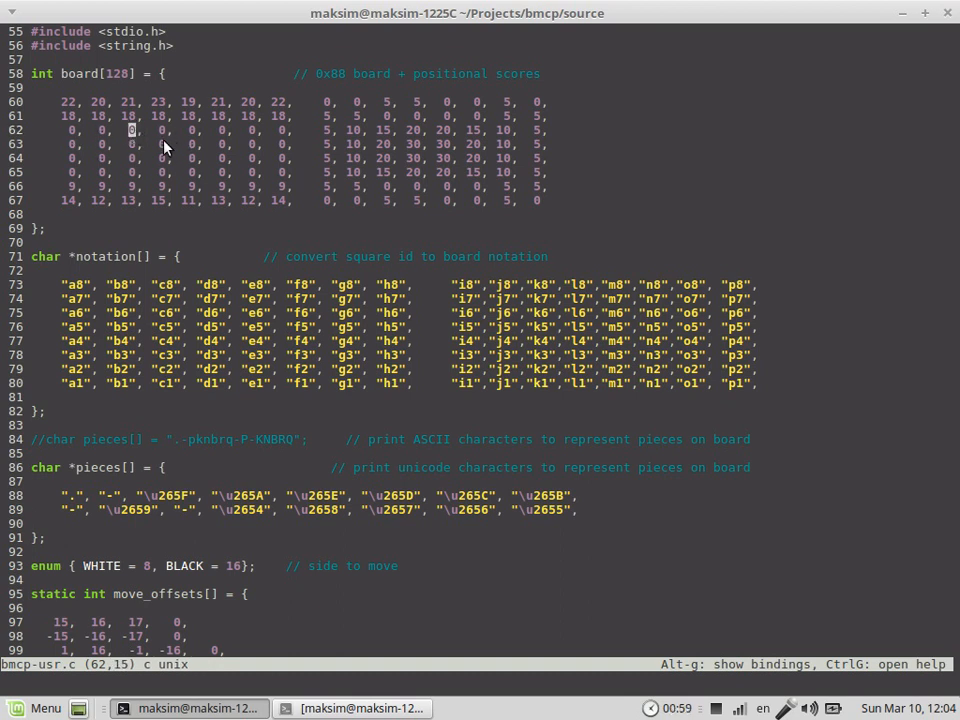
mouse_move(148, 144)
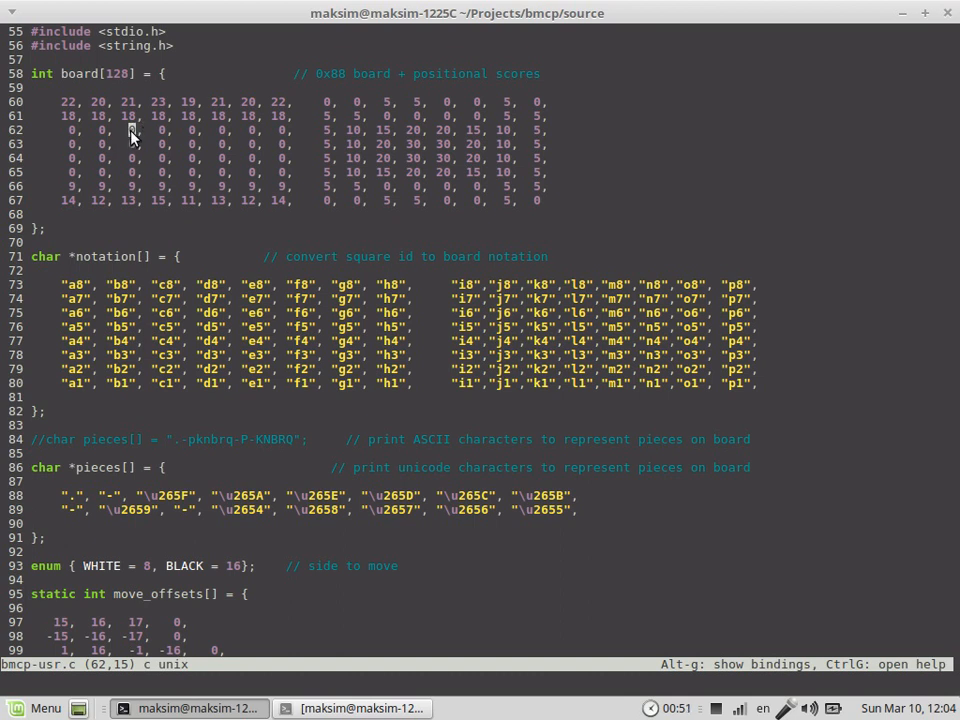
mouse_move(170, 318)
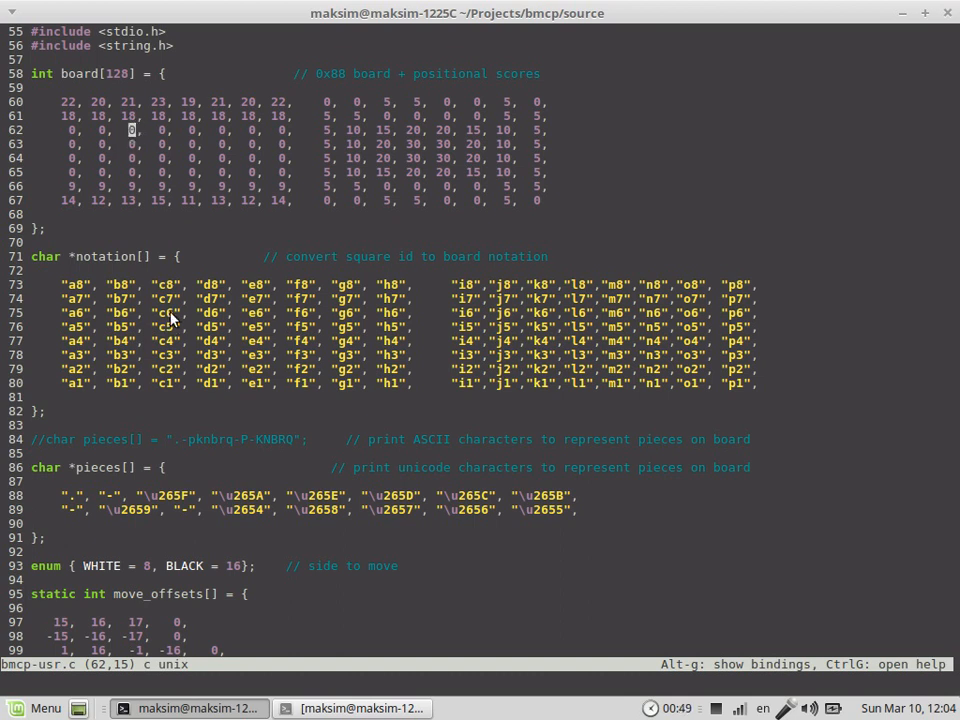
left_click(164, 312)
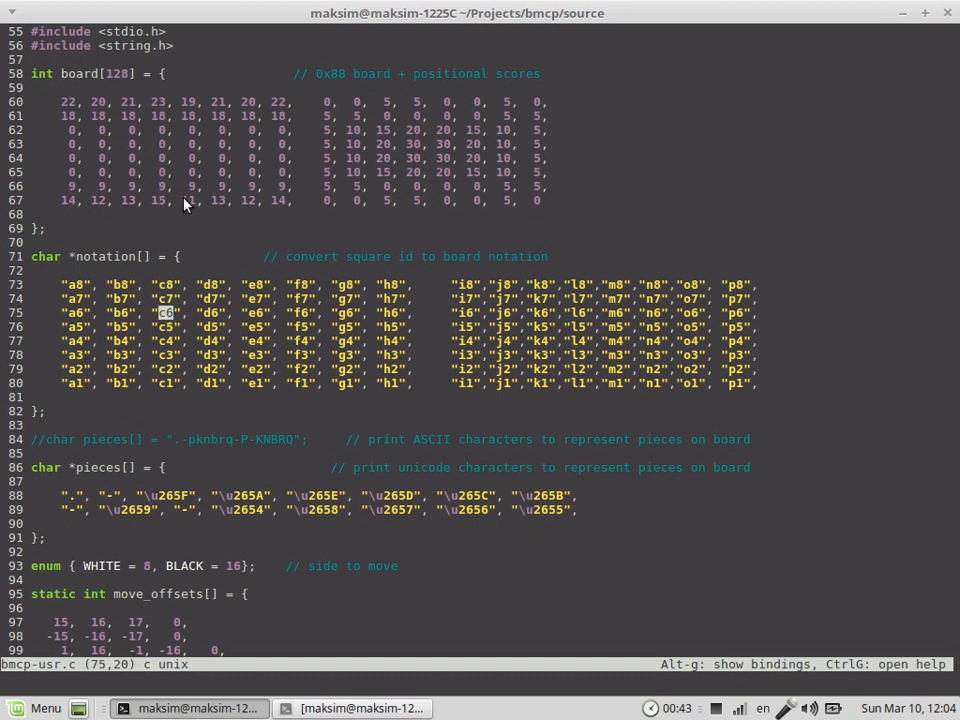
scroll("down", 3)
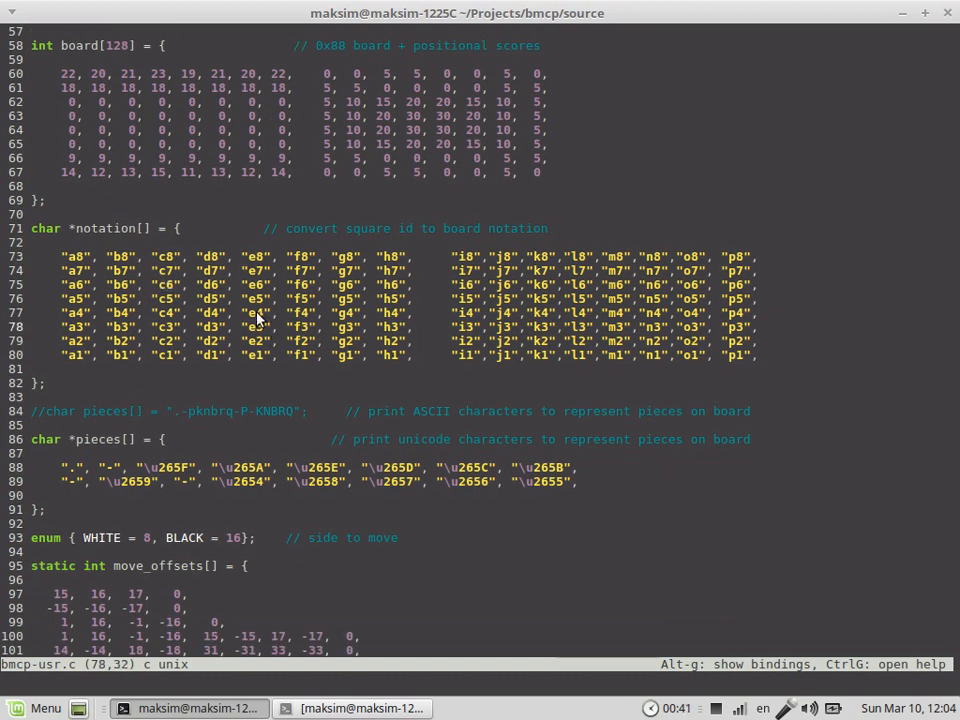
mouse_move(182, 374)
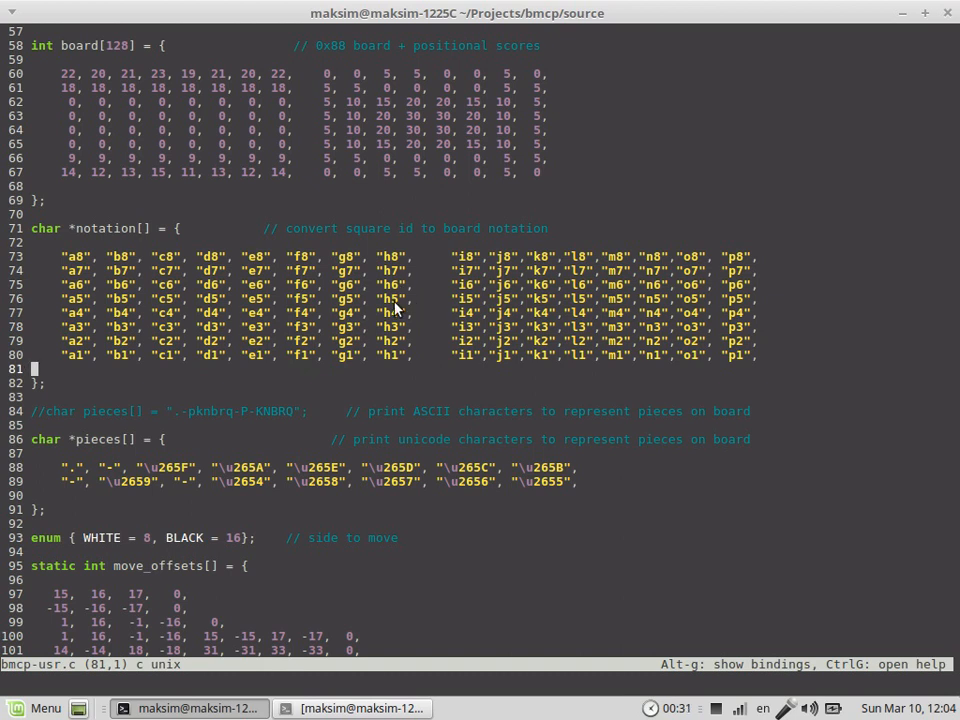
scroll("down", 3)
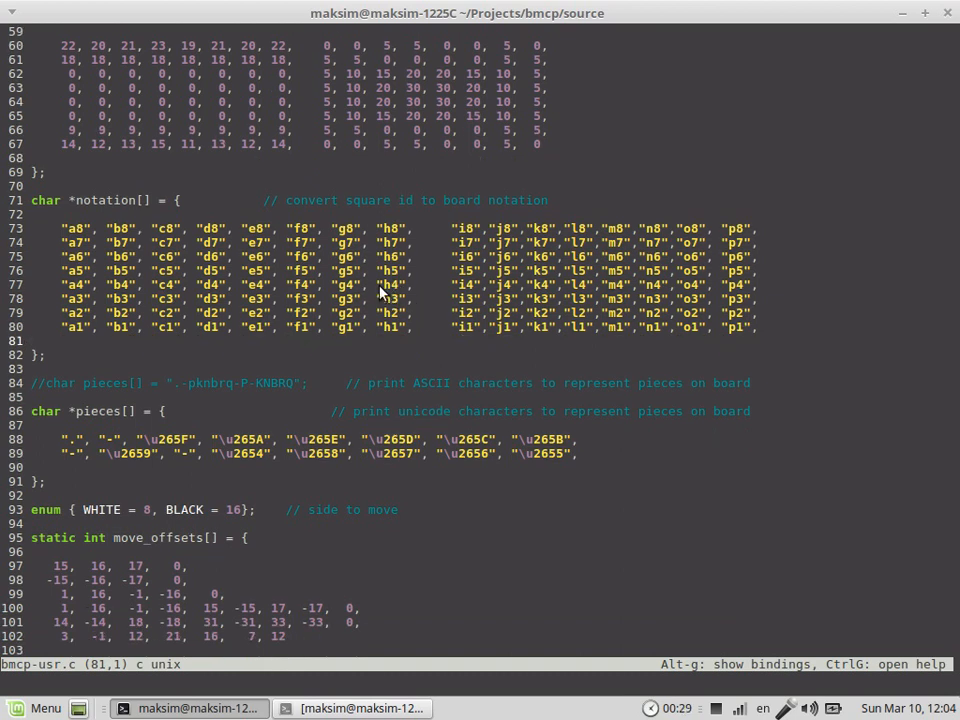
mouse_move(396, 290)
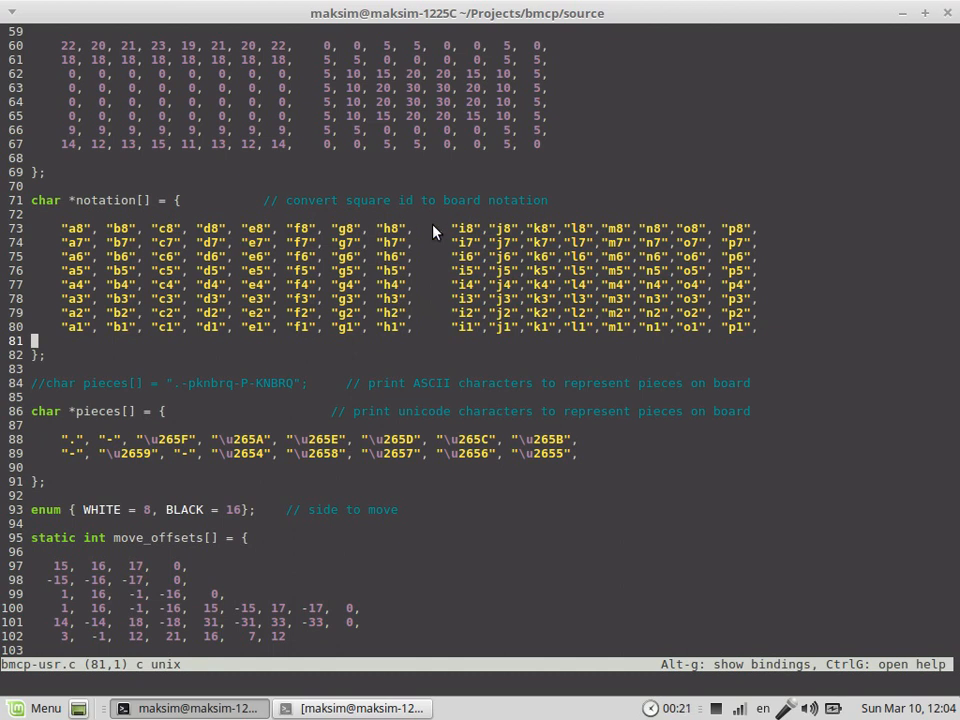
mouse_move(424, 256)
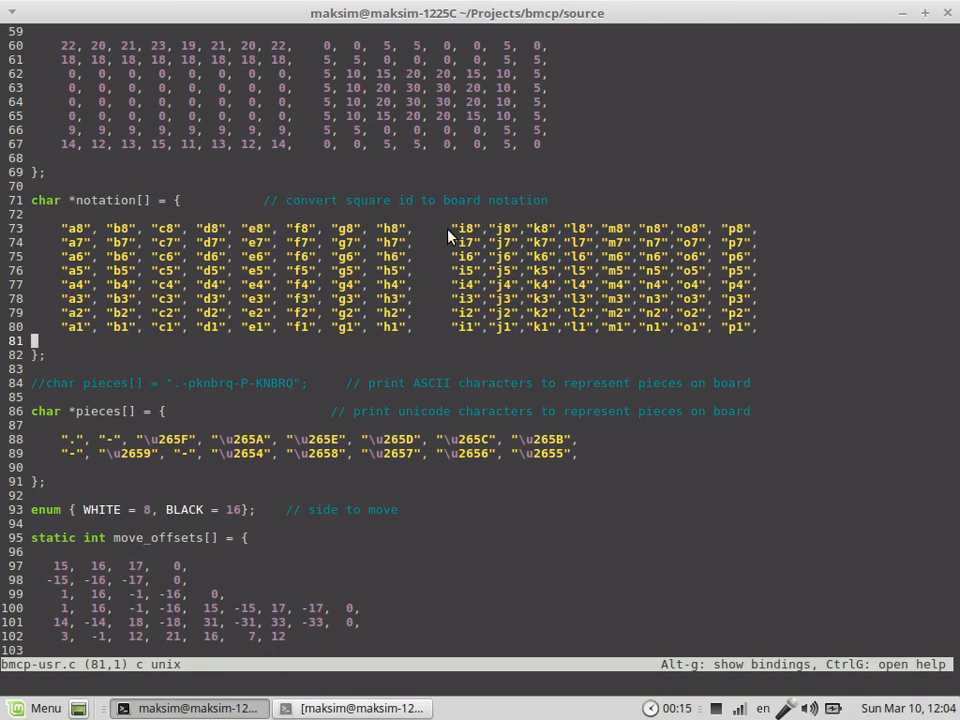
mouse_move(790, 250)
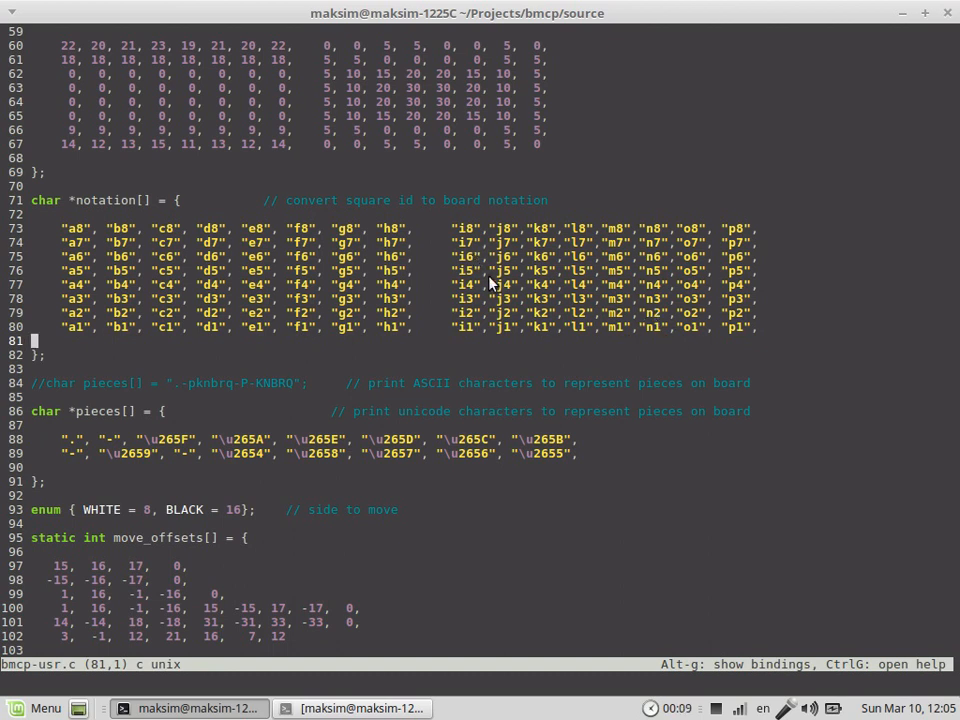
mouse_move(408, 348)
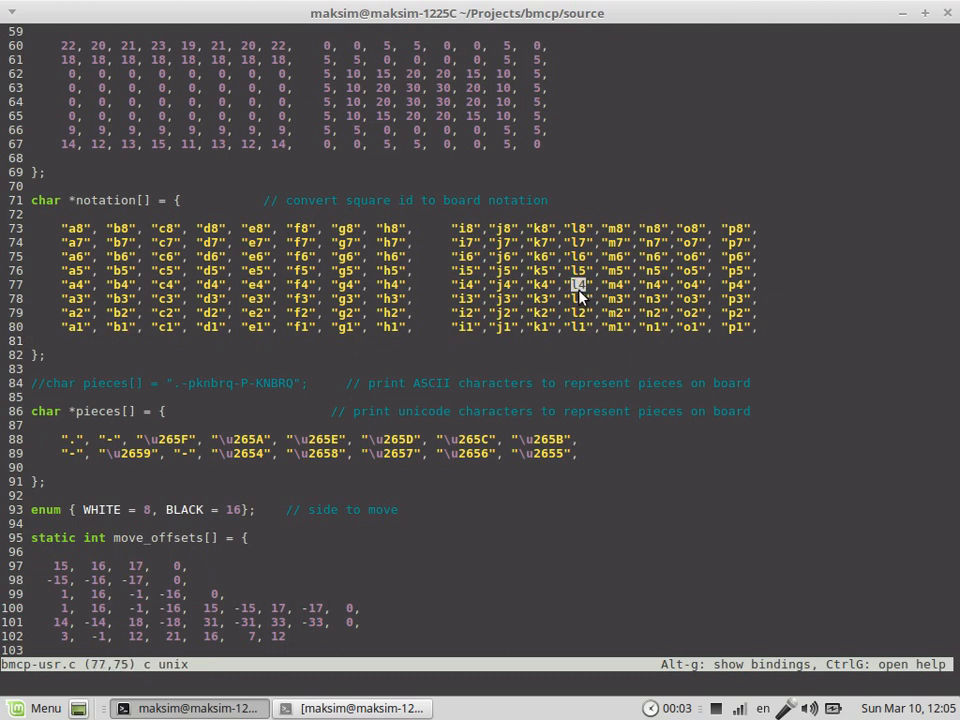
mouse_move(580, 292)
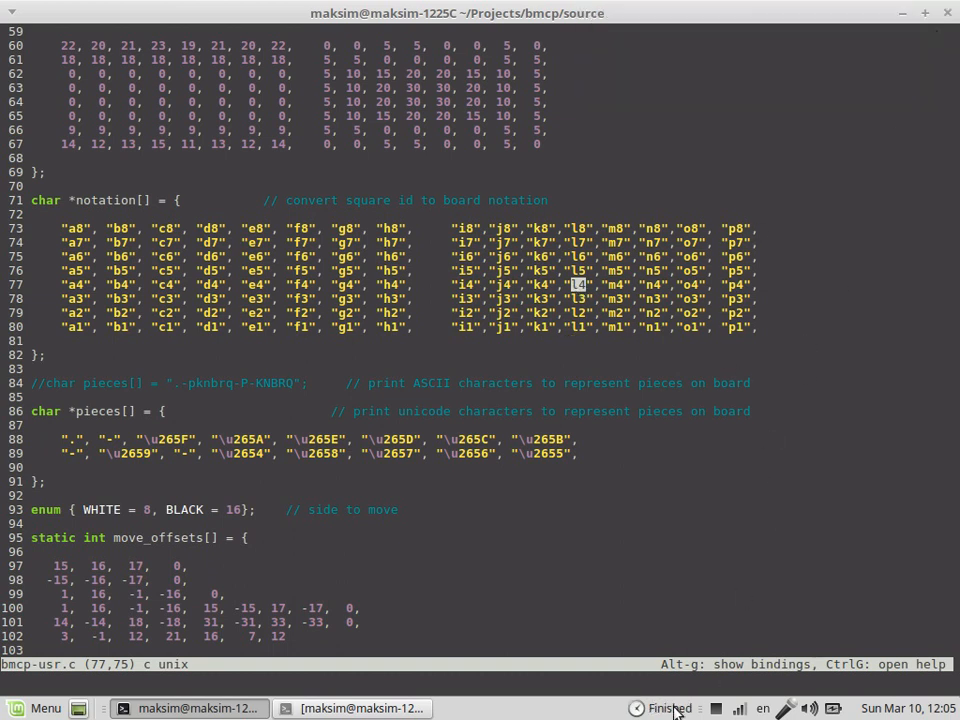
mouse_move(688, 512)
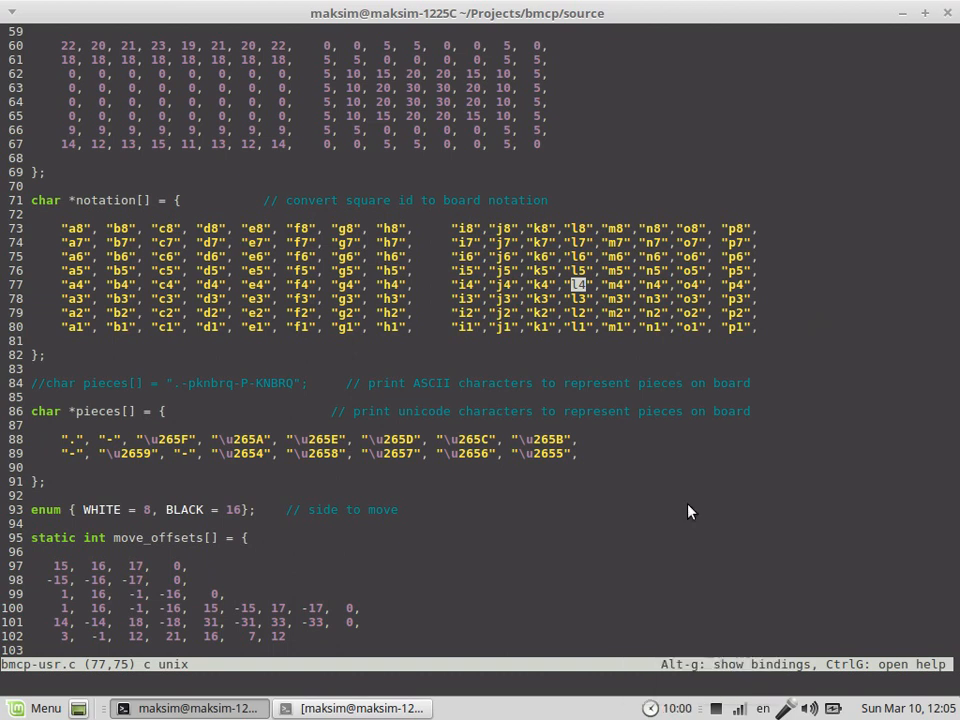
mouse_move(760, 340)
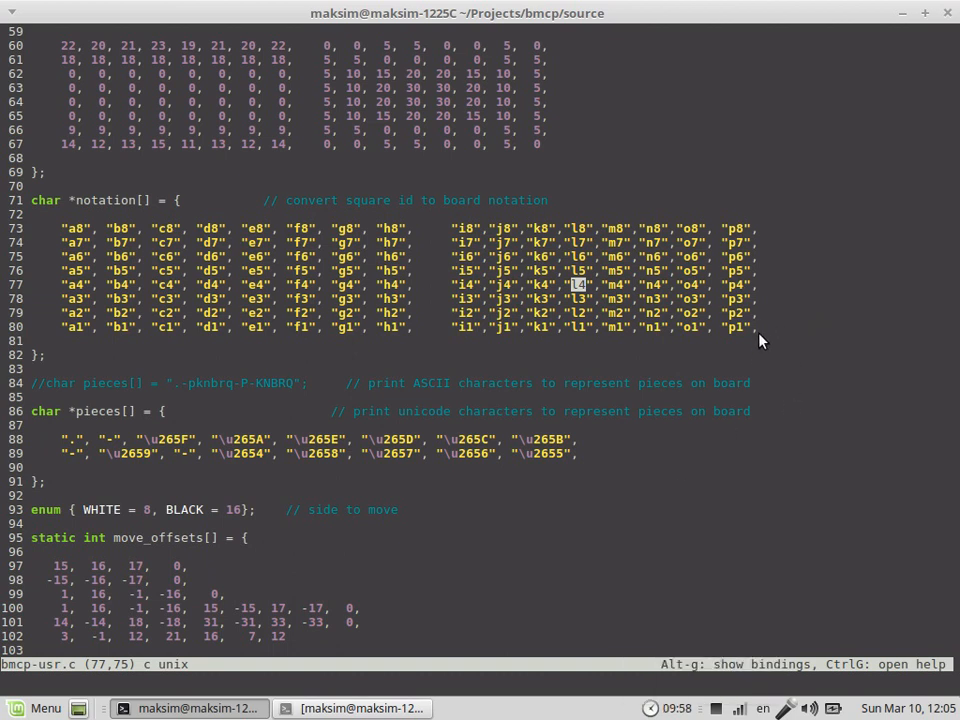
mouse_move(524, 368)
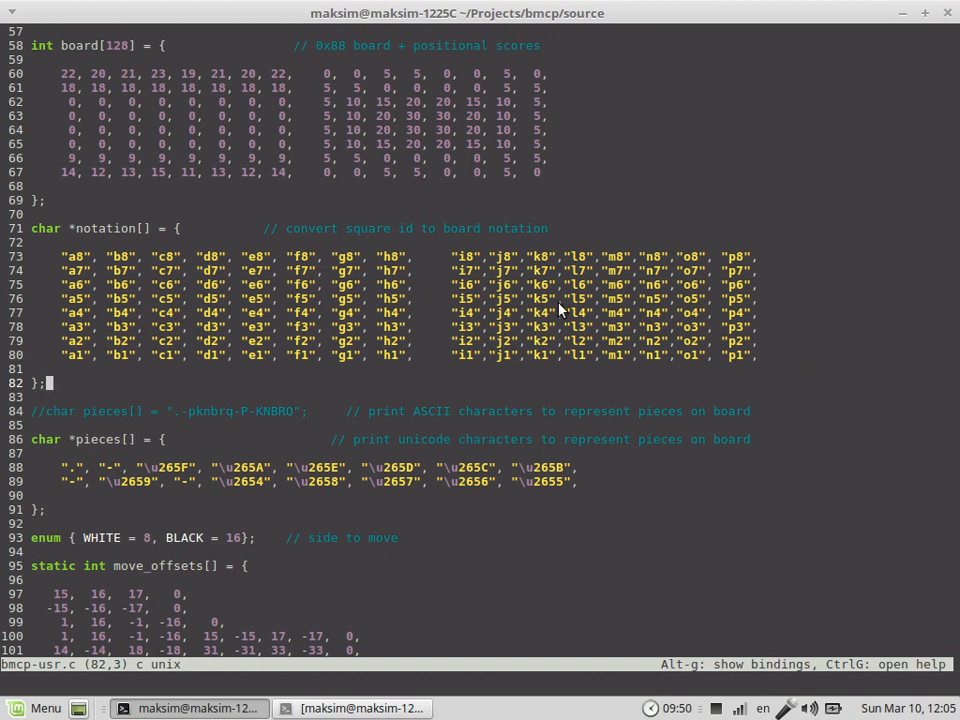
mouse_move(314, 336)
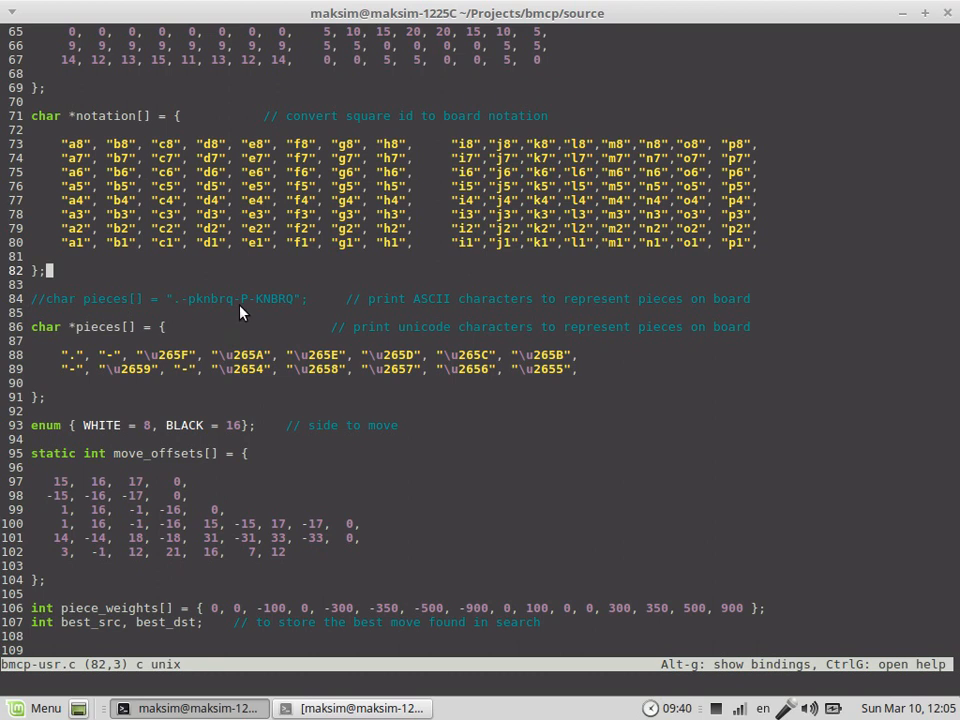
mouse_move(200, 308)
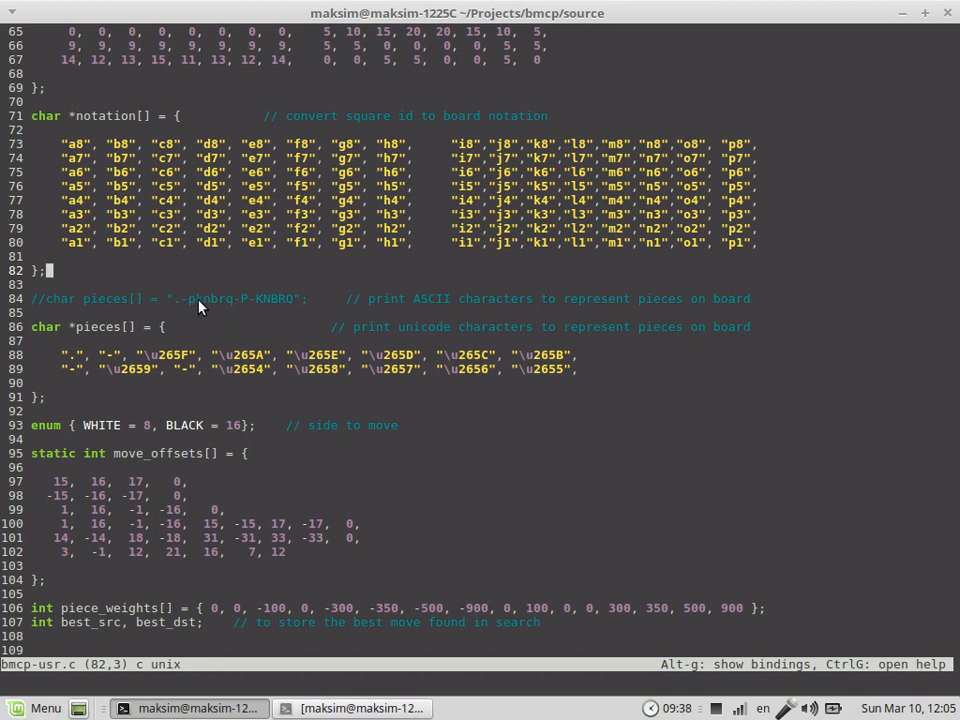
mouse_move(284, 308)
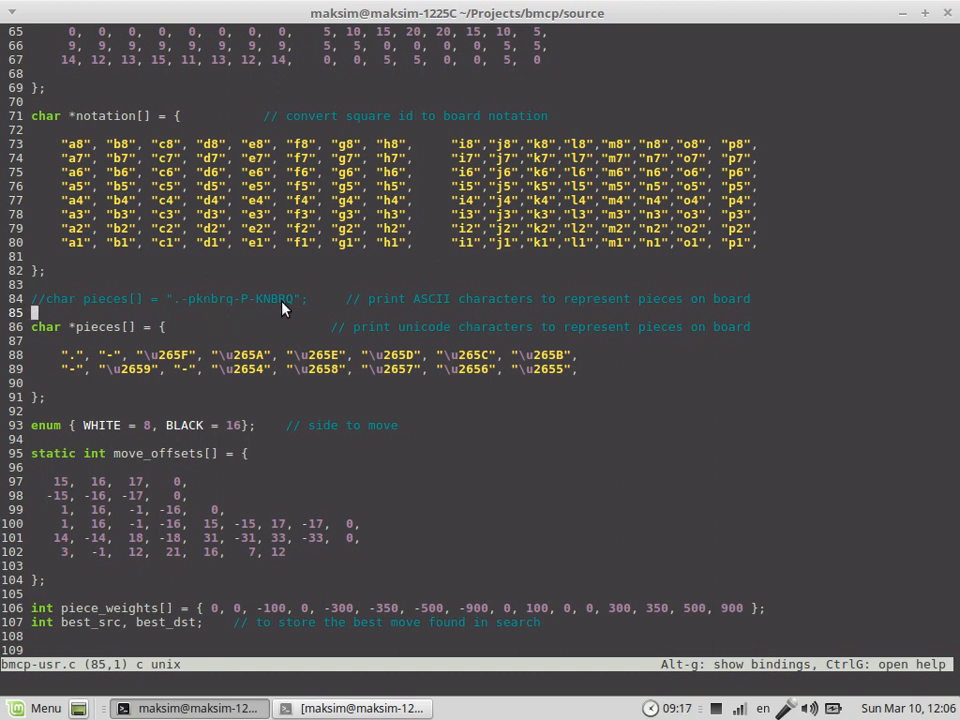
scroll("down", 3)
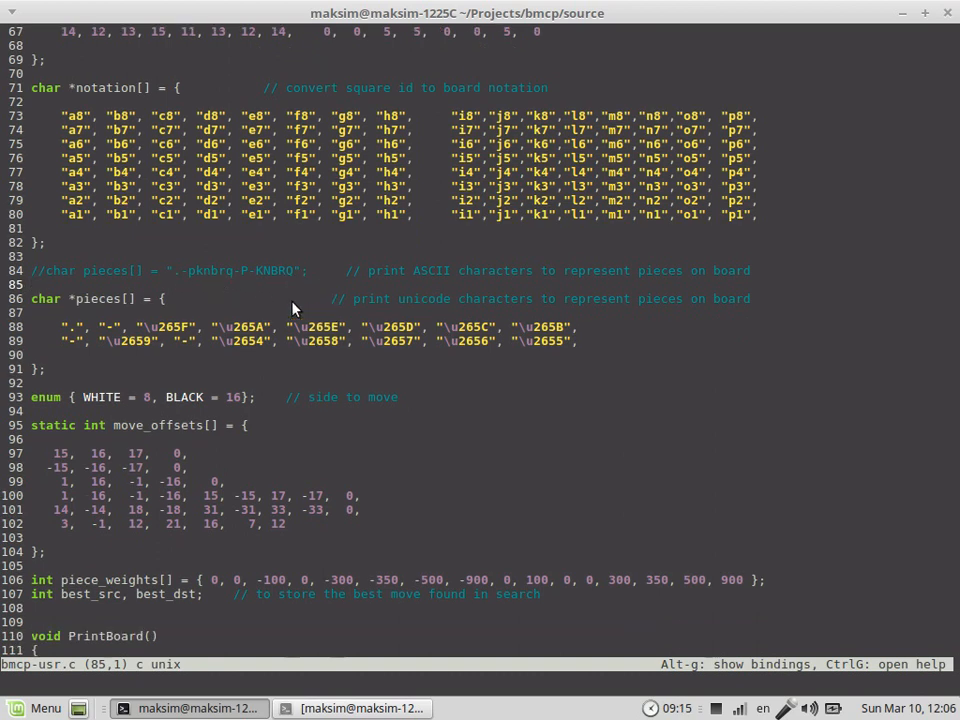
mouse_move(220, 288)
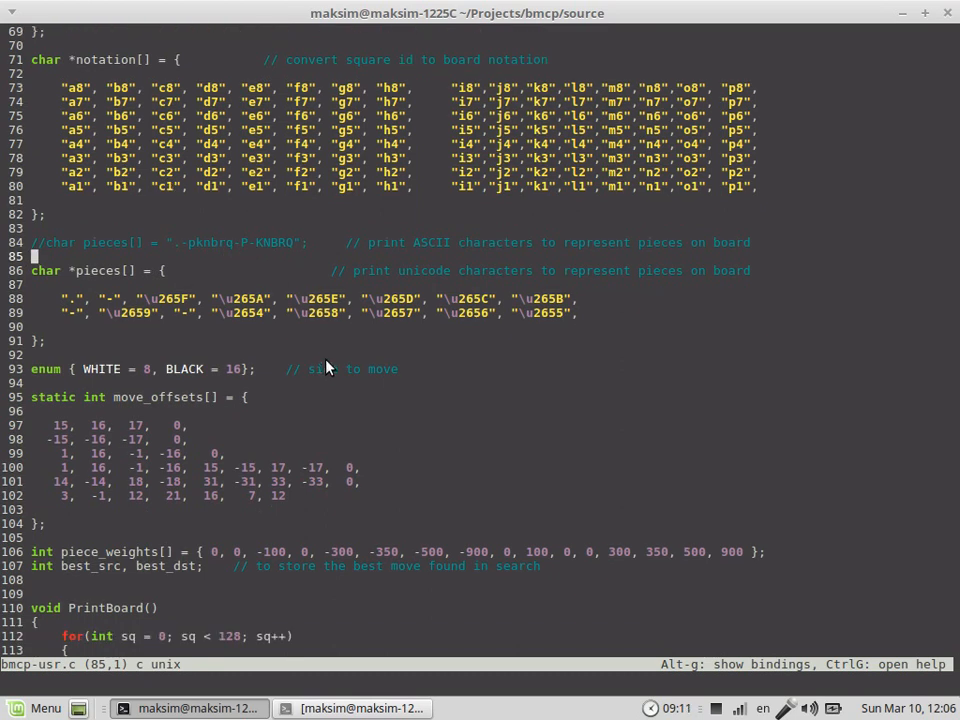
scroll("down", 3)
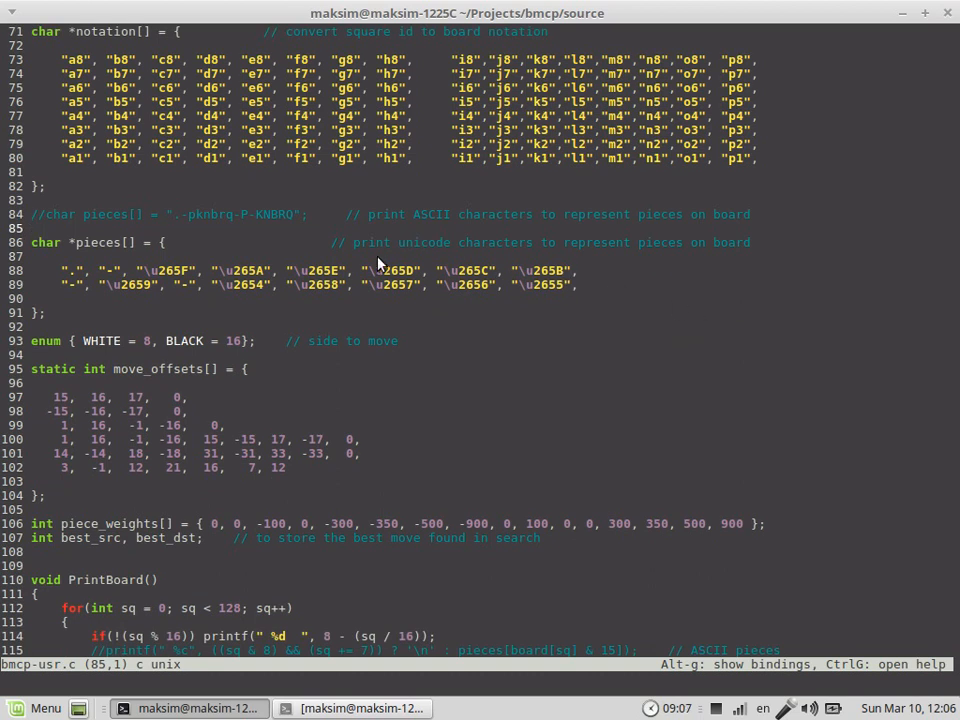
double_click(468, 242)
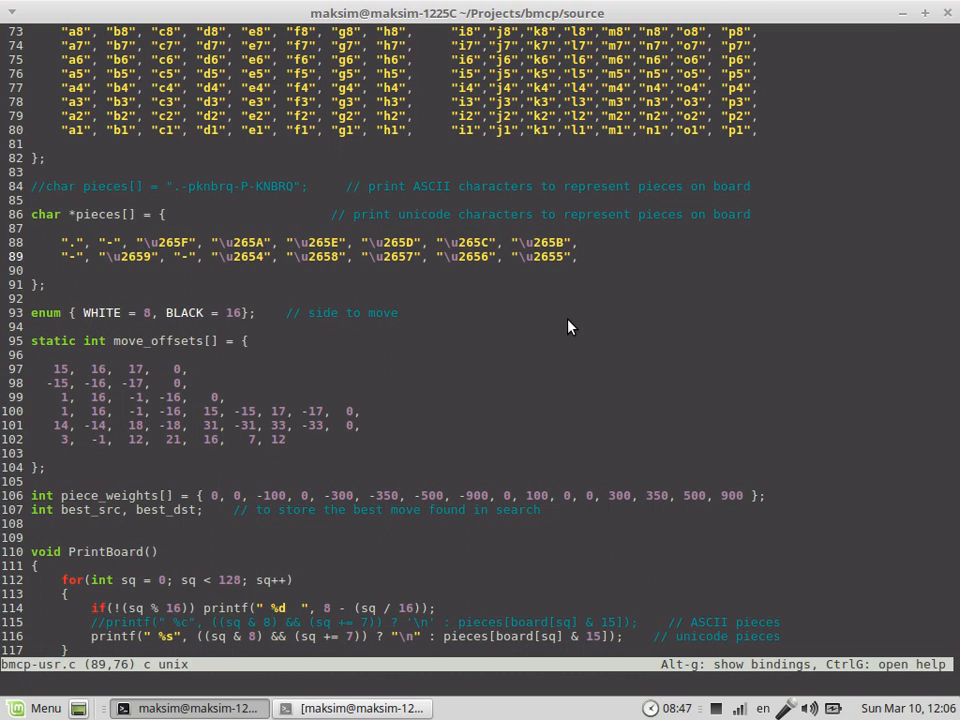
mouse_move(518, 300)
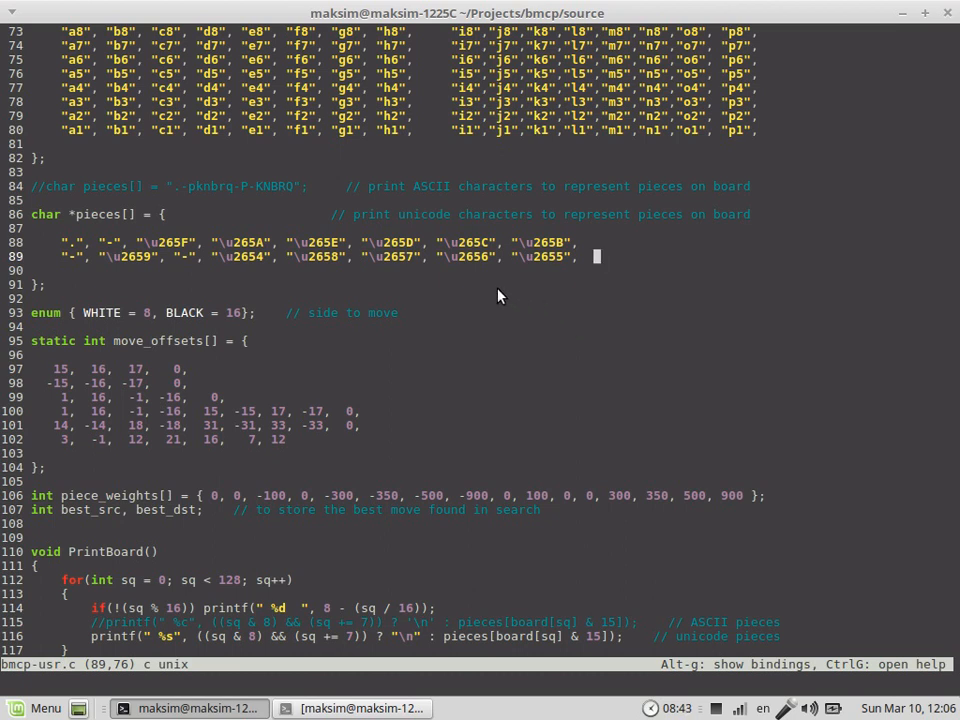
mouse_move(376, 298)
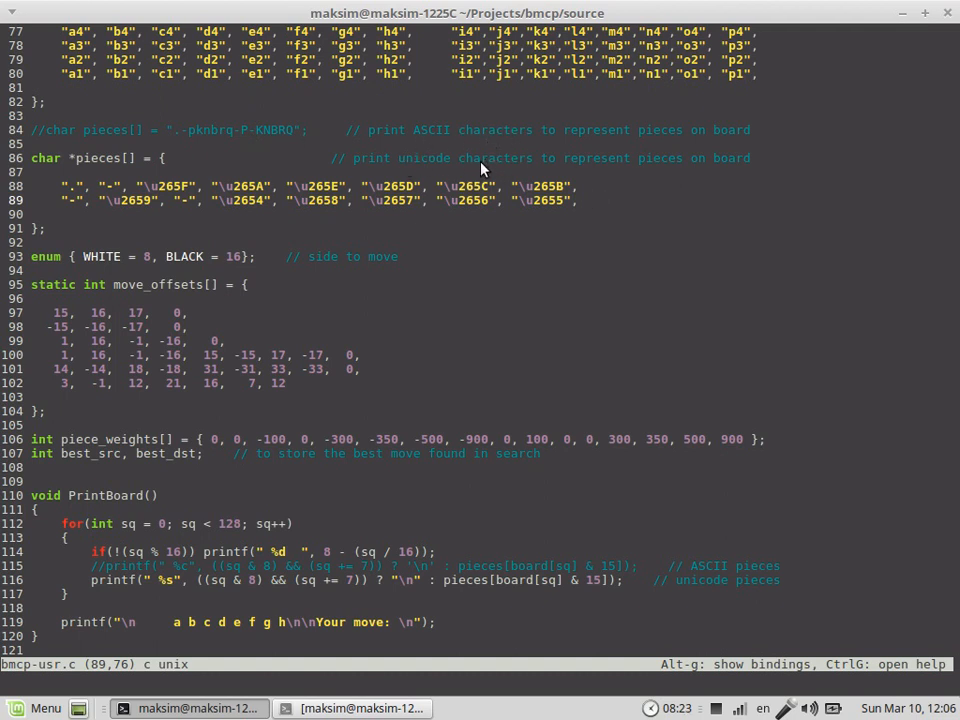
mouse_move(472, 204)
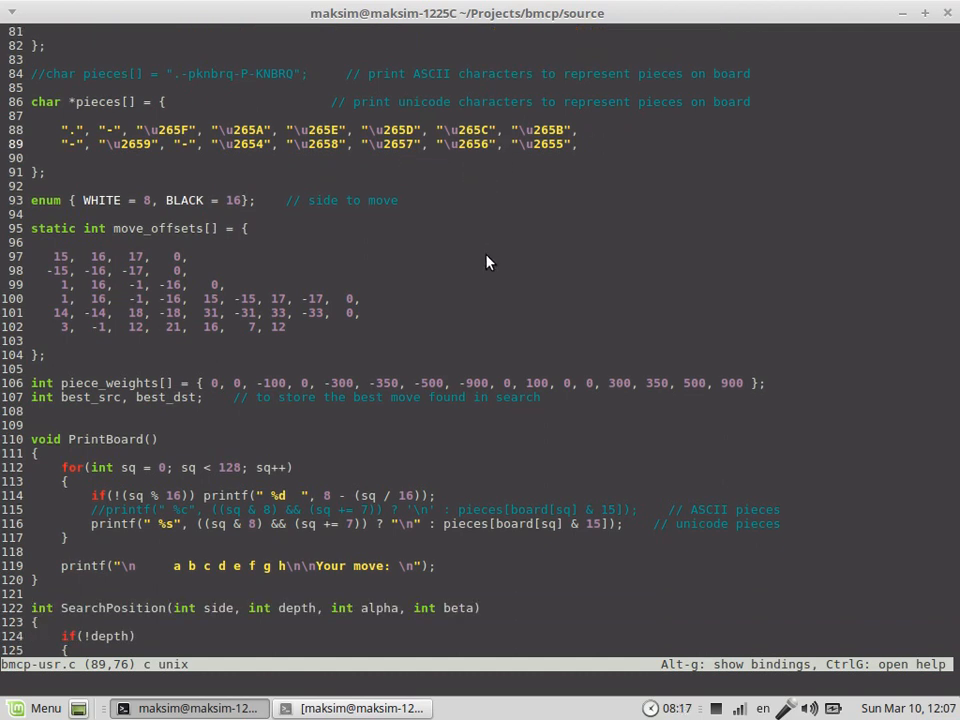
mouse_move(420, 220)
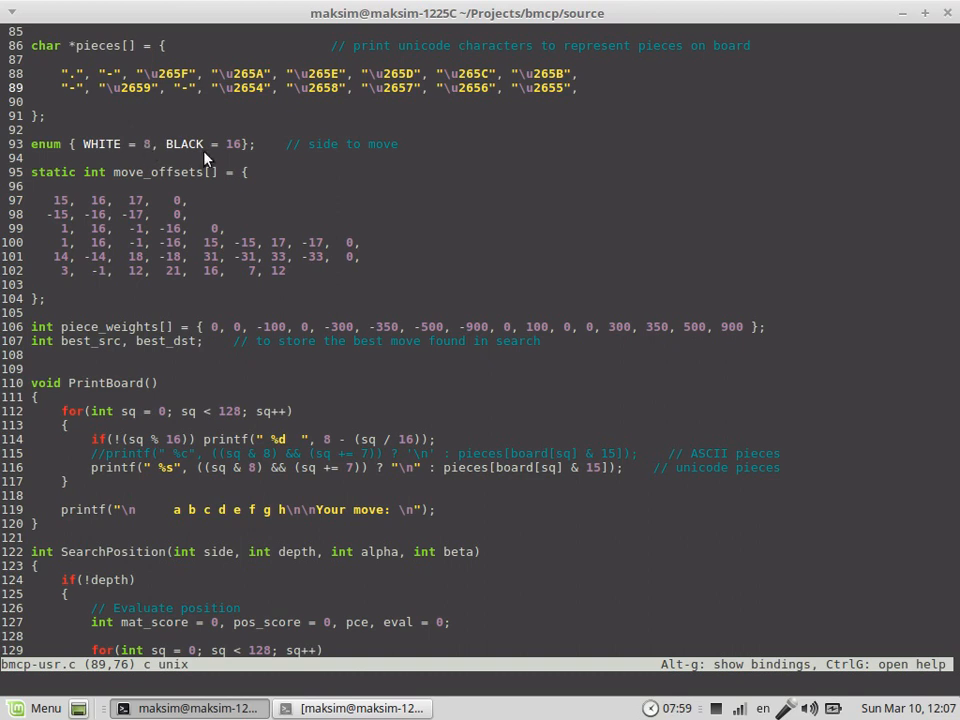
mouse_move(170, 150)
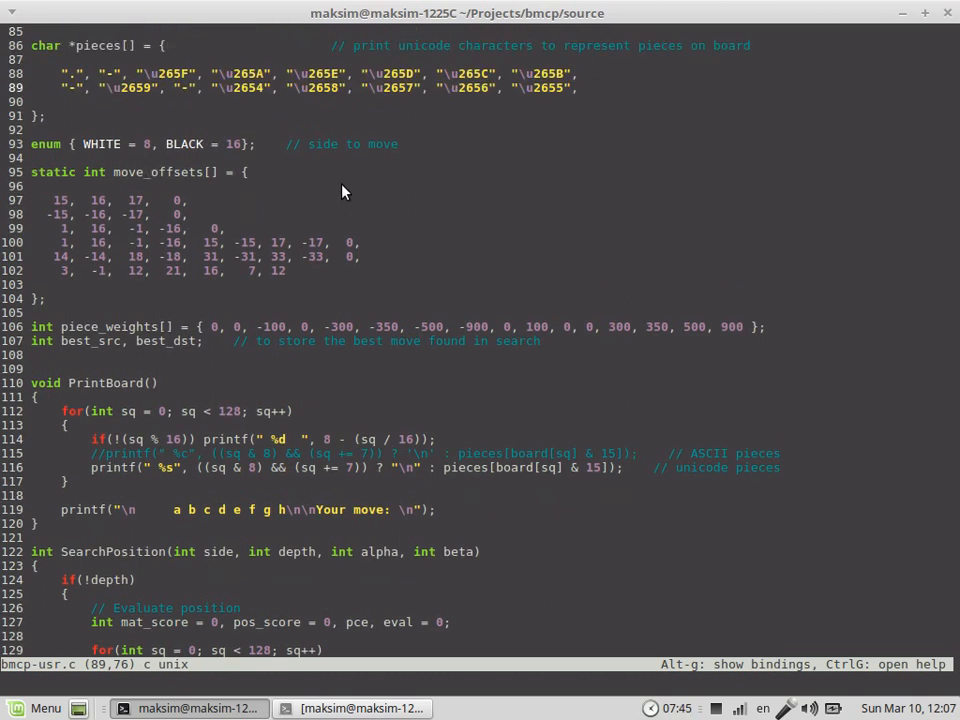
Review the search and move-generation code further down, highlighting passages of interest.
scroll("down", 3)
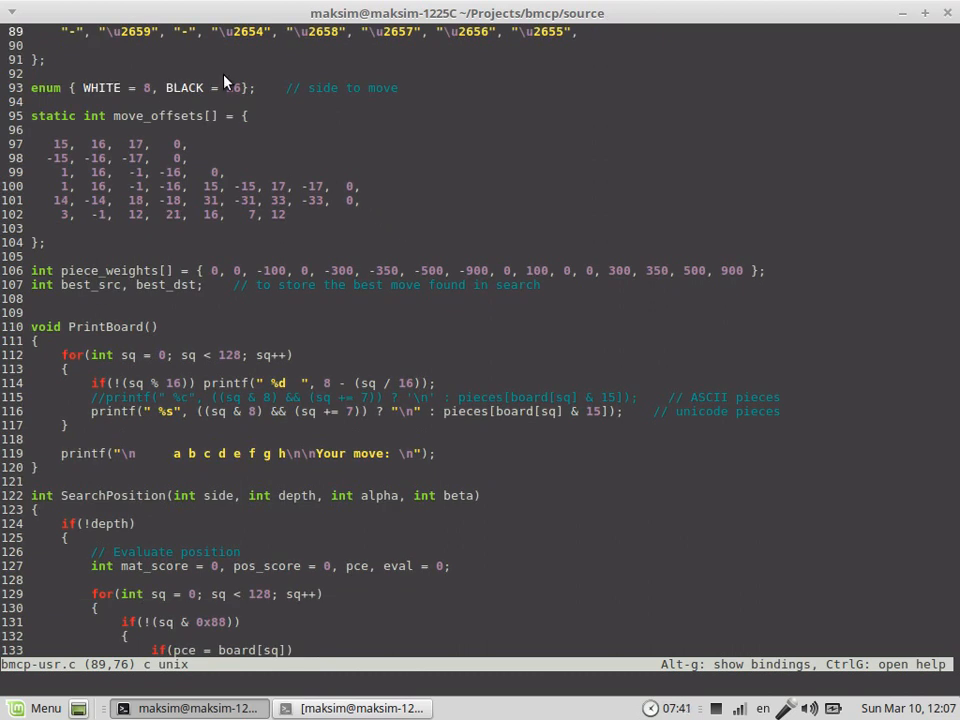
scroll("down", 3)
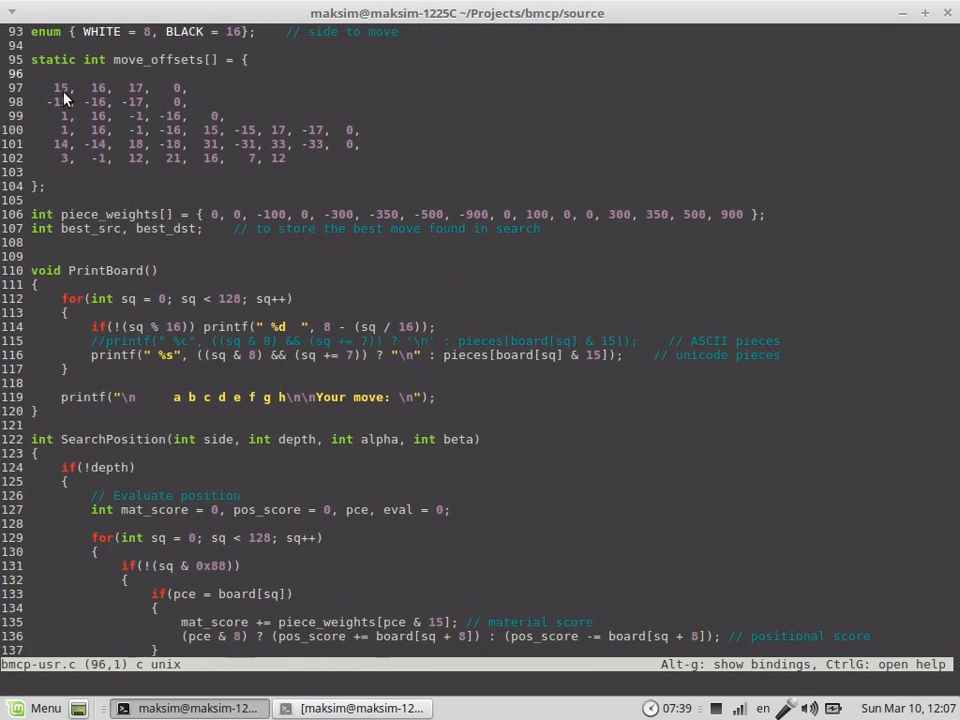
left_click_drag(50, 88, 300, 158)
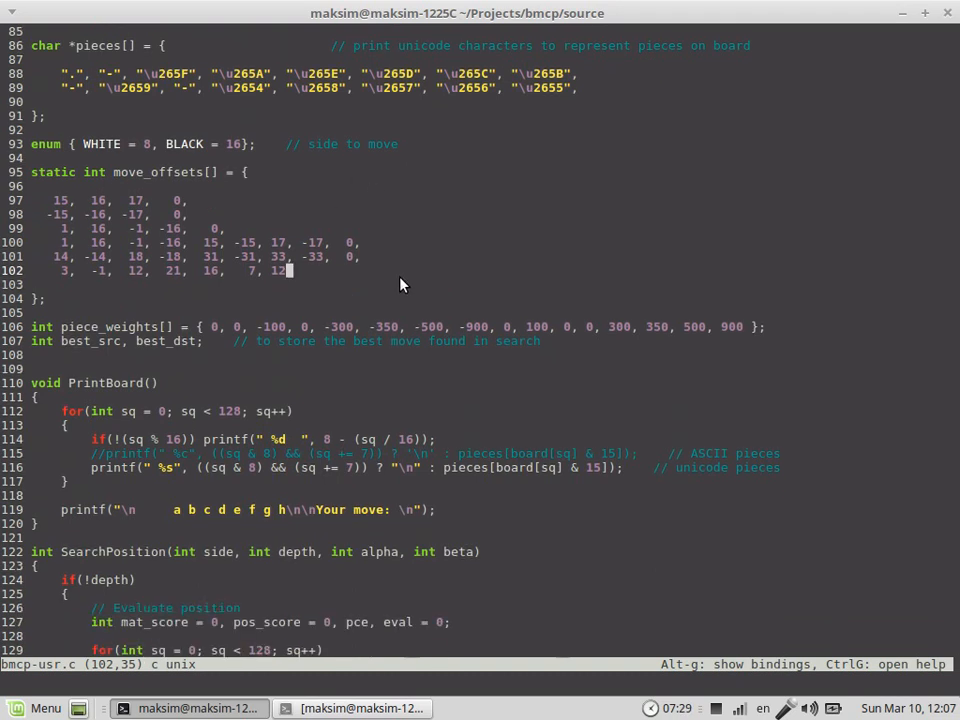
scroll("down", 3)
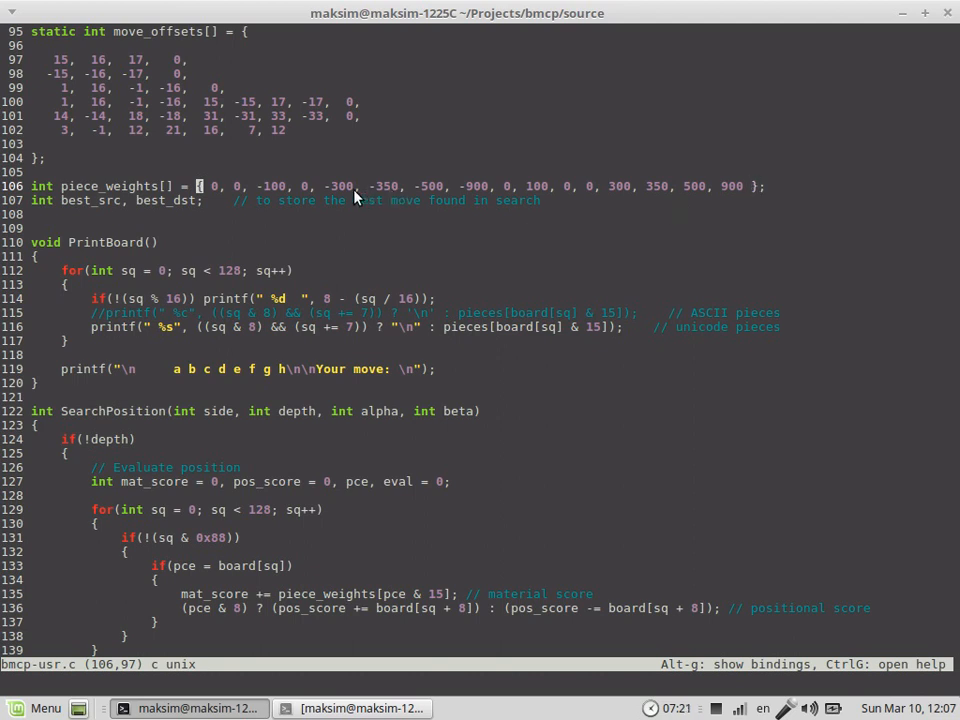
scroll("down", 3)
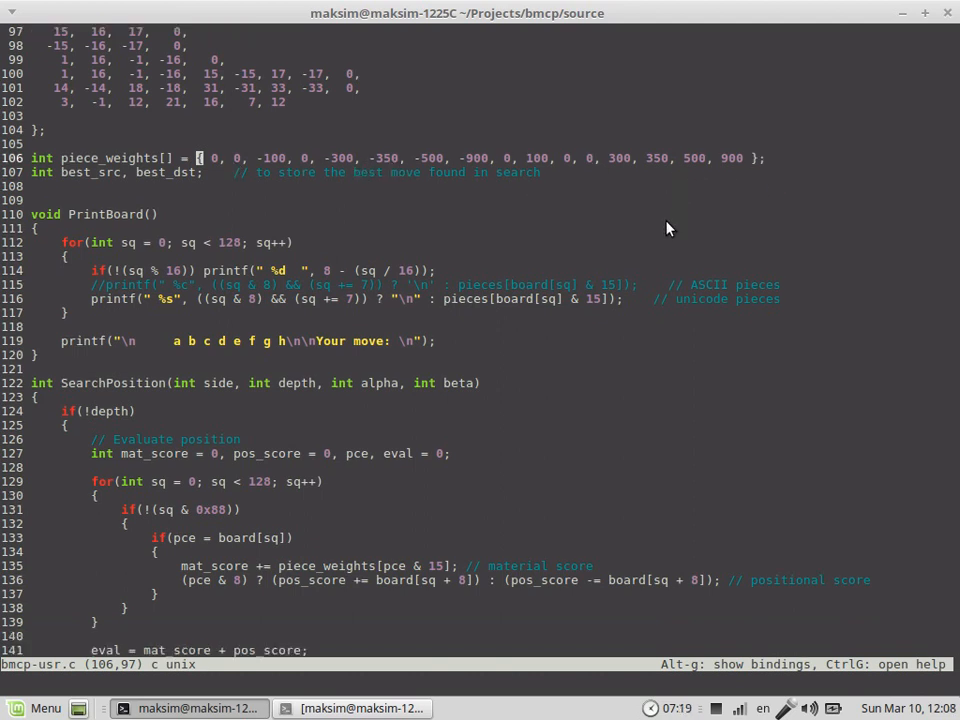
scroll("down", 3)
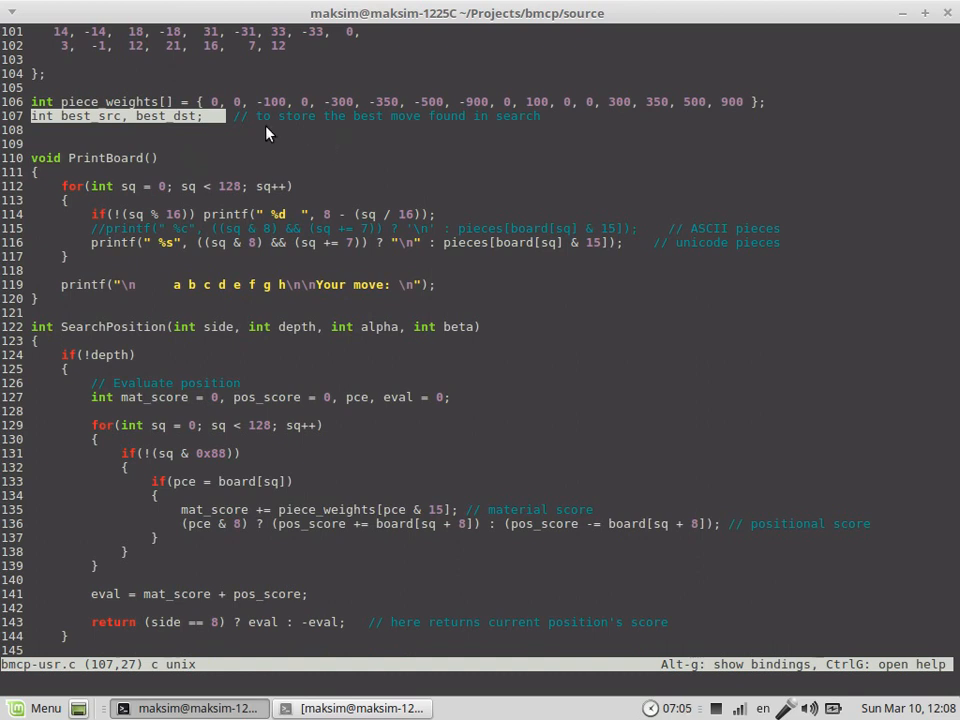
mouse_move(114, 136)
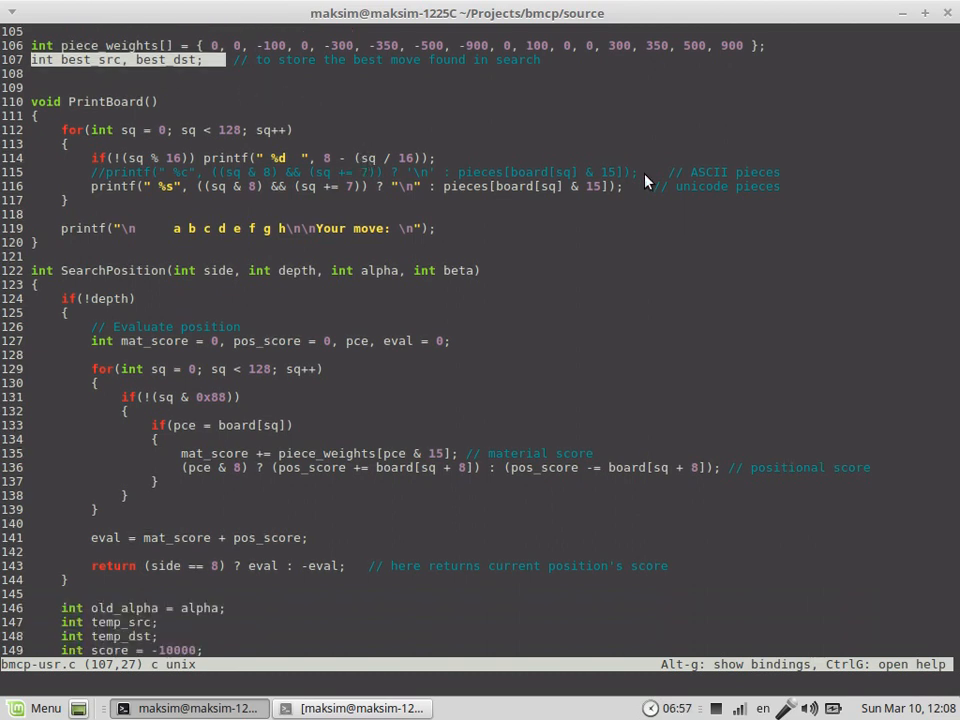
scroll("down", 3)
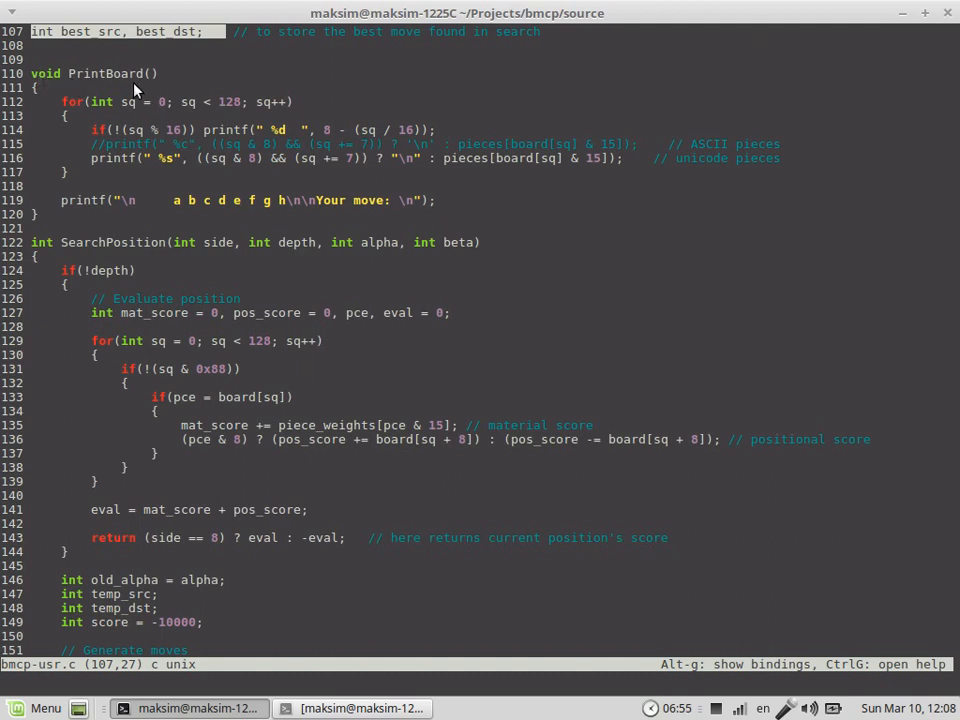
mouse_move(358, 150)
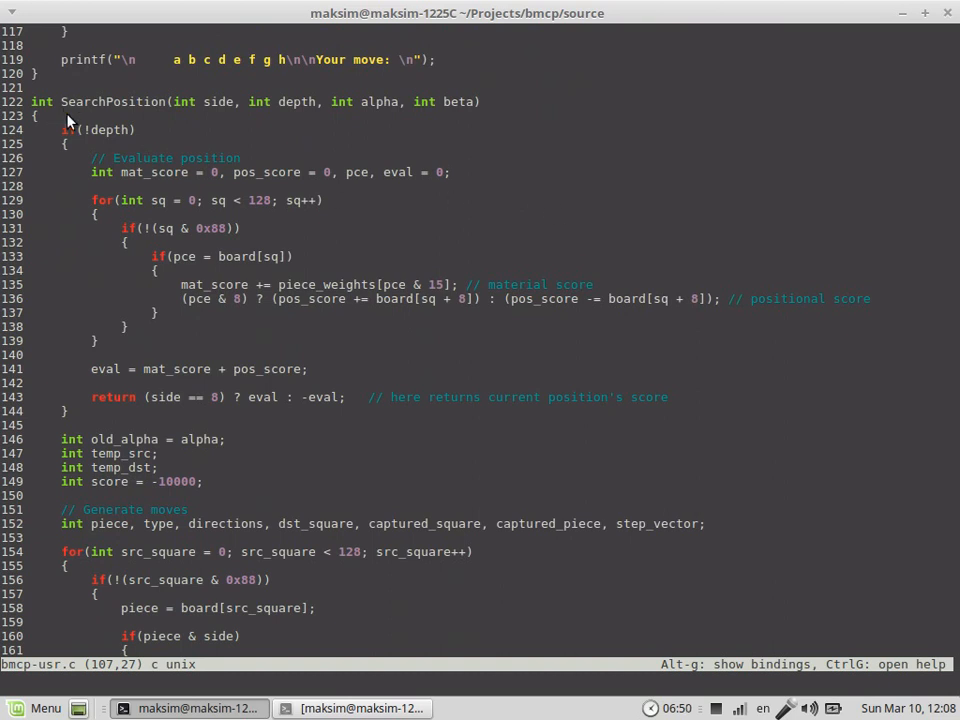
scroll("down", 3)
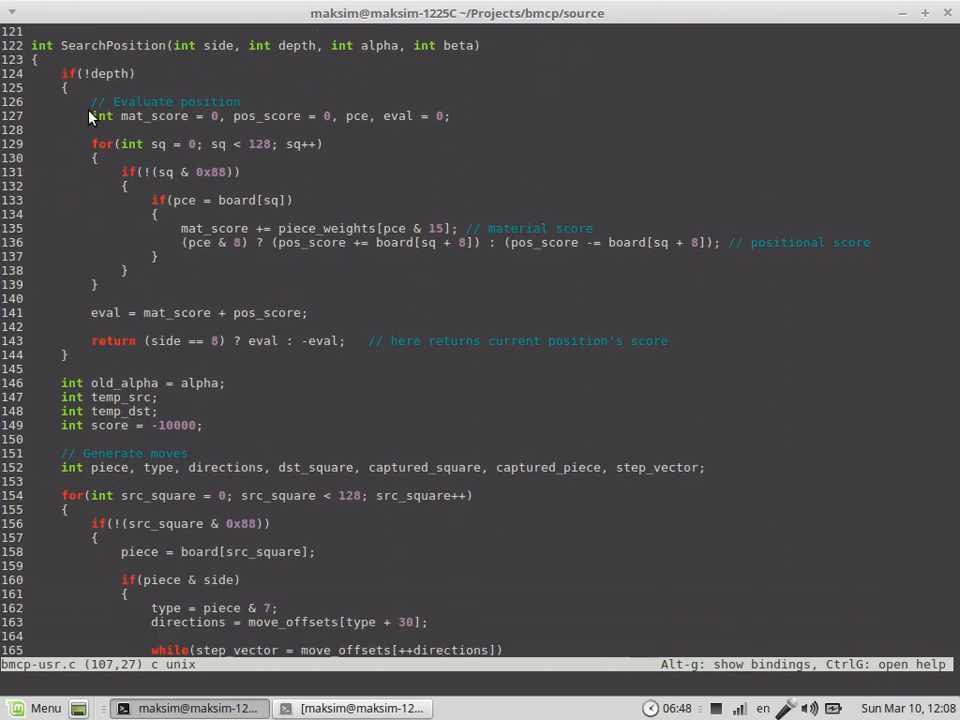
mouse_move(420, 72)
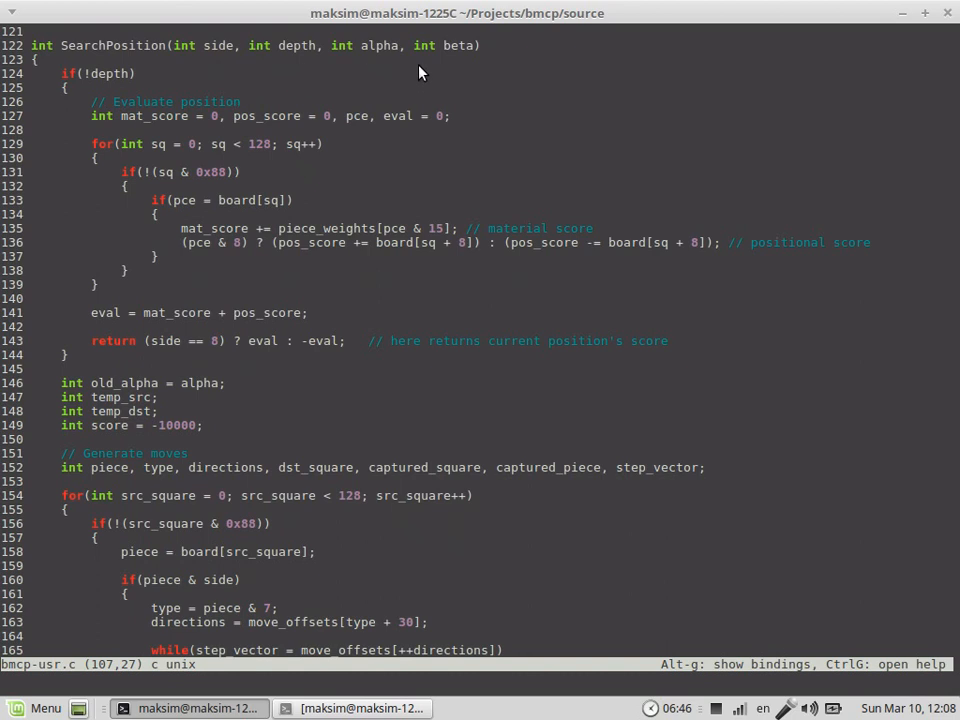
mouse_move(78, 120)
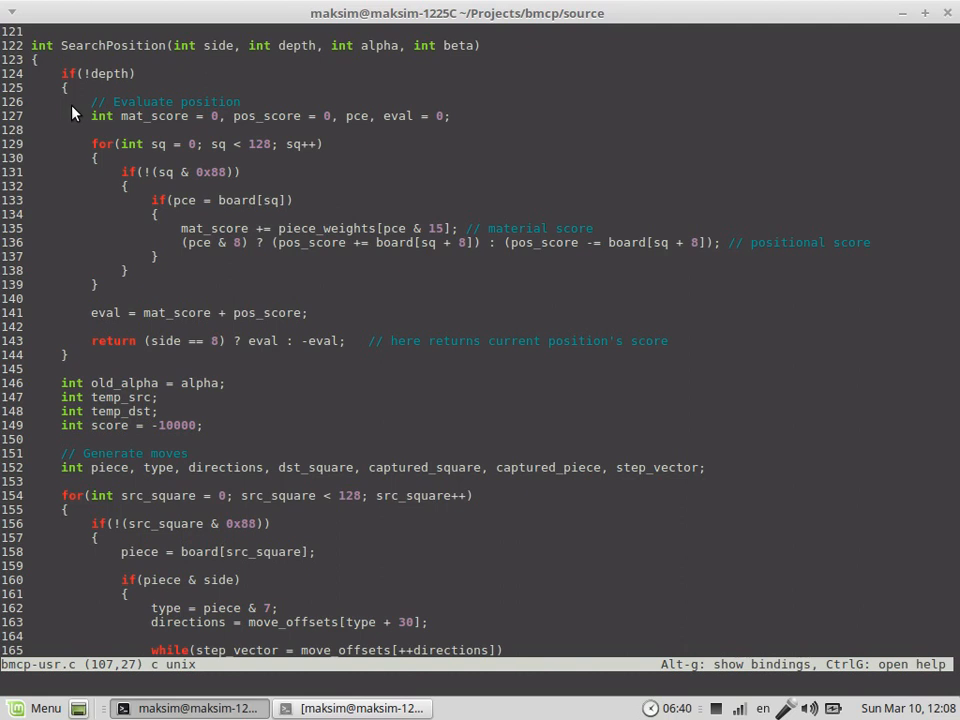
mouse_move(192, 92)
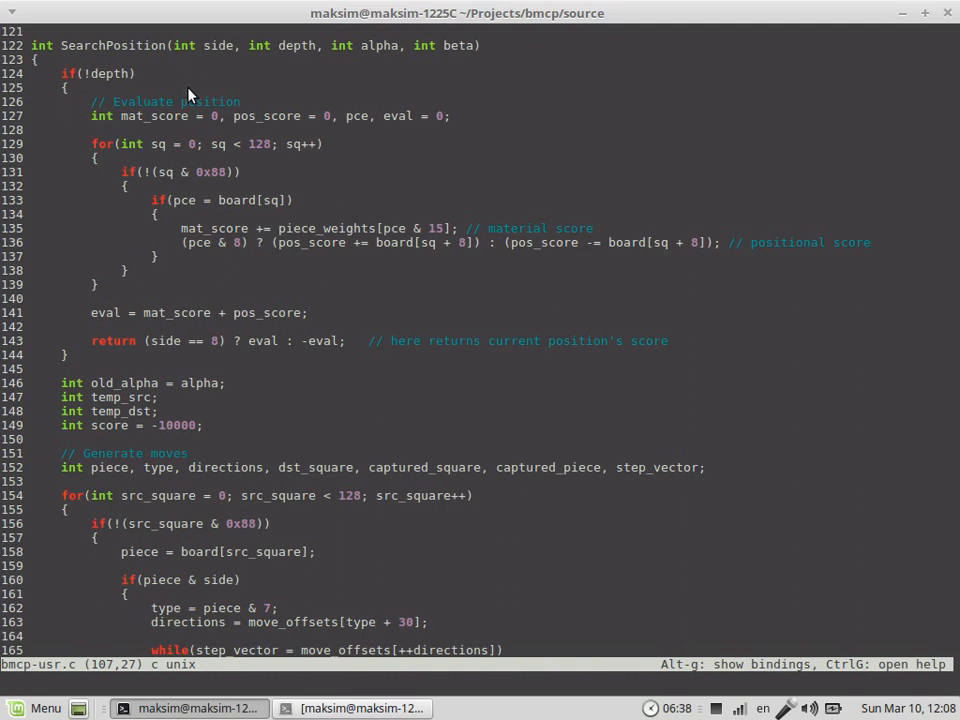
double_click(110, 72)
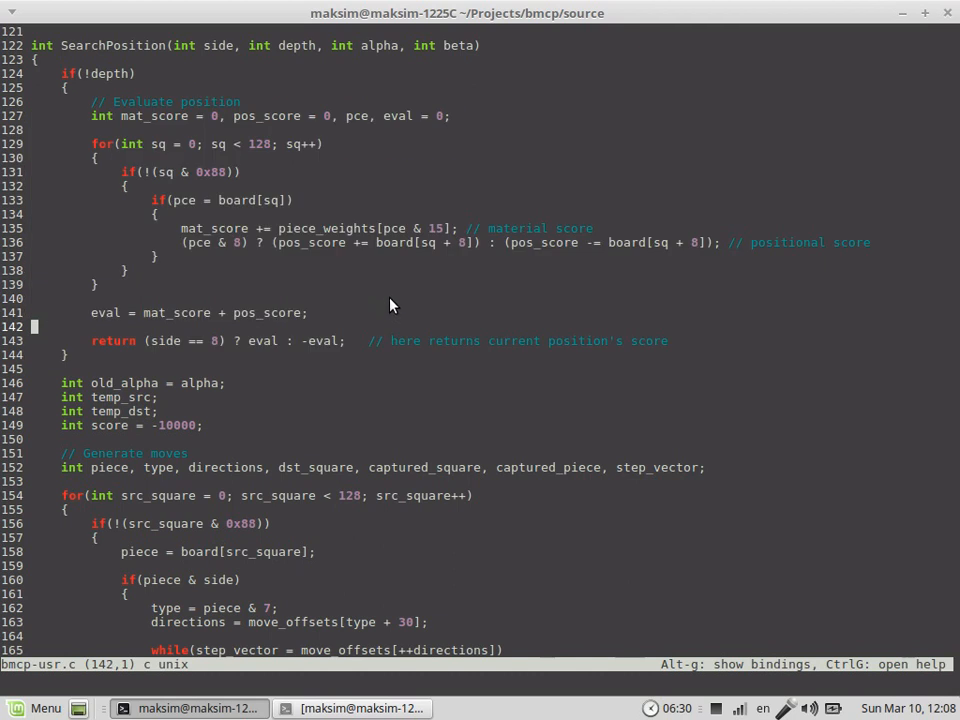
mouse_move(800, 248)
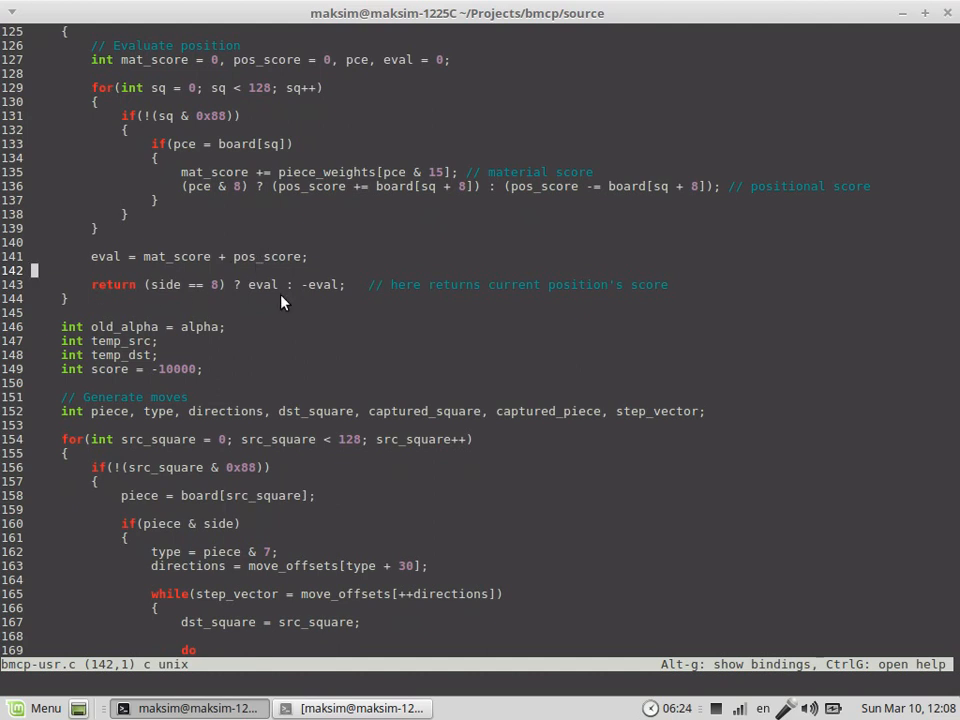
scroll("down", 3)
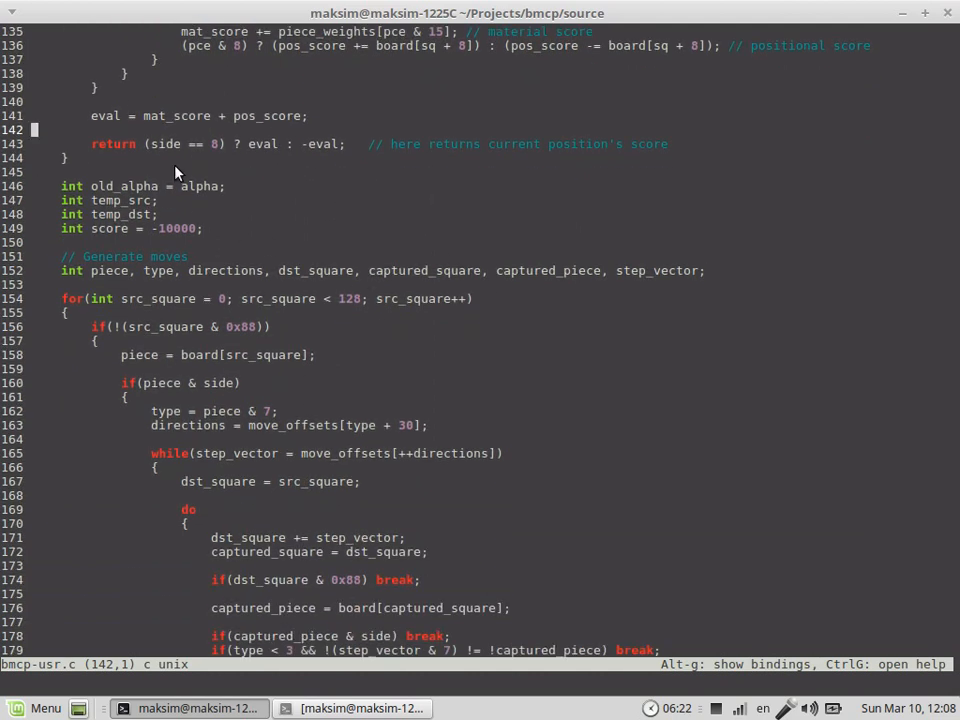
scroll("down", 3)
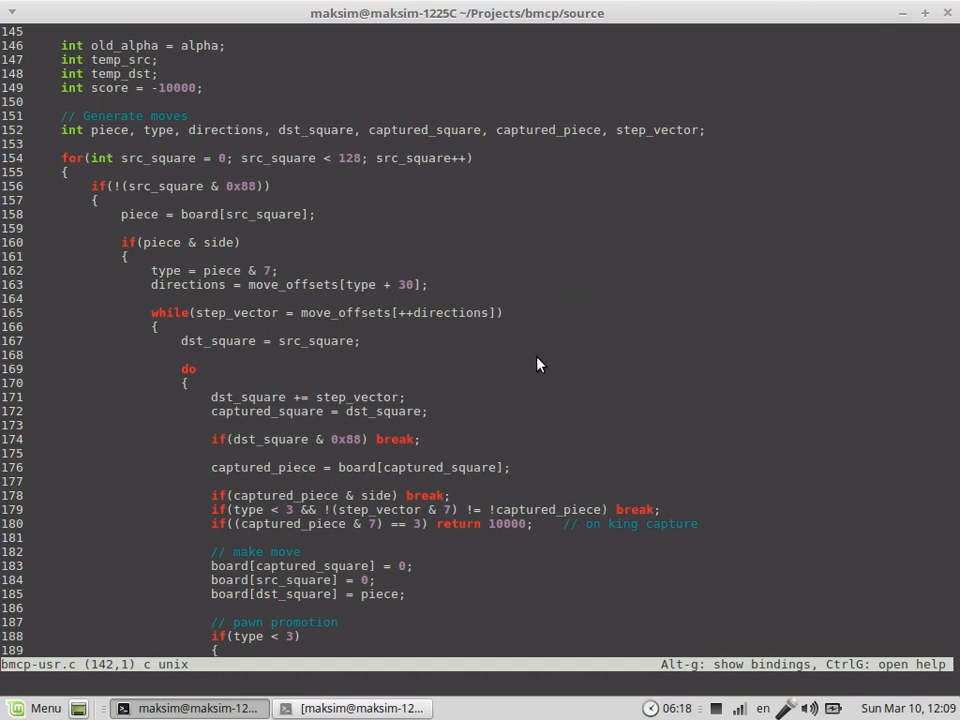
mouse_move(144, 152)
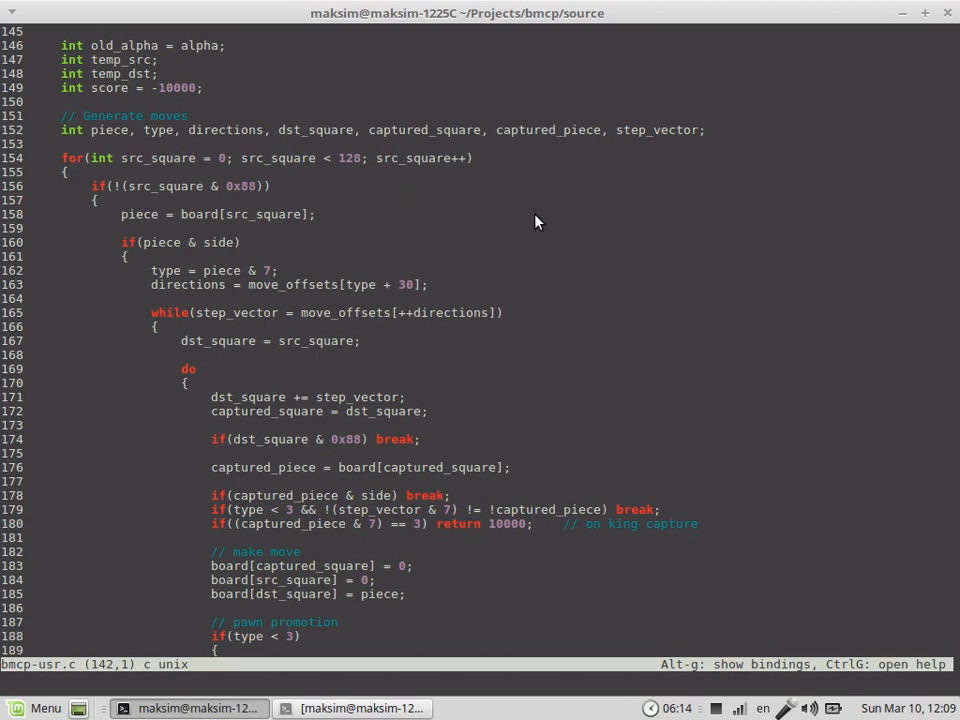
mouse_move(432, 260)
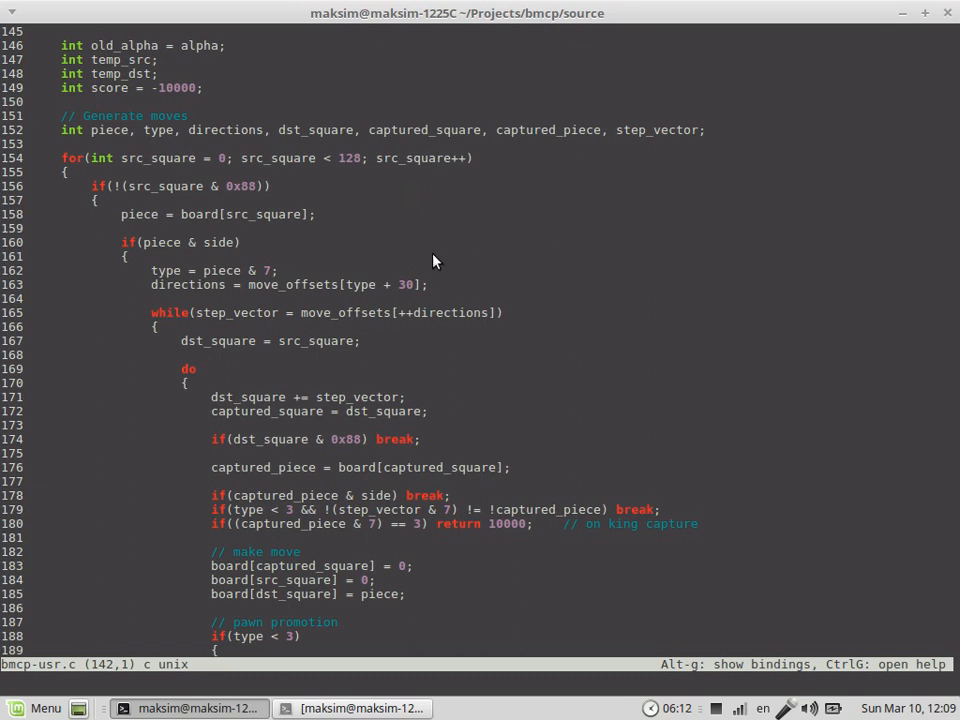
mouse_move(380, 186)
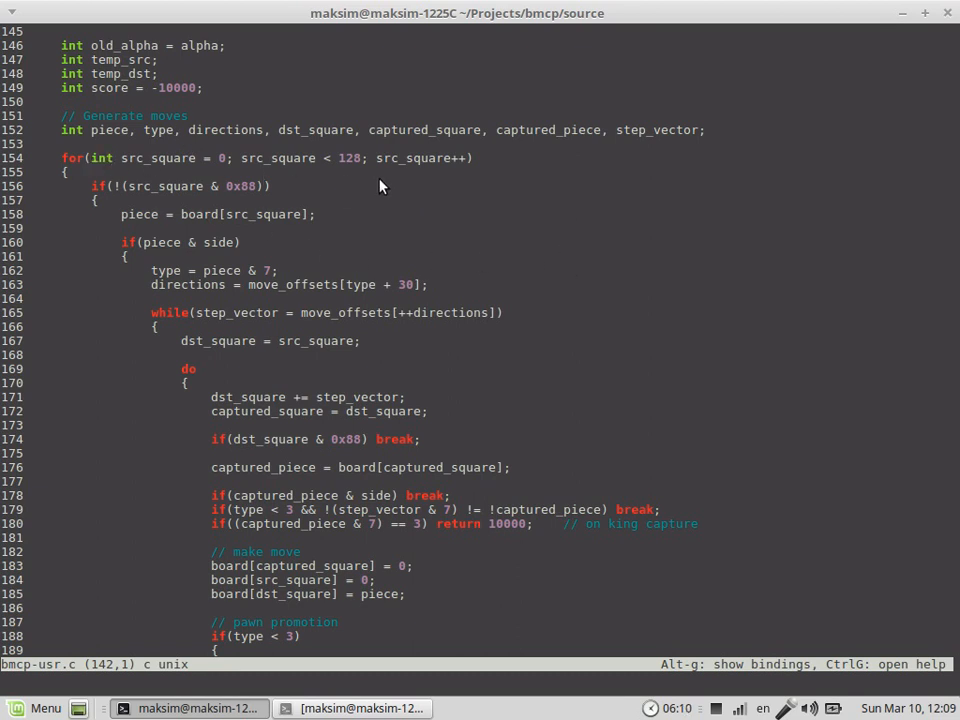
left_click(412, 158)
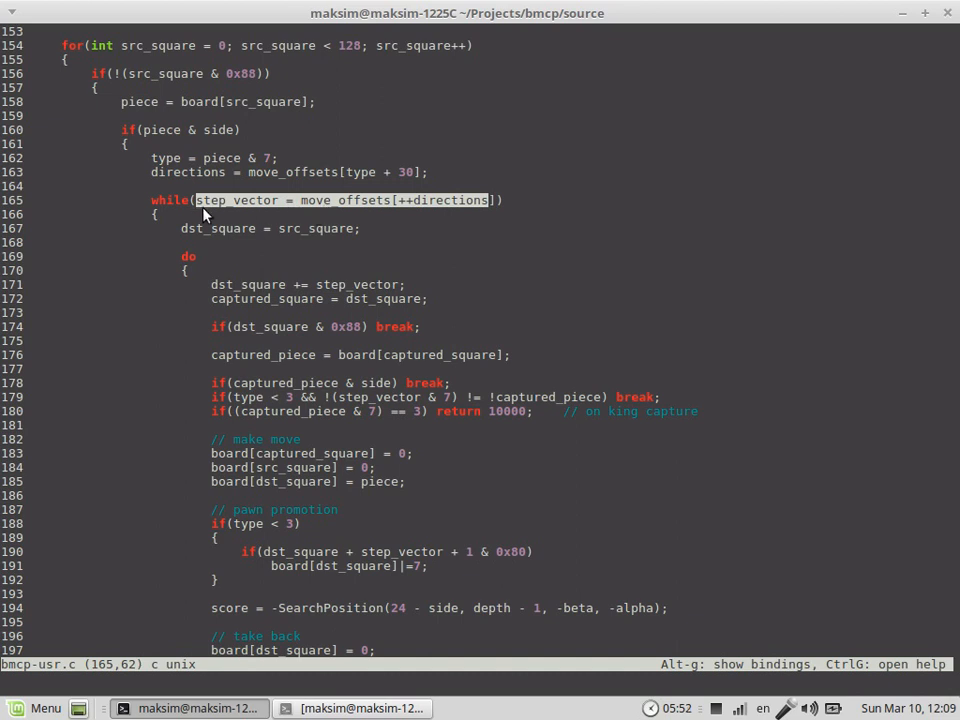
mouse_move(240, 210)
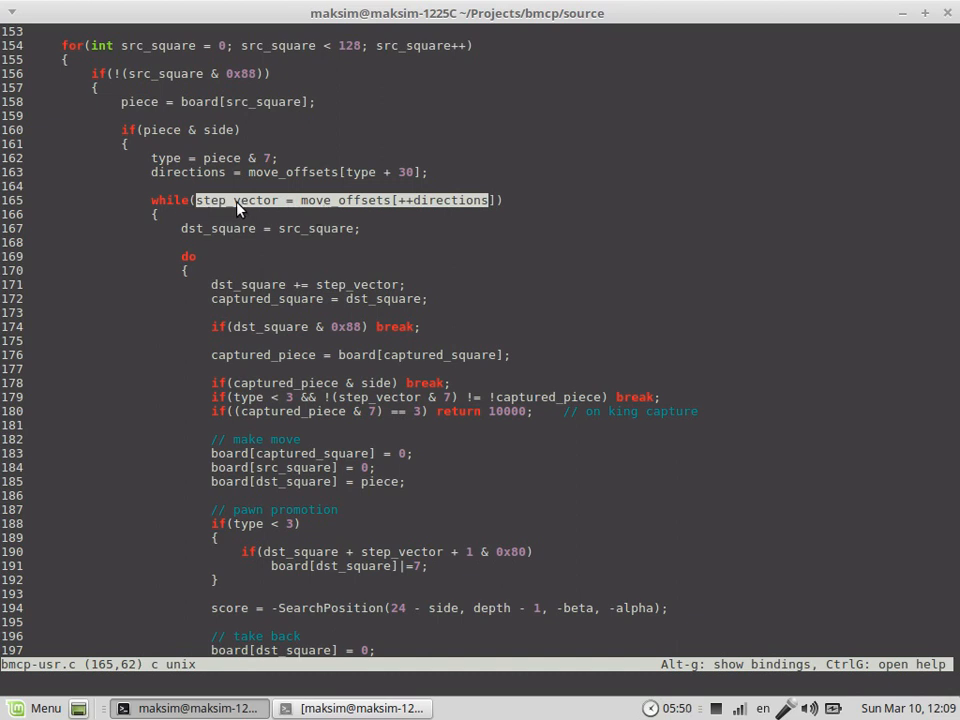
mouse_move(216, 212)
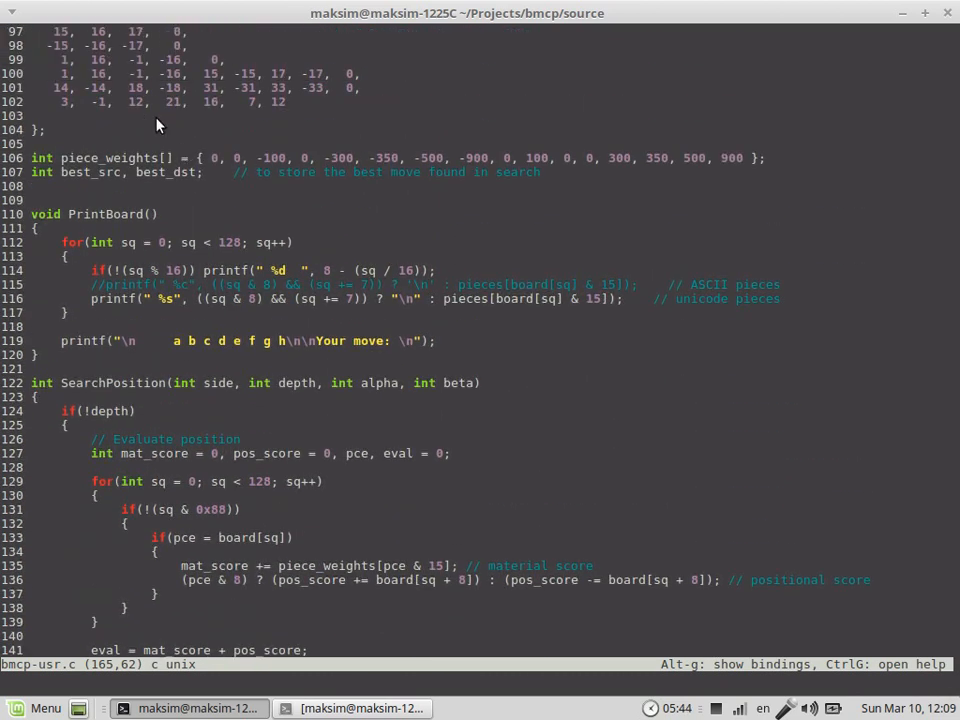
Scroll through main to the closing brace, past checkmate detection and best-move printing.
scroll("down", 3)
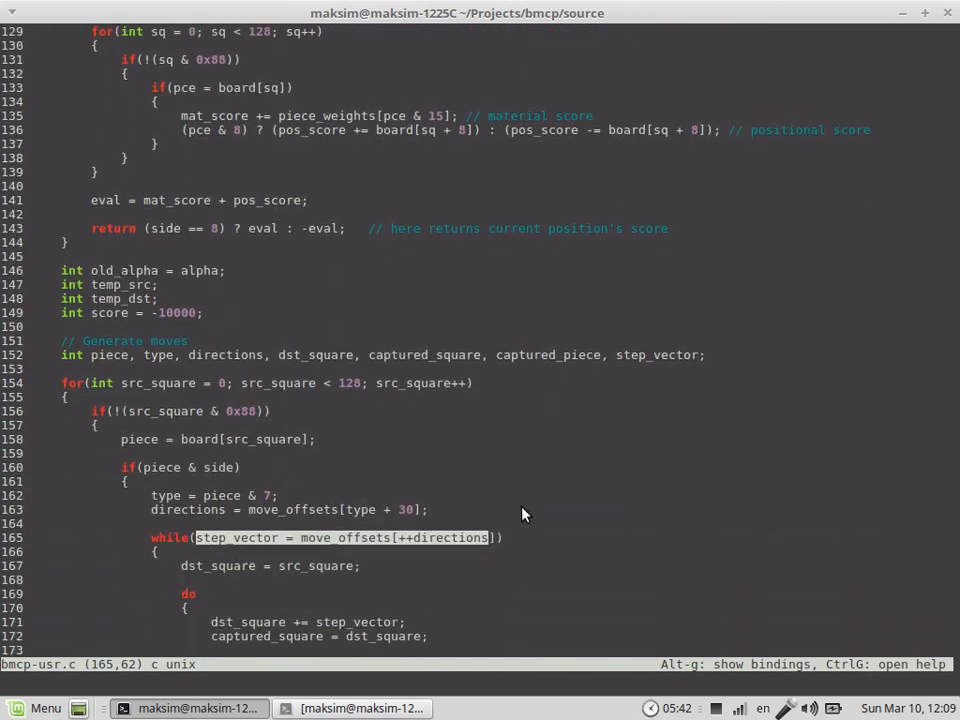
scroll("down", 3)
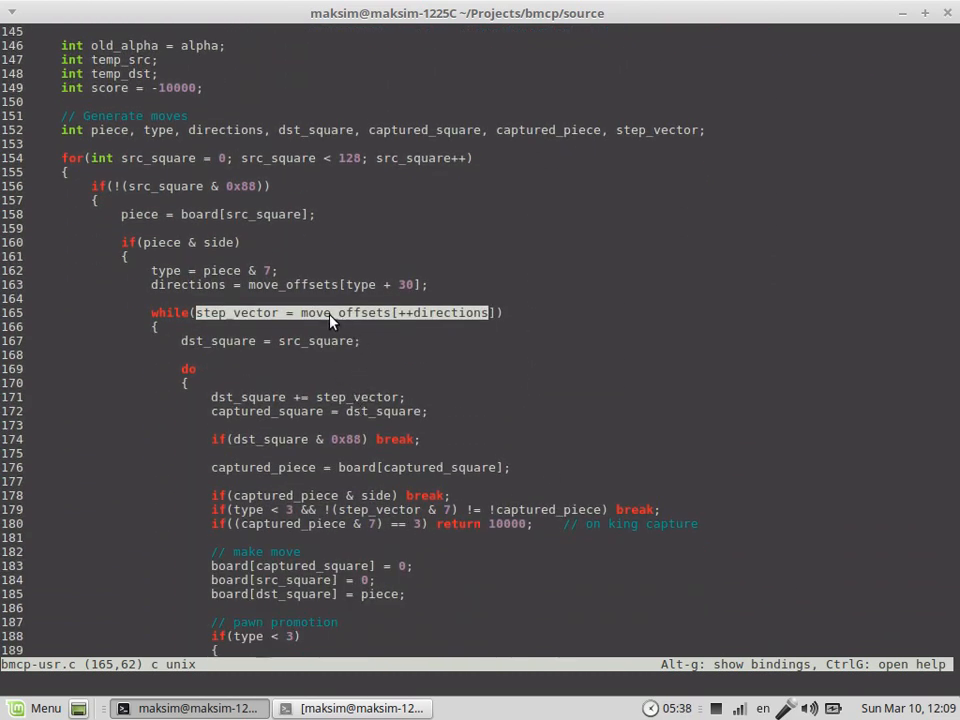
mouse_move(508, 352)
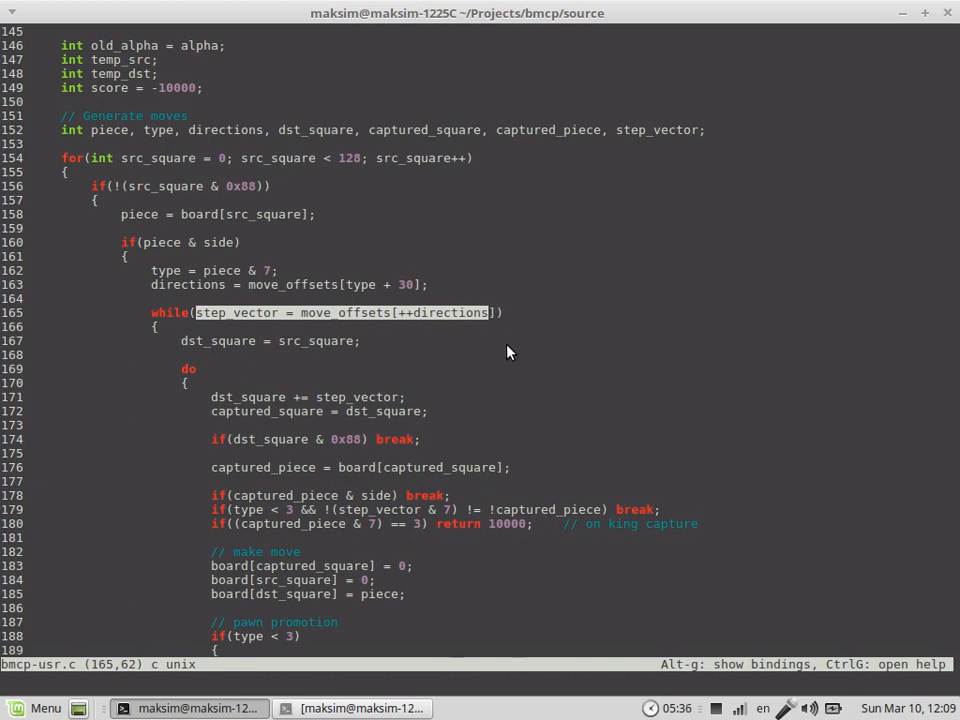
scroll("down", 3)
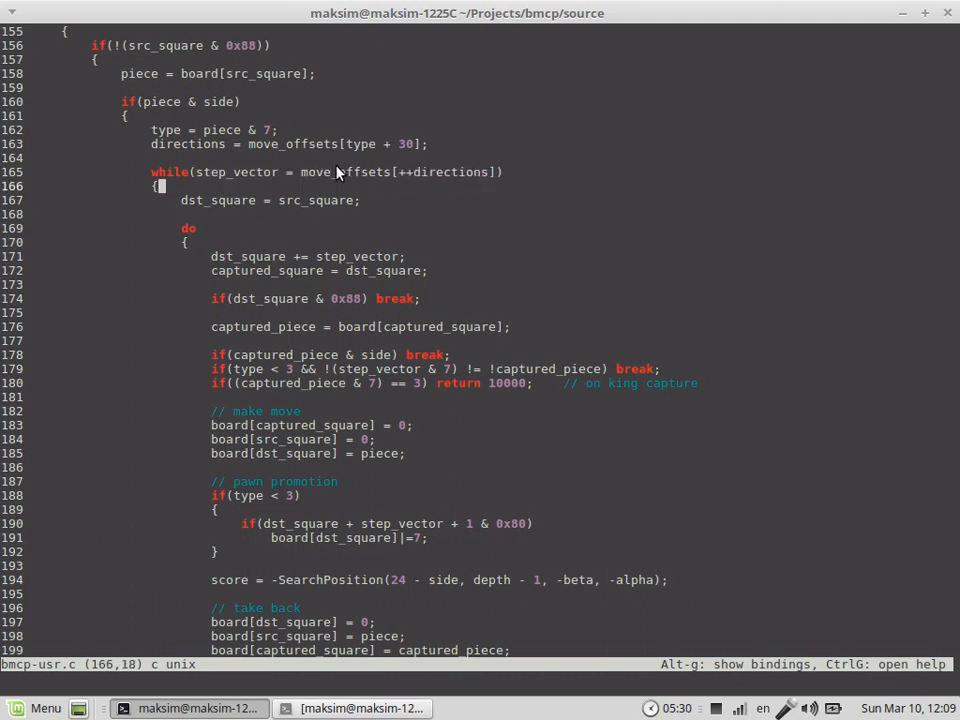
scroll("down", 3)
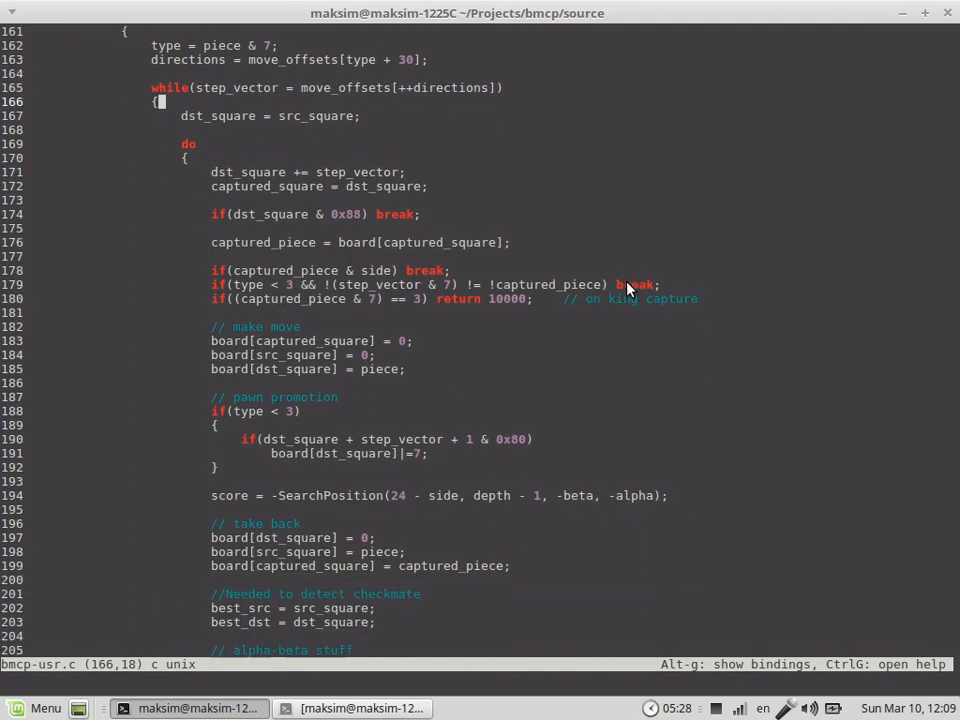
scroll("down", 3)
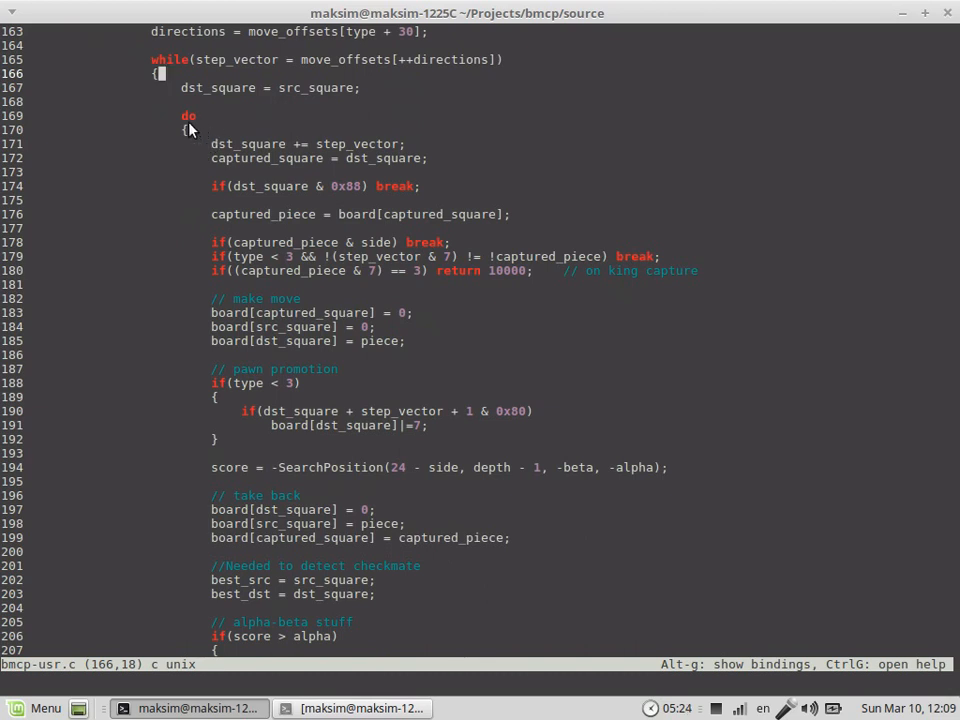
scroll("down", 3)
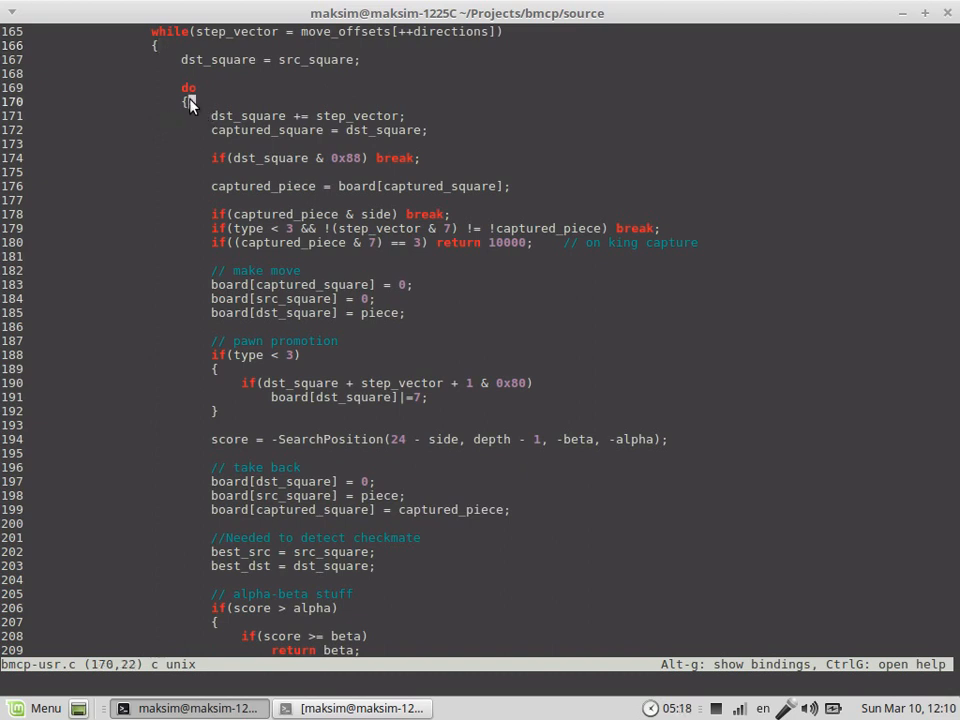
mouse_move(204, 172)
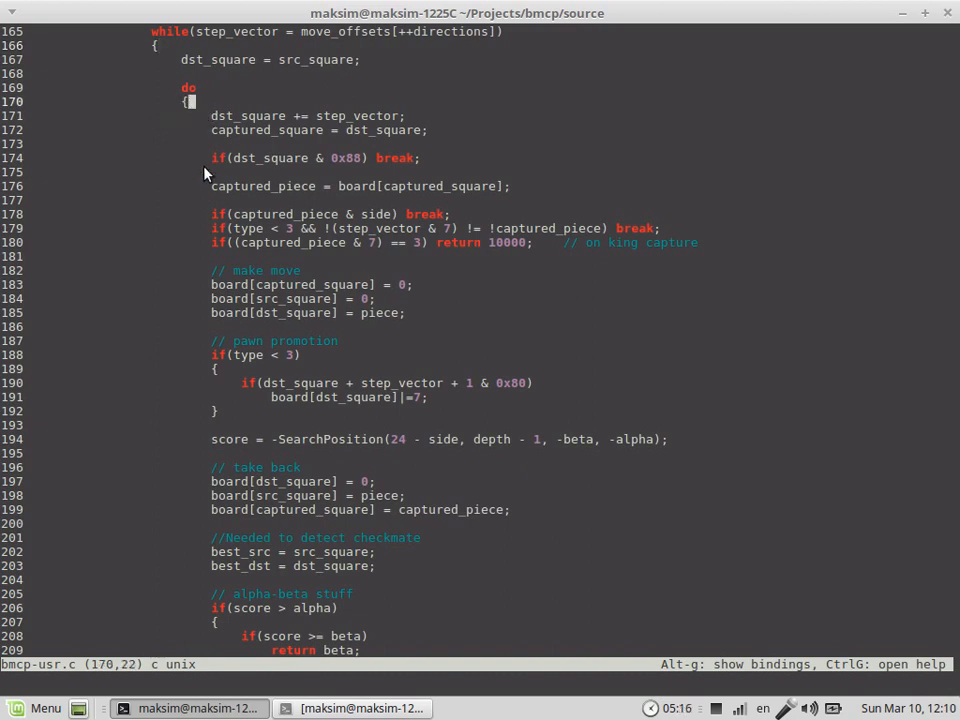
scroll("down", 3)
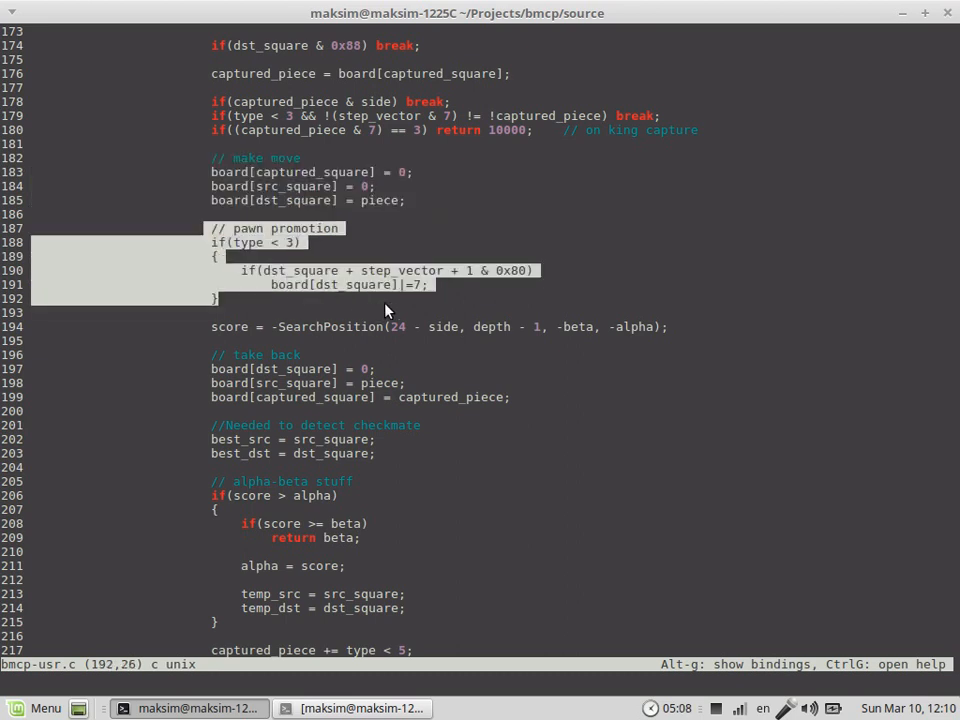
mouse_move(418, 296)
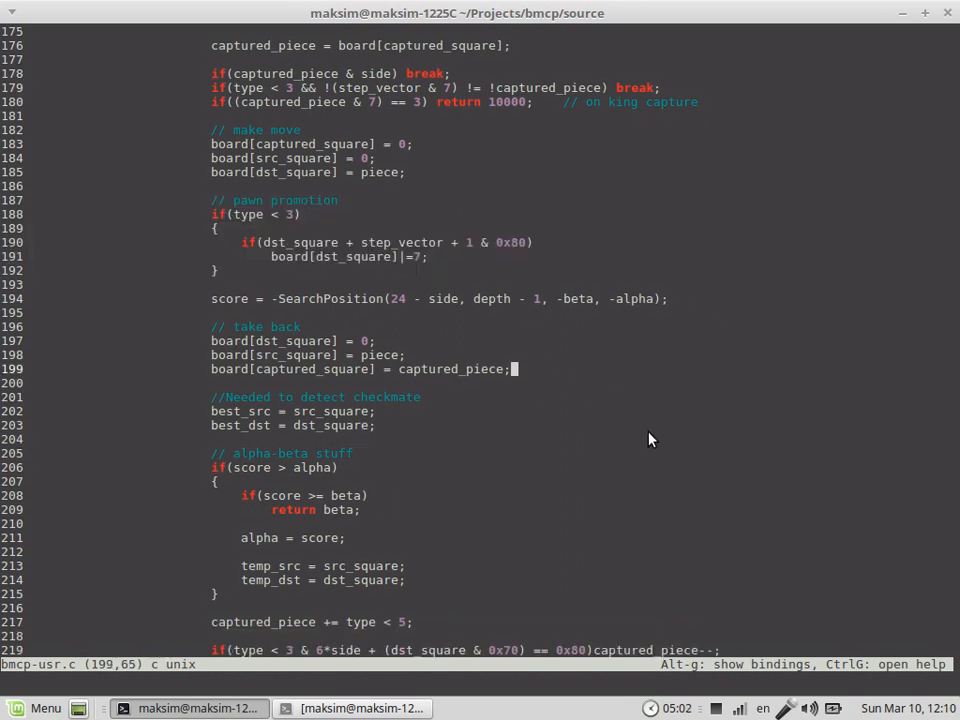
scroll("down", 3)
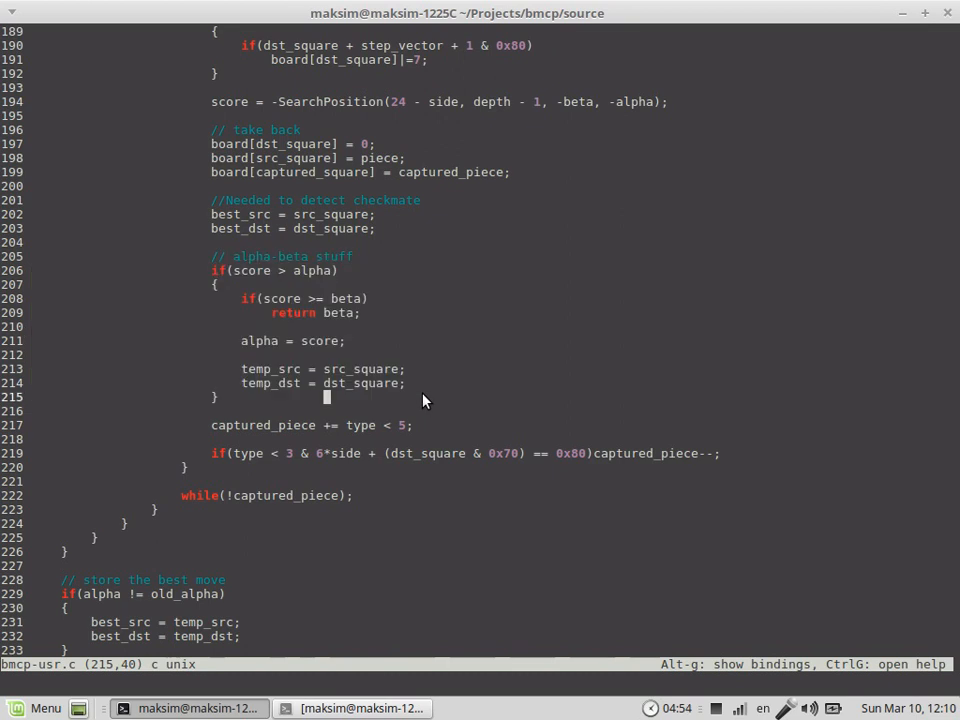
scroll("down", 3)
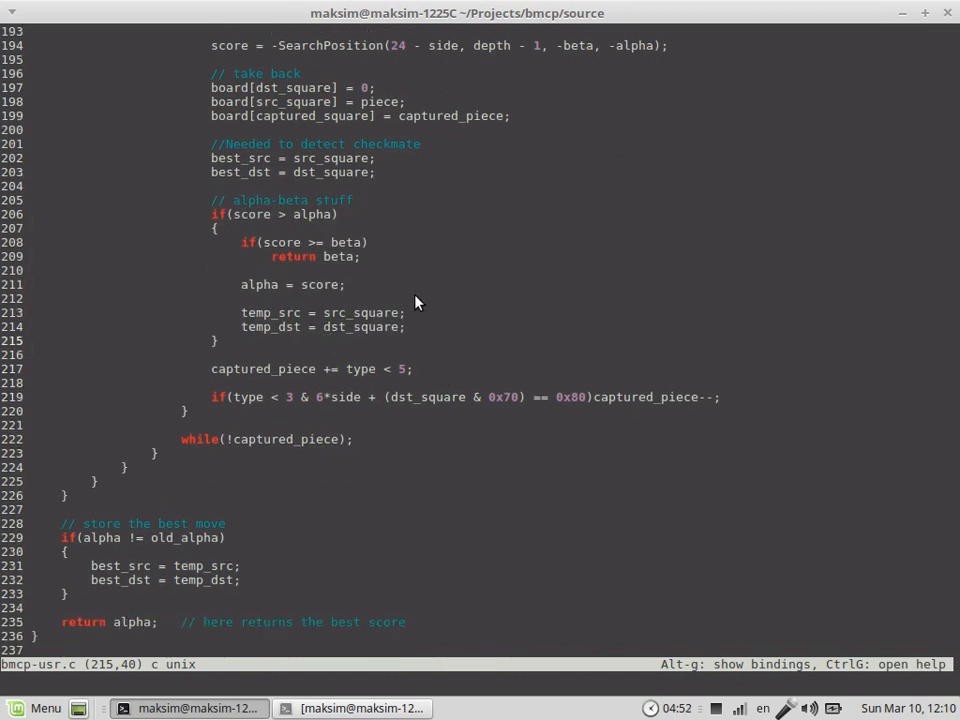
mouse_move(408, 298)
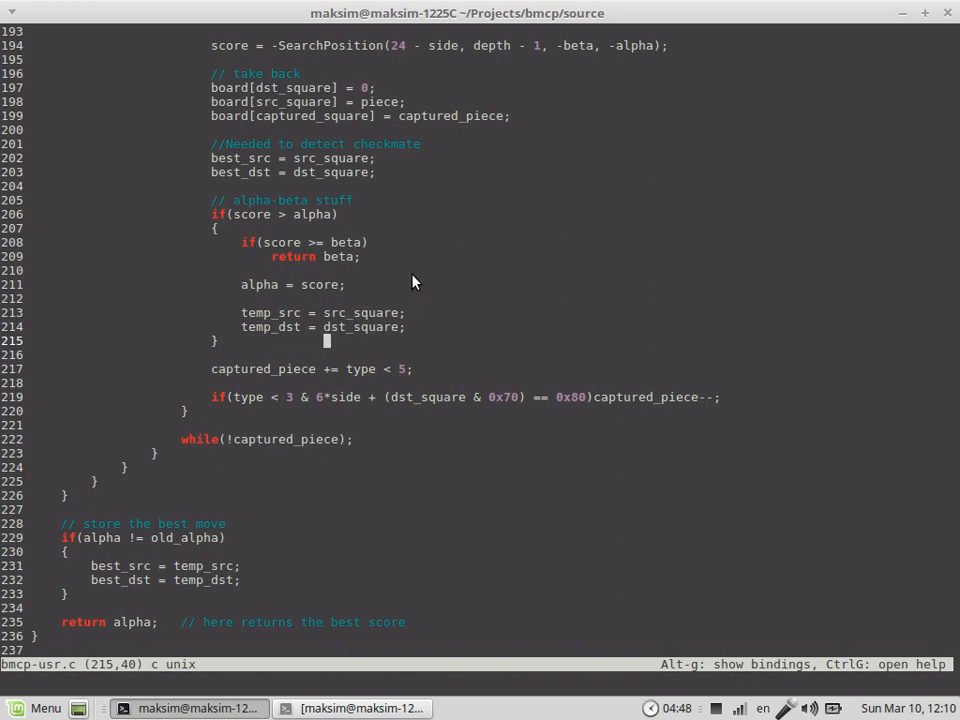
mouse_move(432, 254)
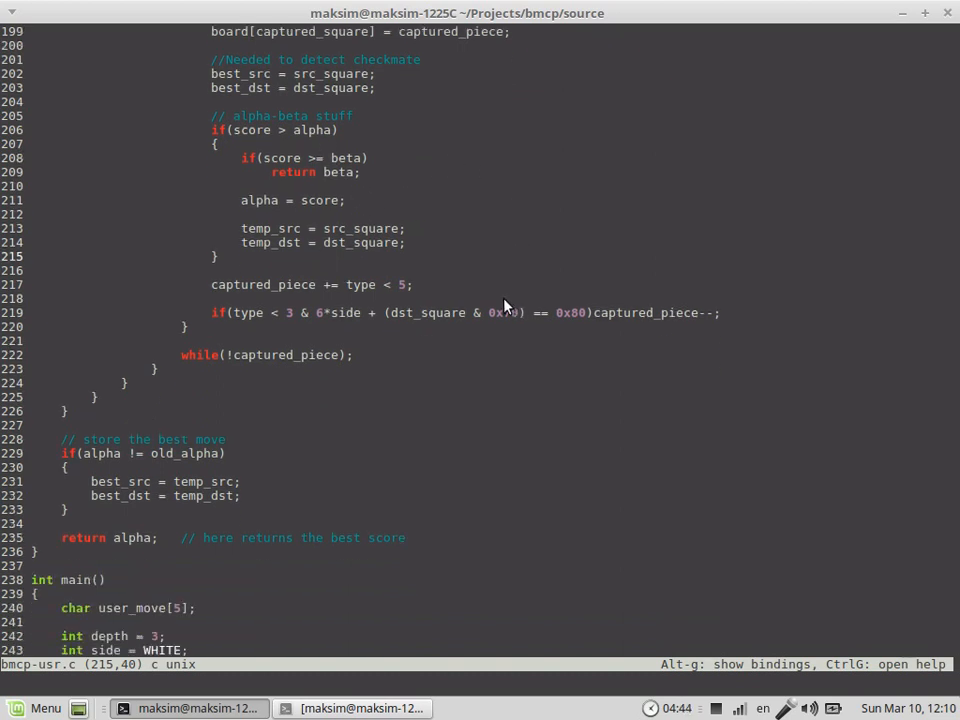
scroll("down", 3)
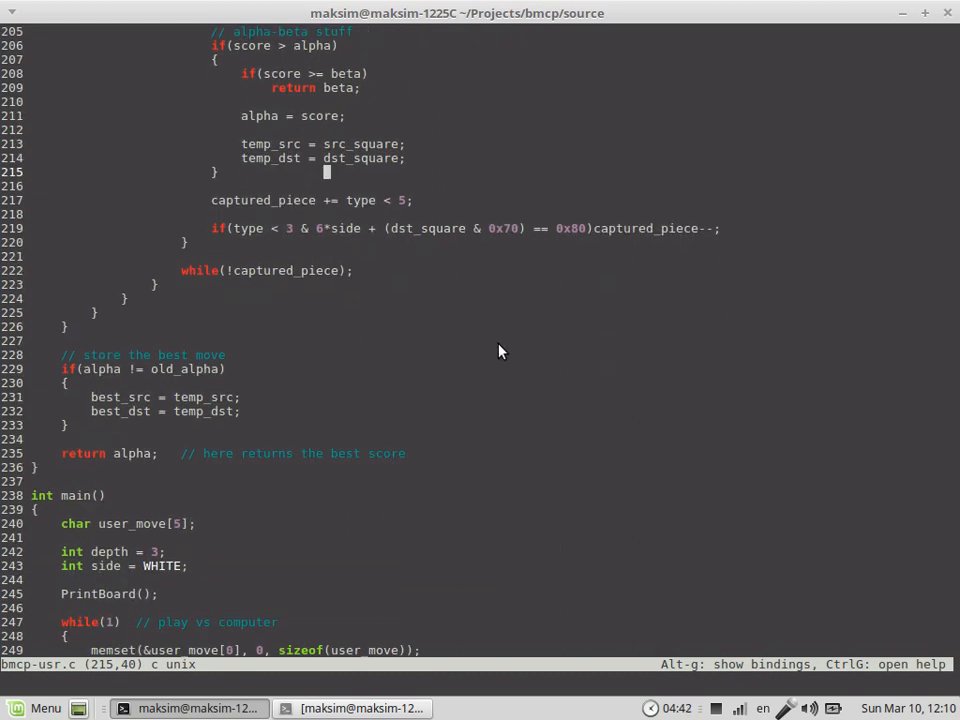
scroll("down", 3)
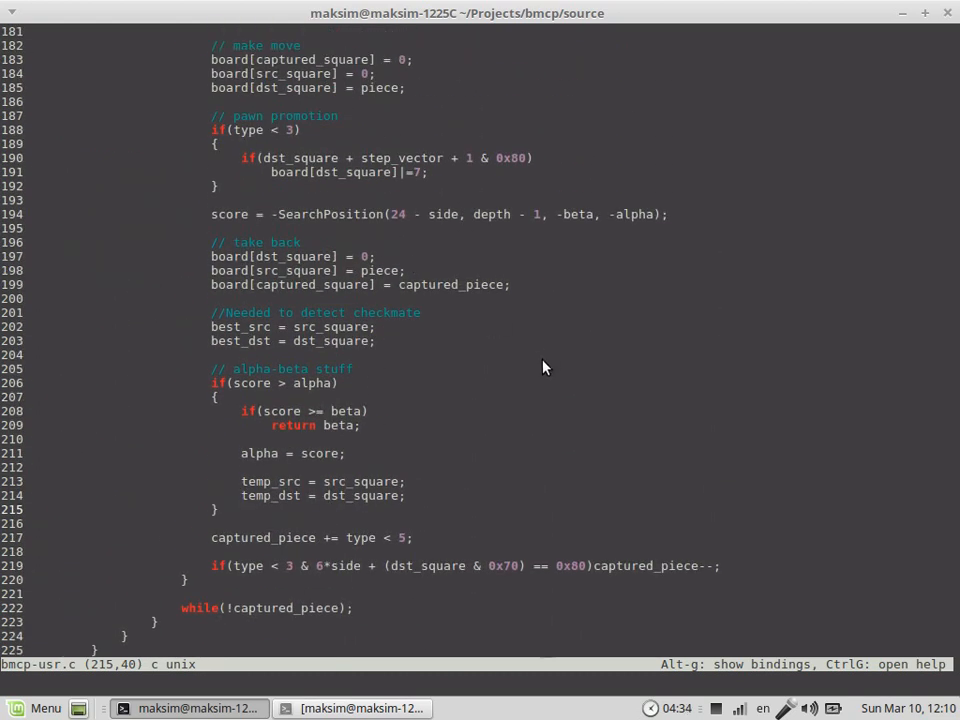
scroll("down", 3)
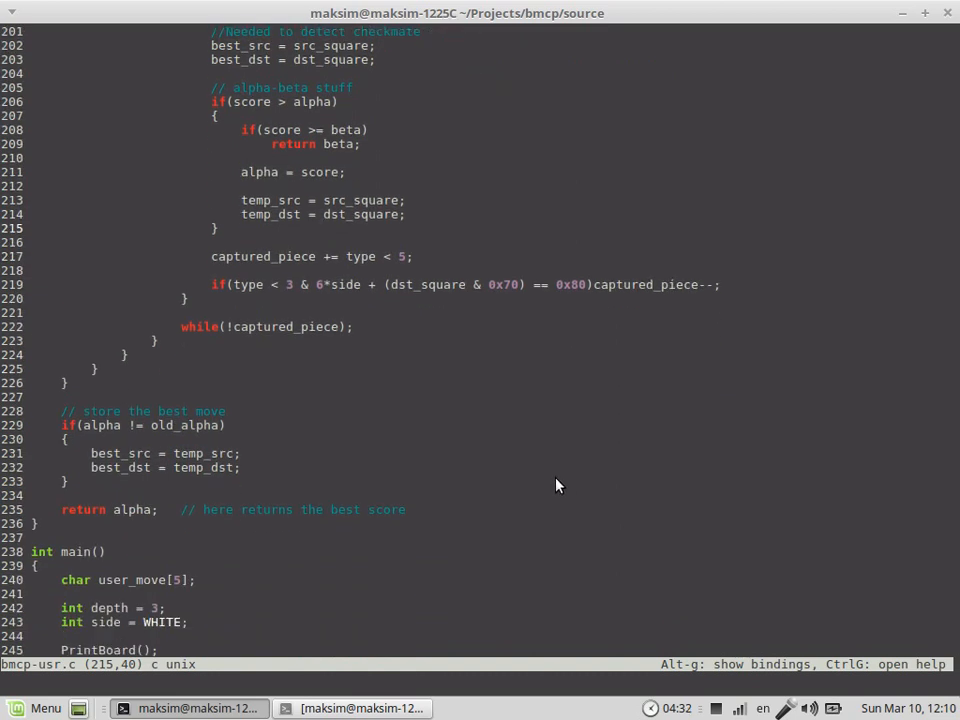
scroll("down", 3)
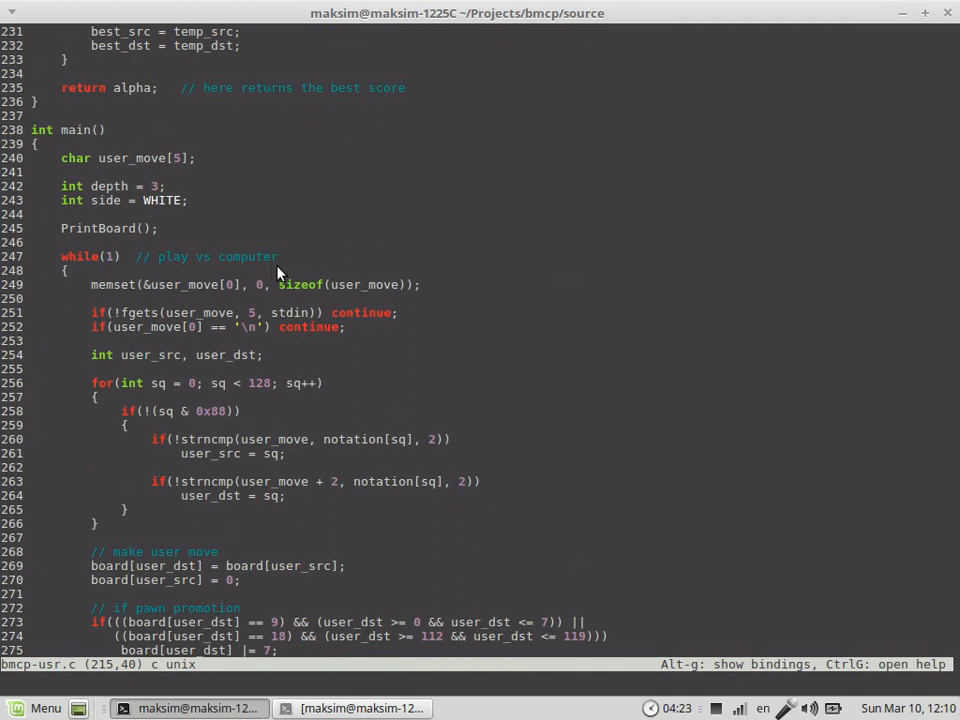
mouse_move(576, 322)
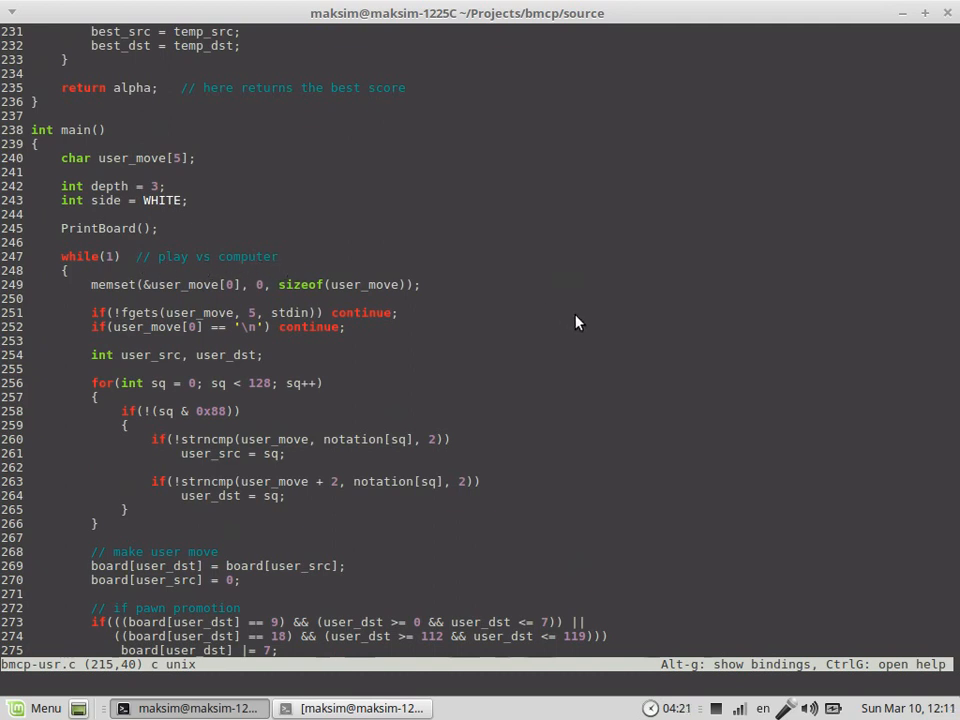
scroll("down", 3)
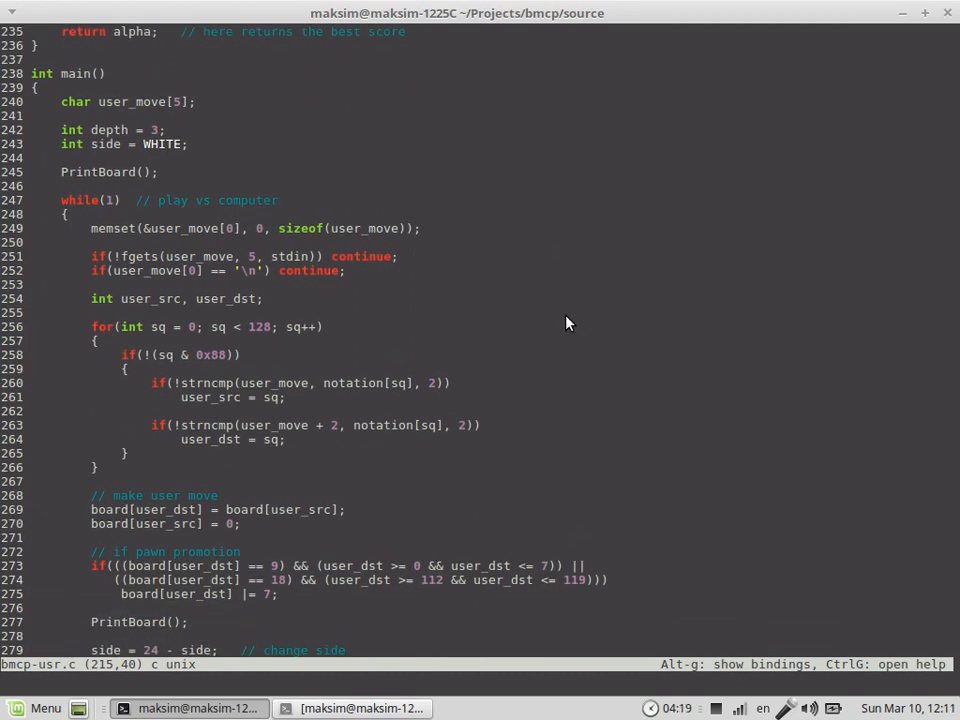
mouse_move(78, 214)
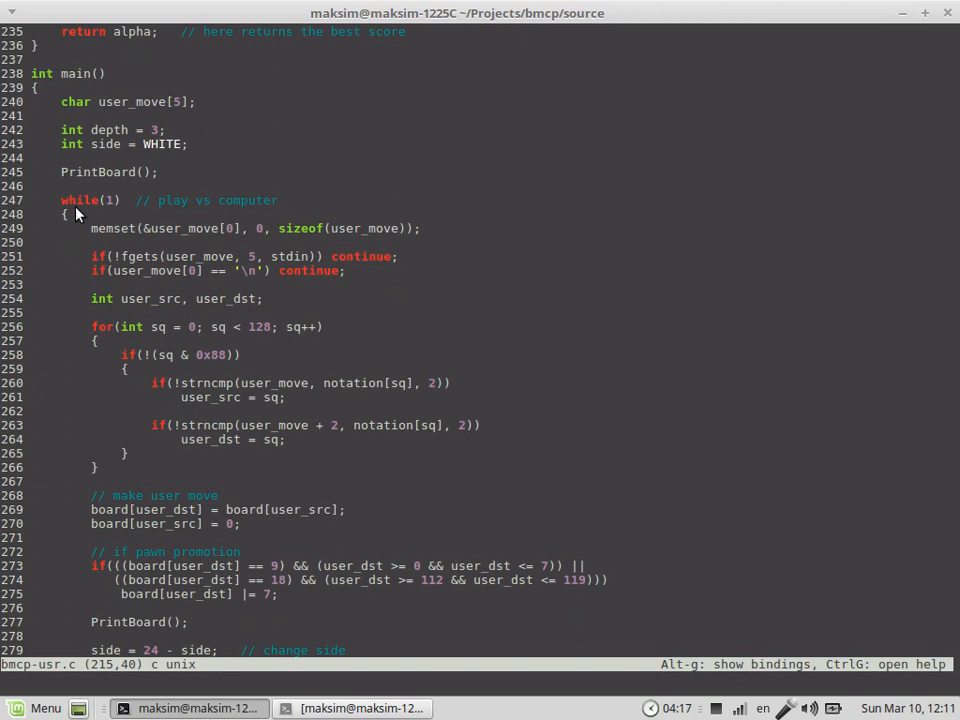
mouse_move(84, 218)
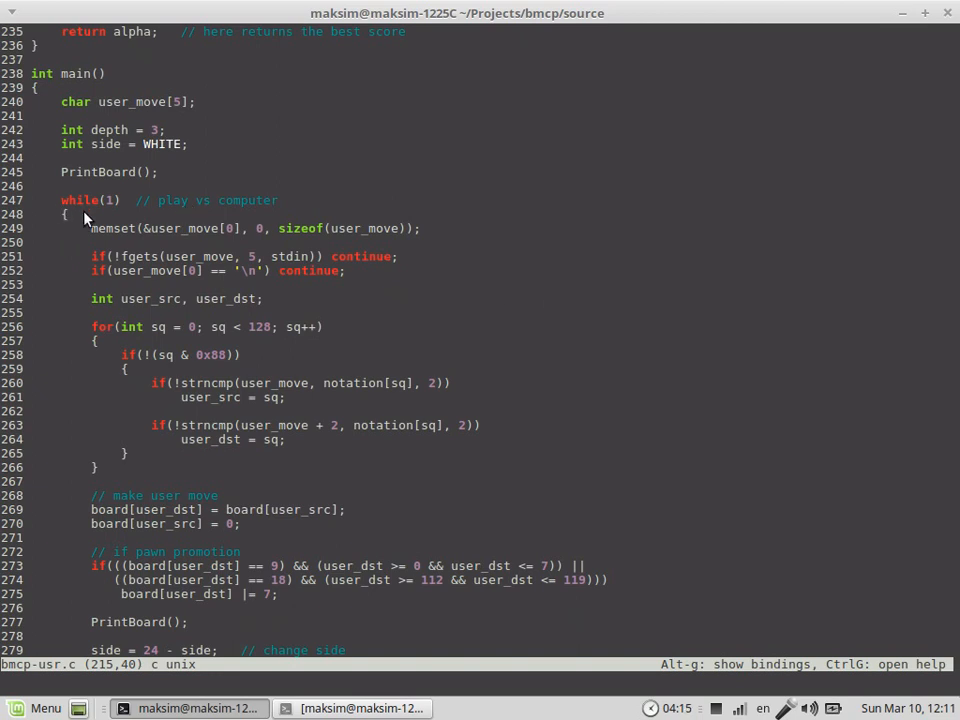
scroll("down", 3)
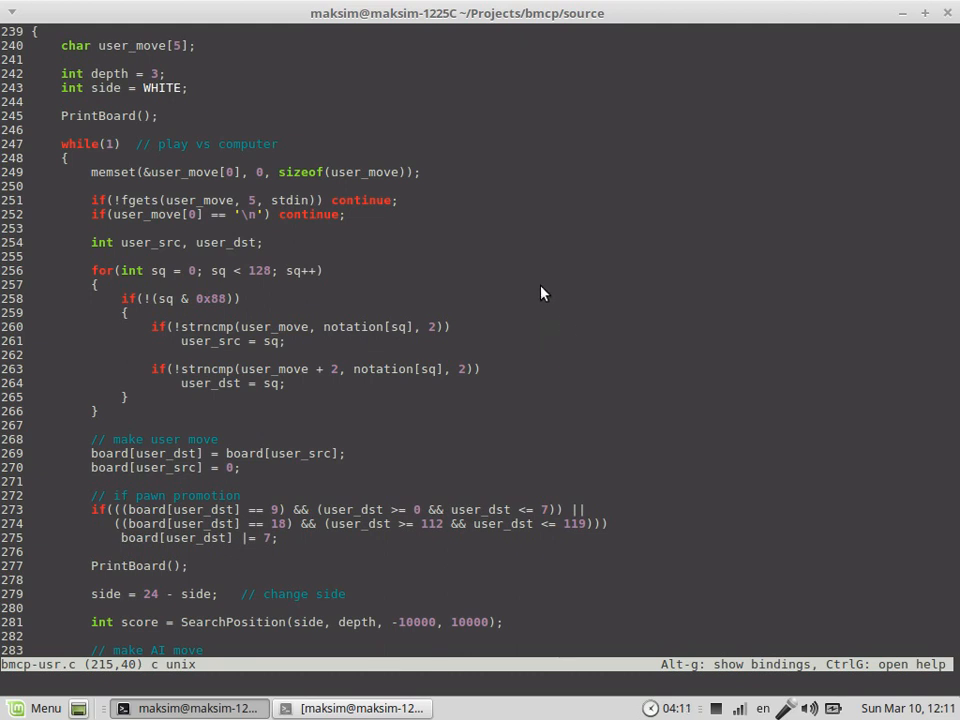
mouse_move(484, 262)
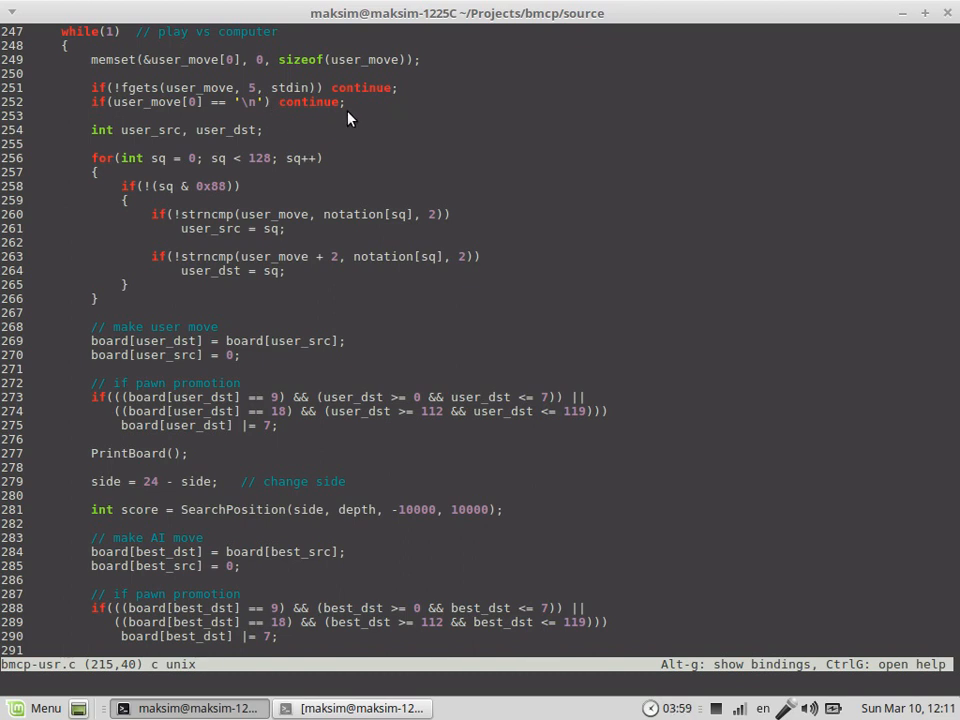
mouse_move(352, 144)
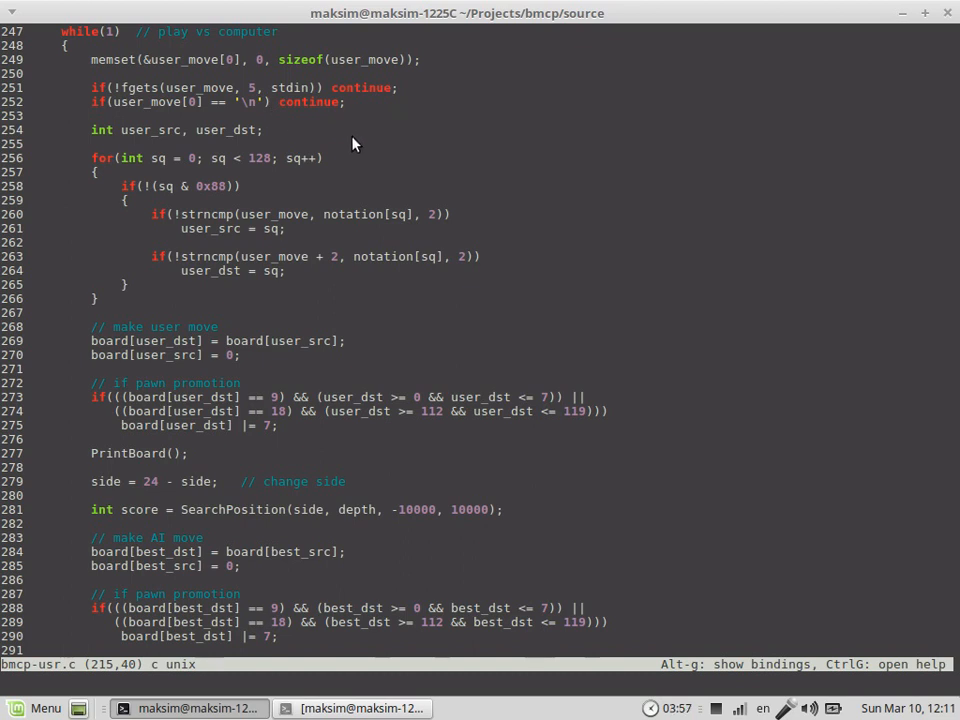
mouse_move(418, 192)
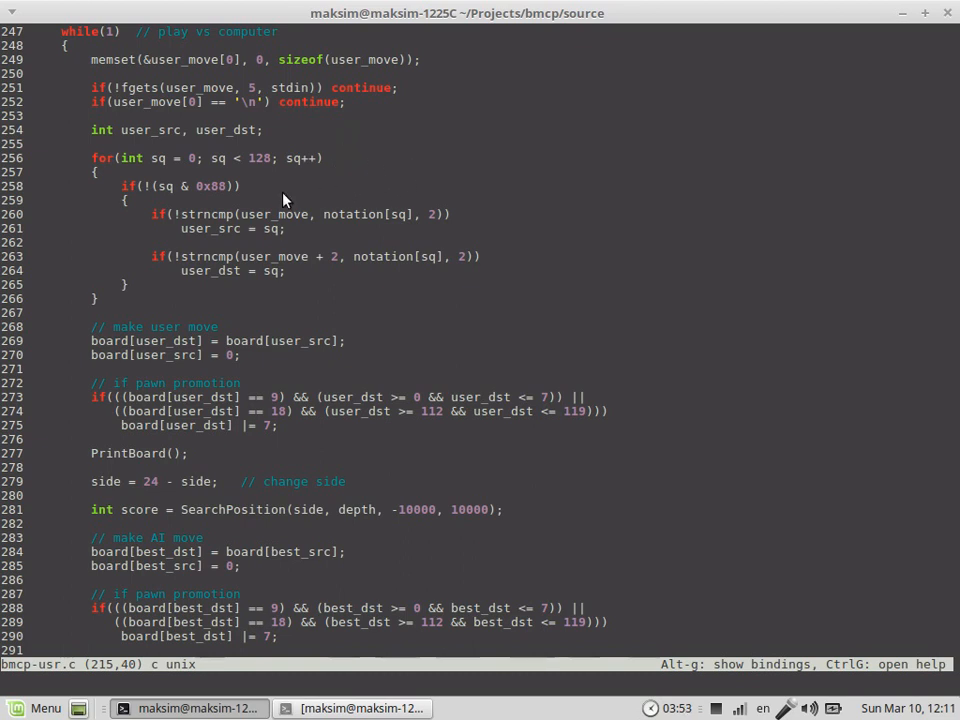
mouse_move(630, 240)
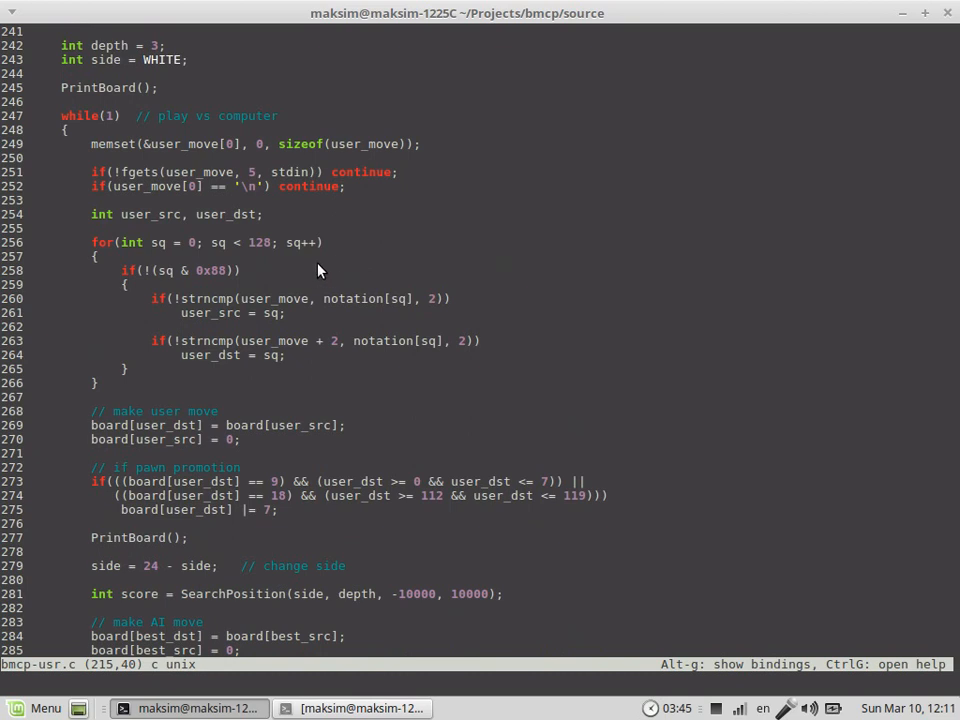
mouse_move(168, 376)
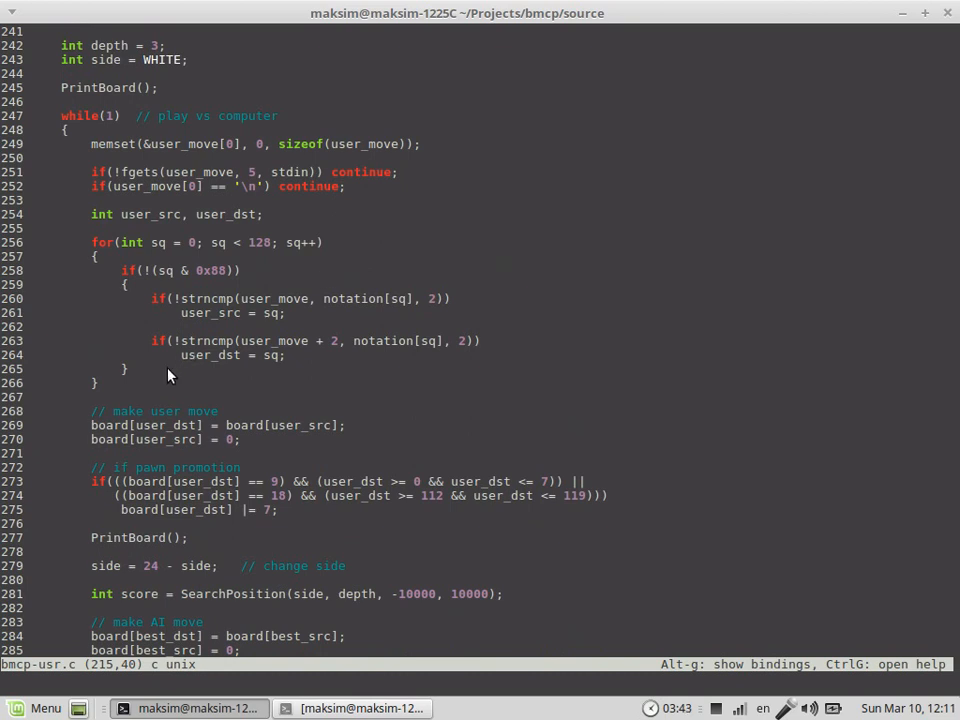
scroll("down", 3)
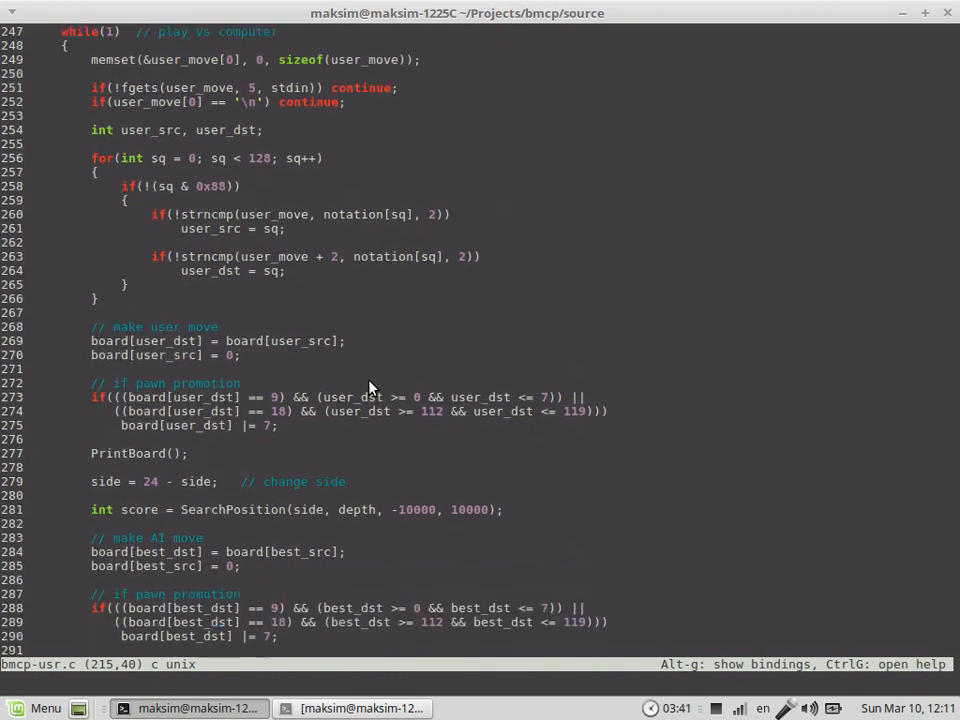
scroll("down", 3)
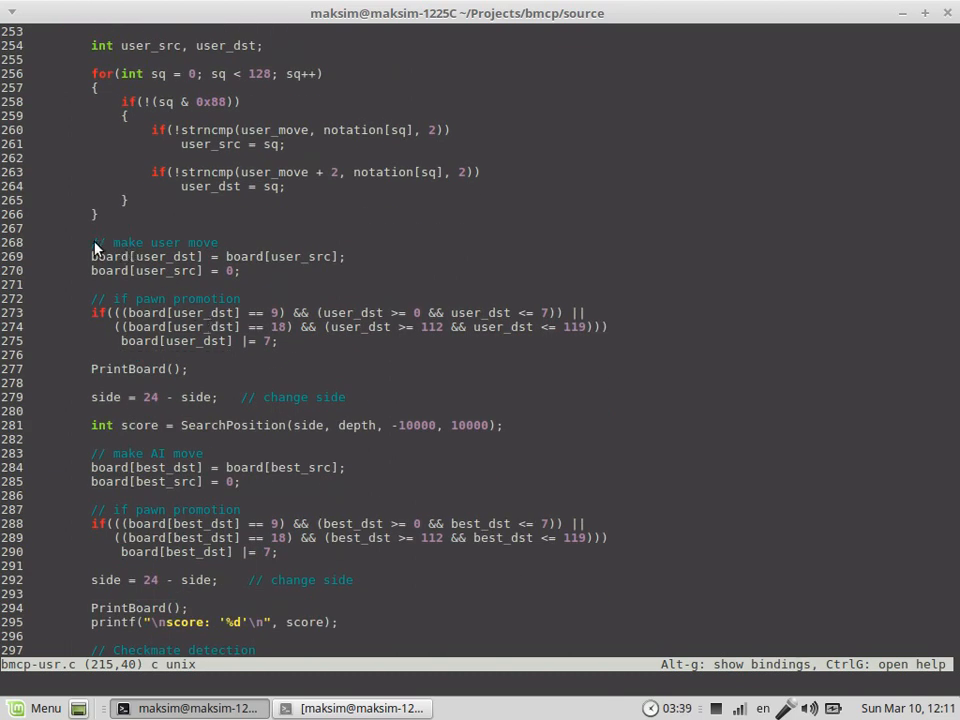
scroll("down", 3)
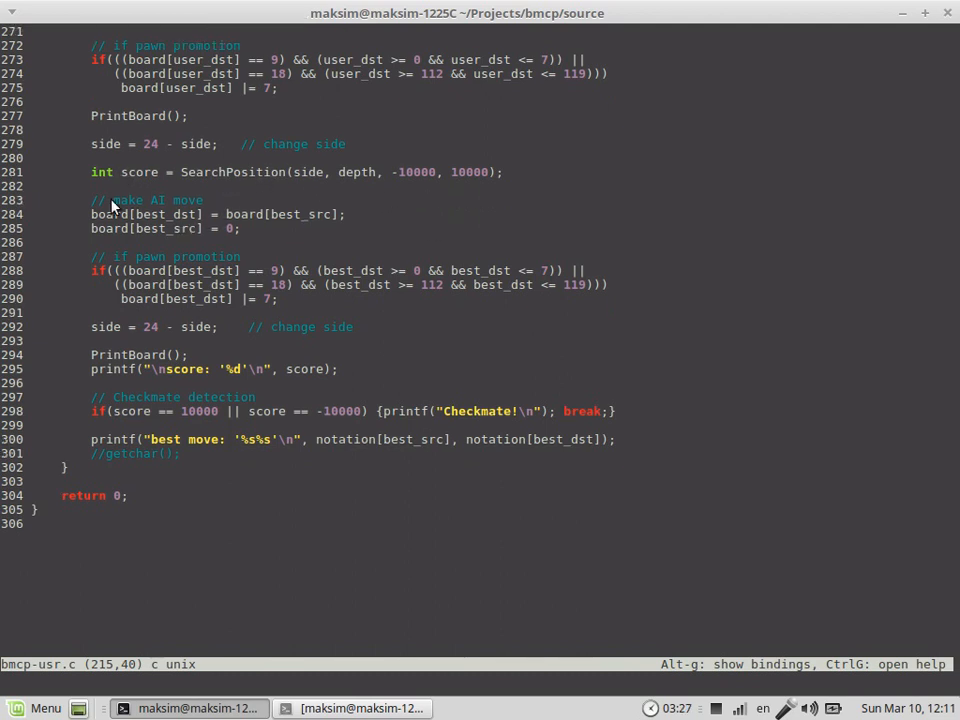
mouse_move(230, 232)
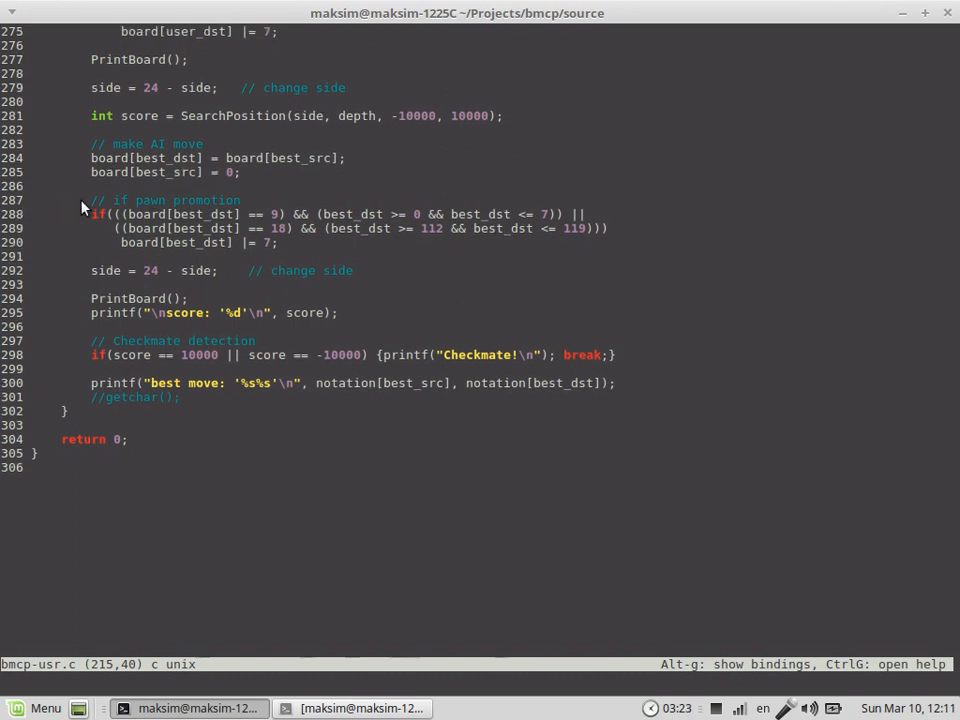
mouse_move(272, 256)
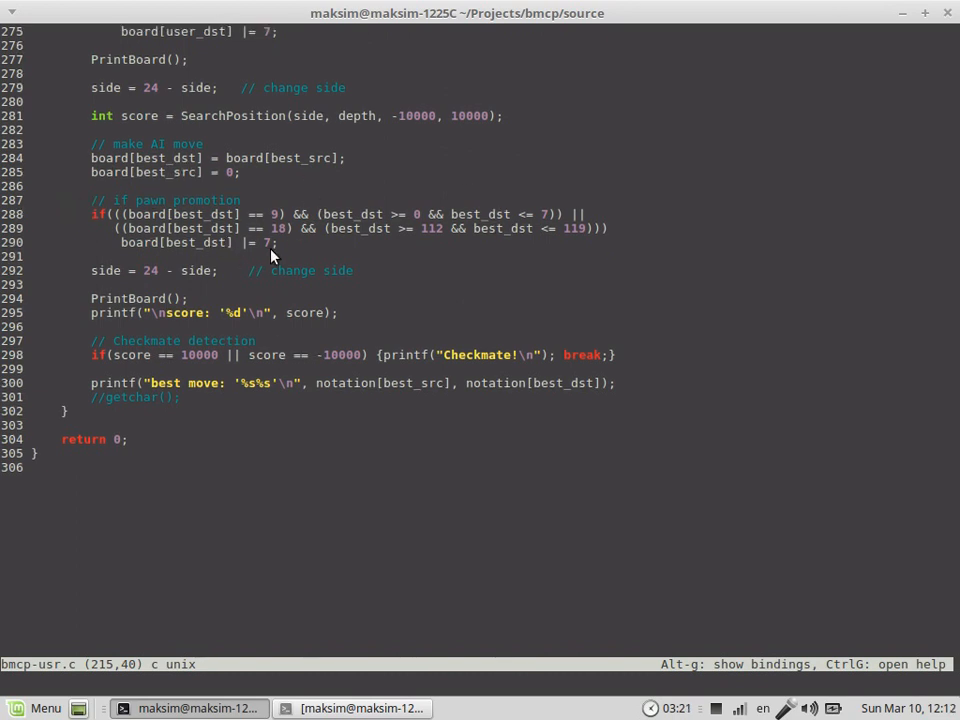
scroll("down", 3)
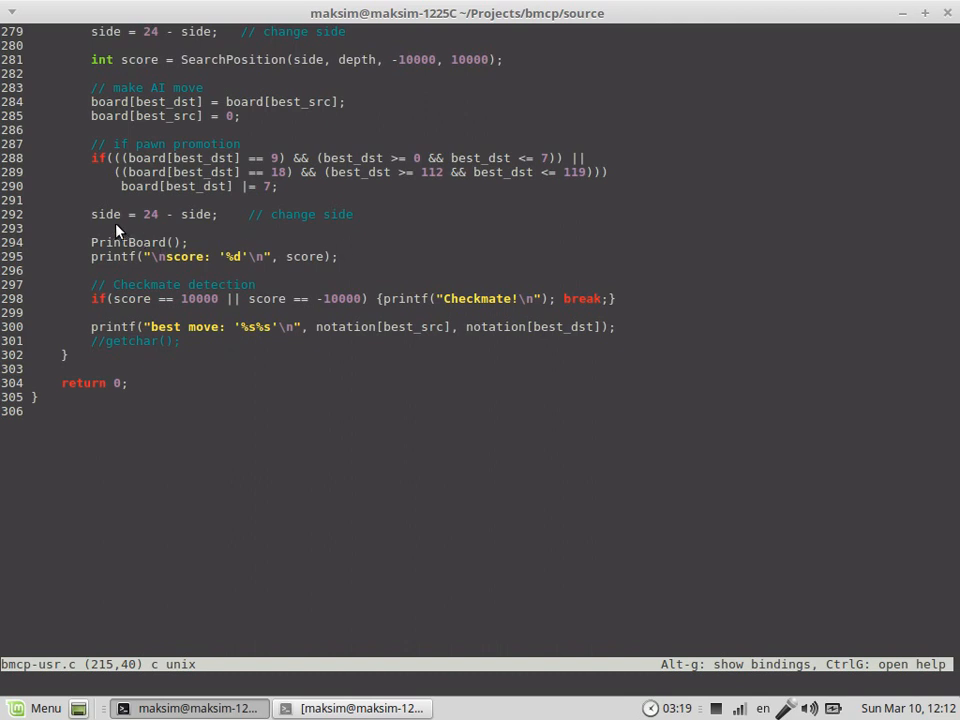
mouse_move(126, 250)
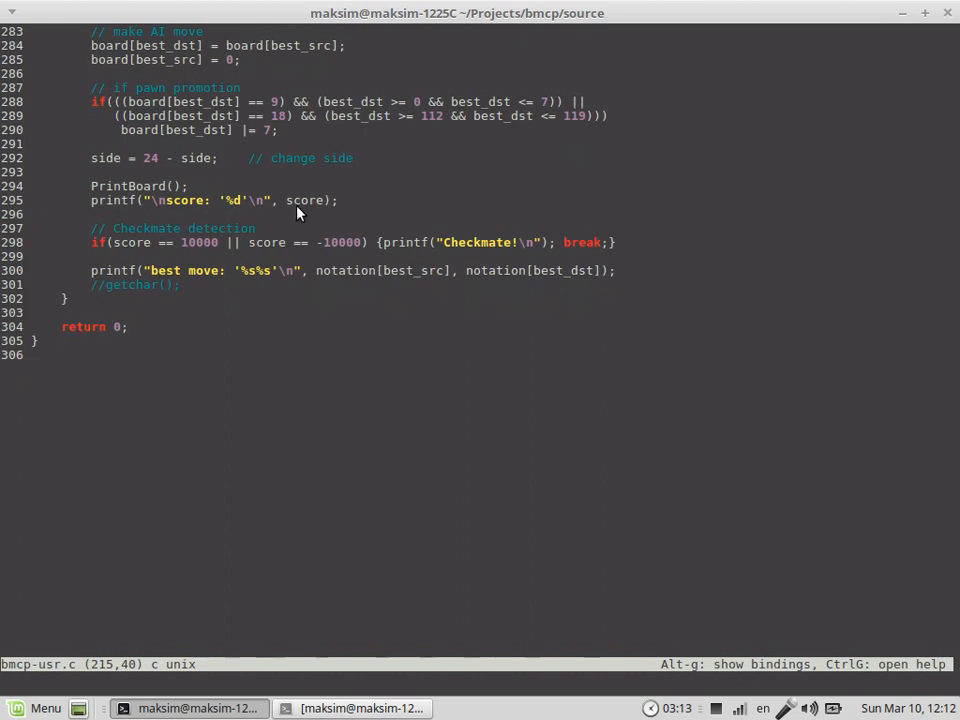
mouse_move(190, 254)
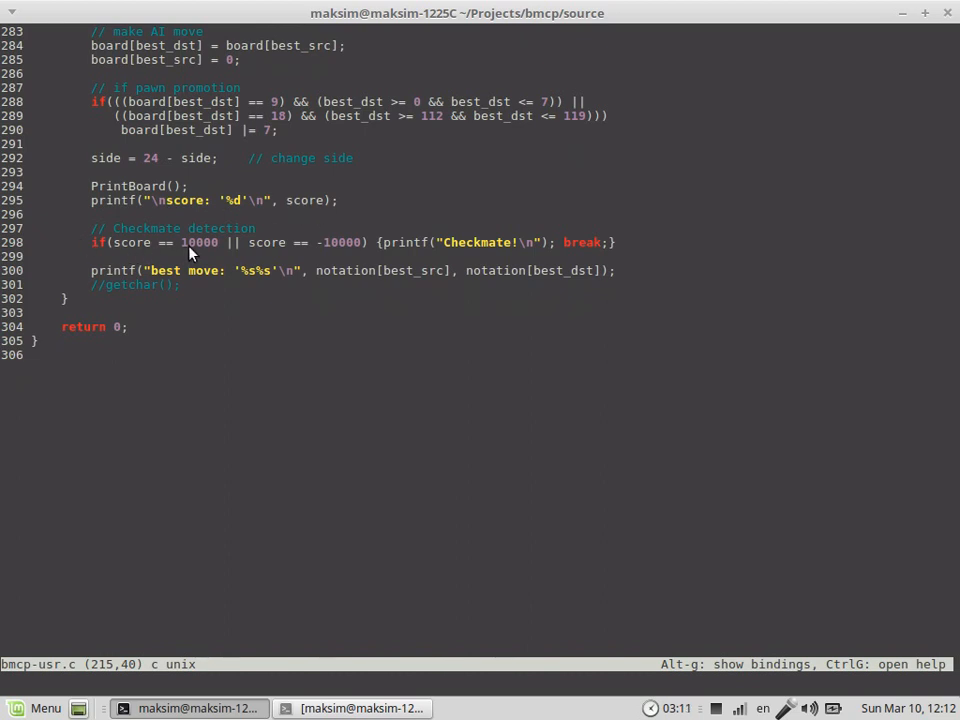
mouse_move(344, 258)
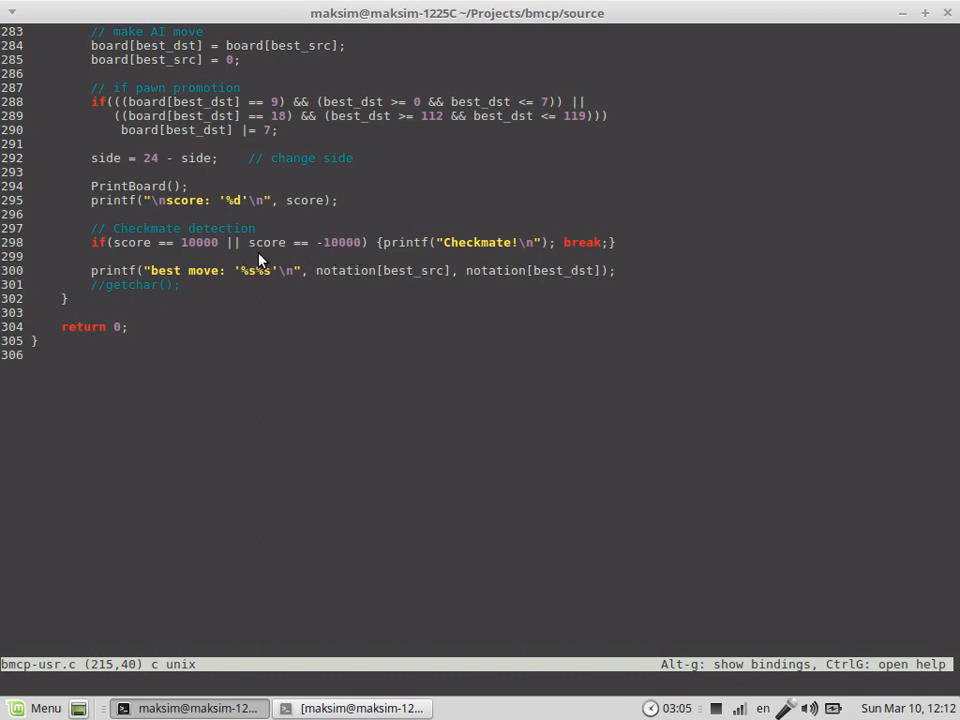
mouse_move(520, 256)
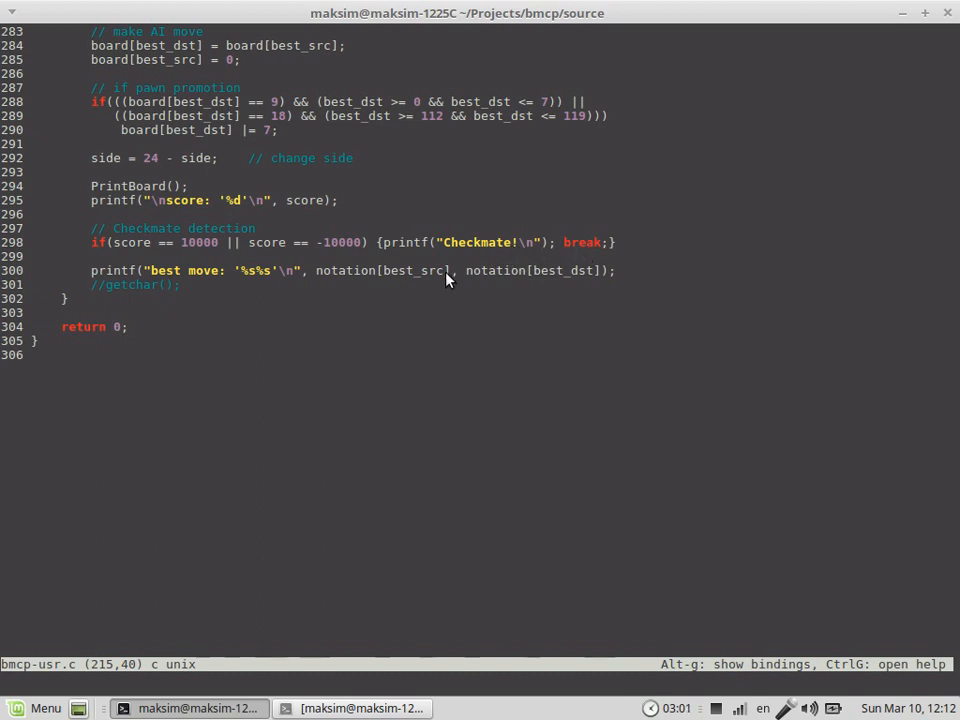
mouse_move(300, 348)
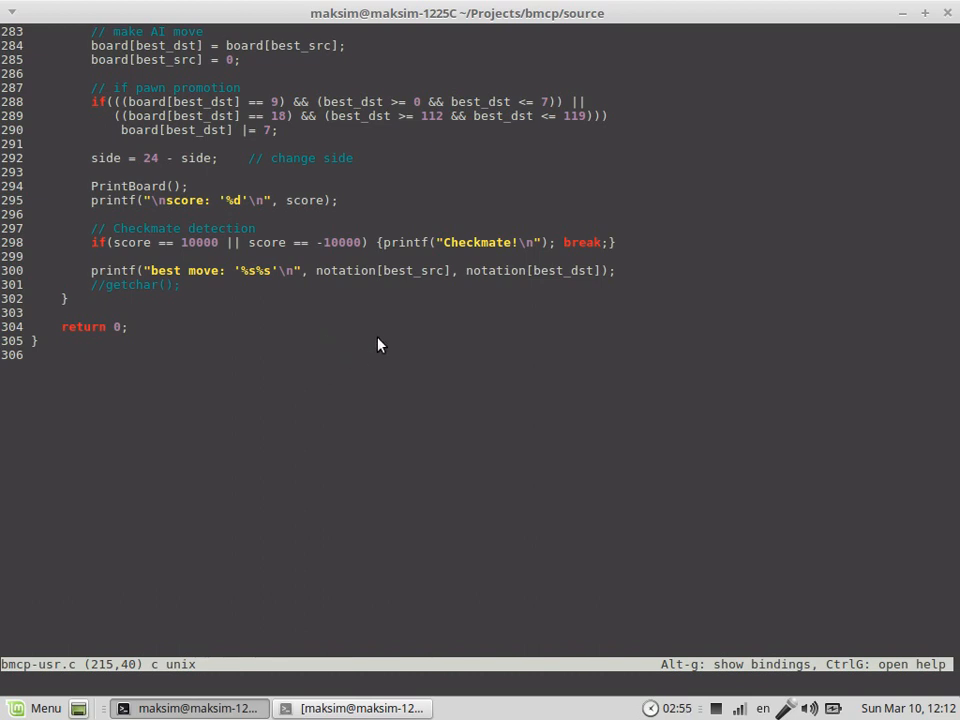
mouse_move(460, 412)
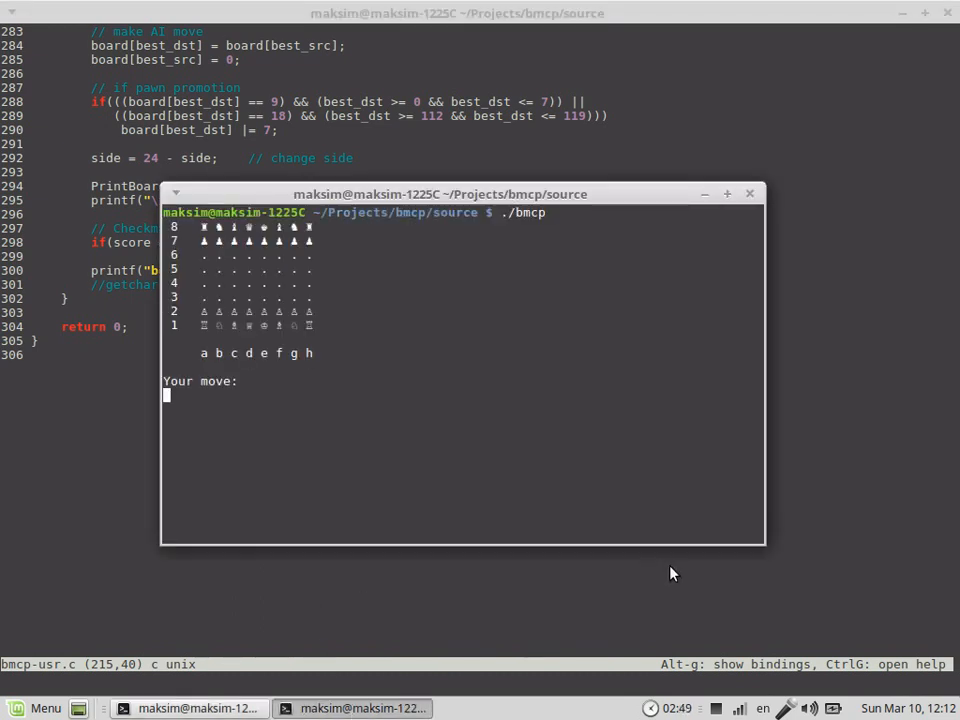
Play the moves d3, g2g3, f1 and g1f3 against bmcp at the 'Your move:' prompt.
type("d3")
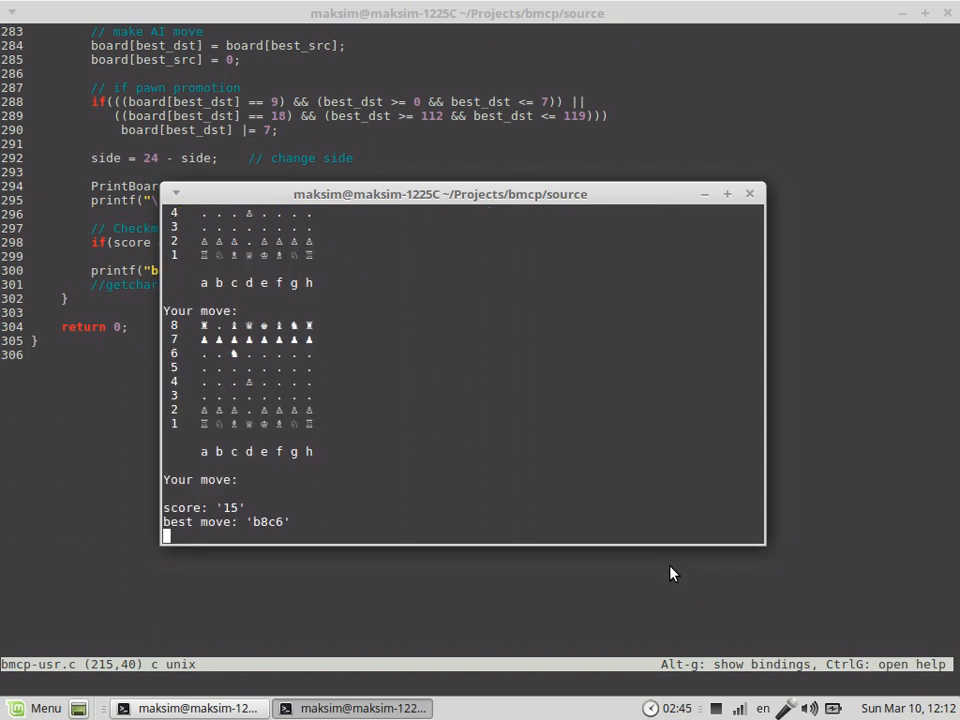
mouse_move(408, 374)
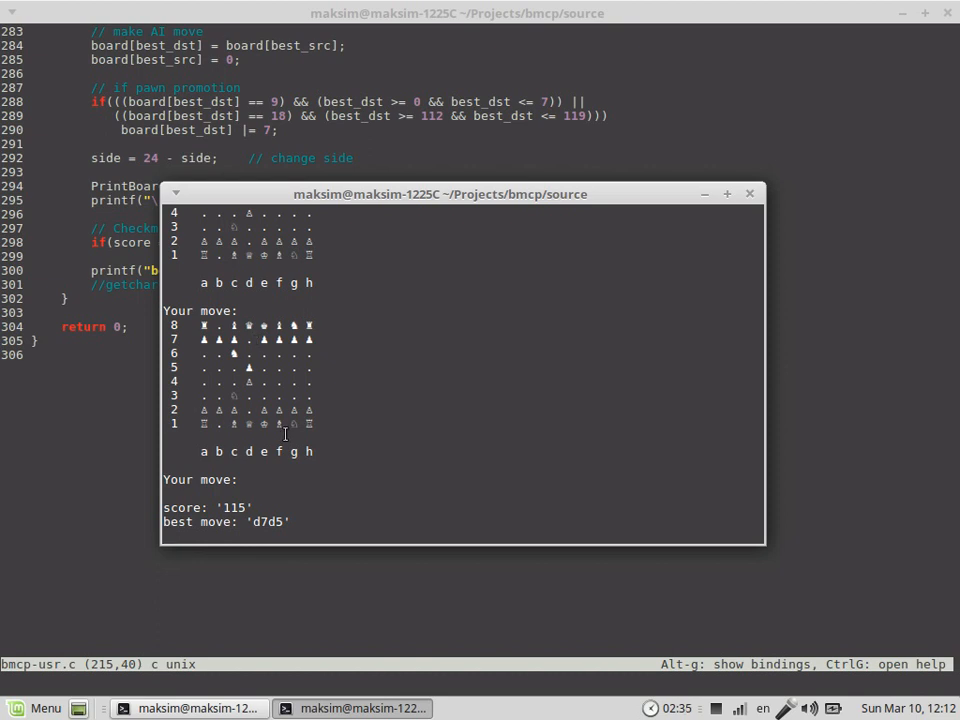
type("g2g3")
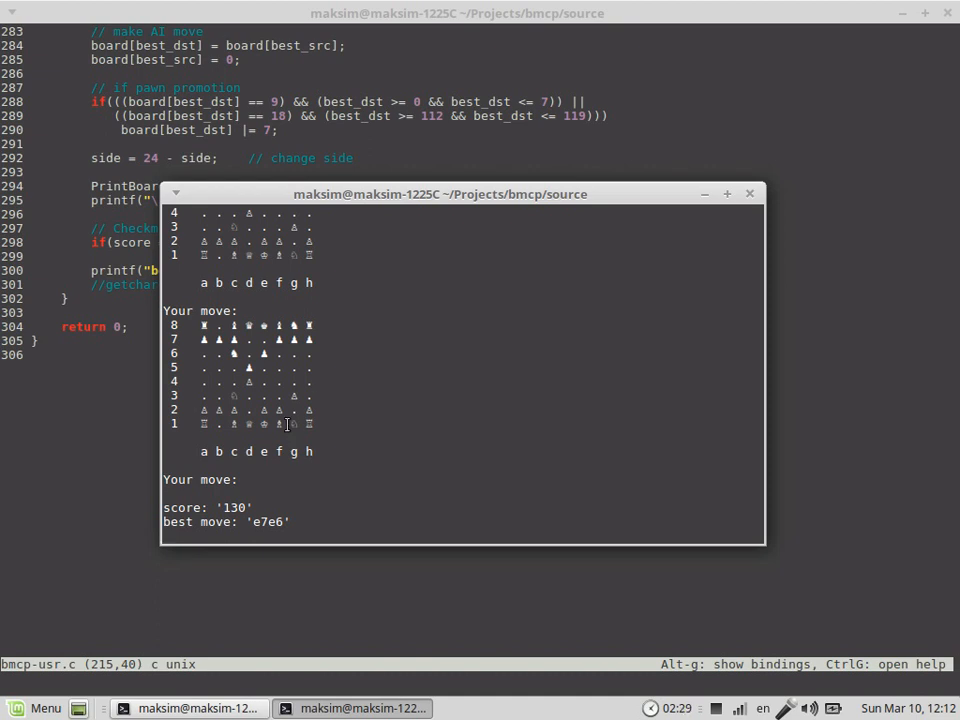
type("f1")
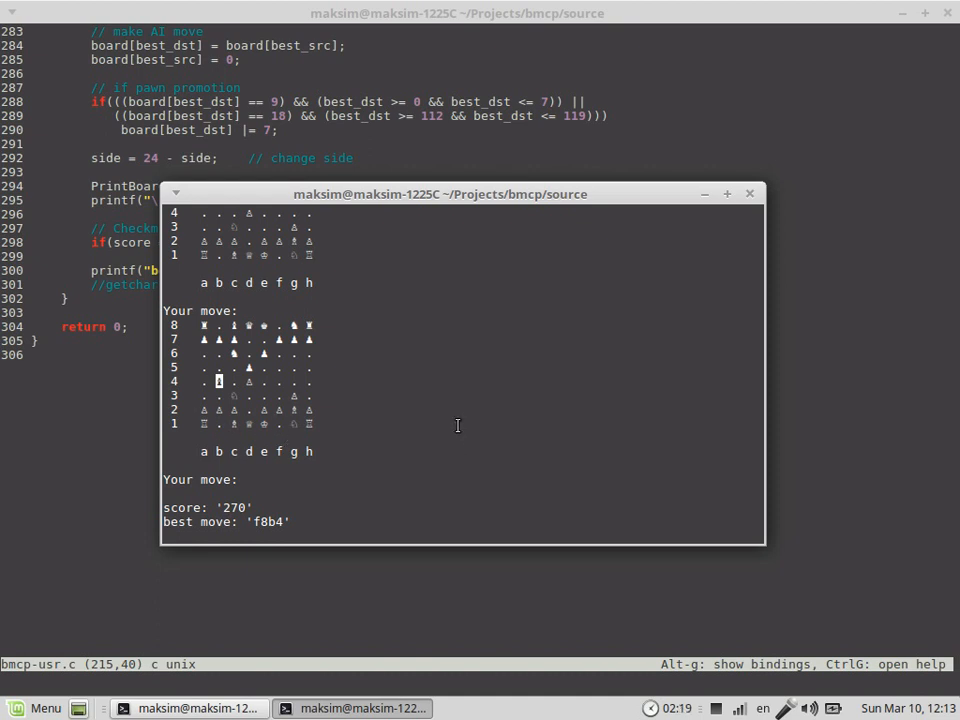
mouse_move(472, 470)
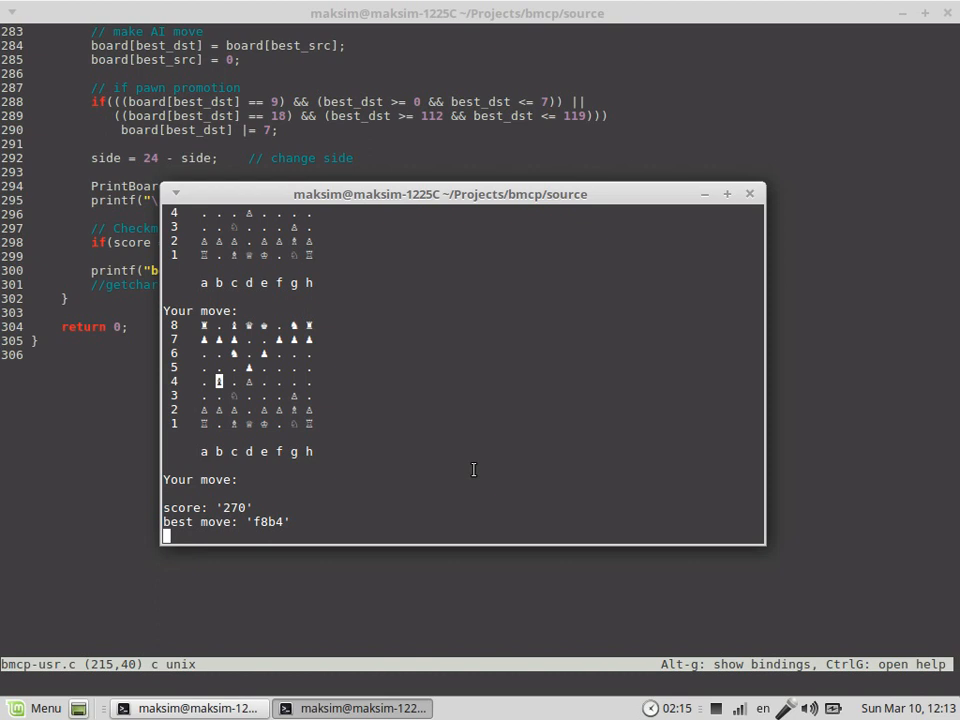
type("g1f")
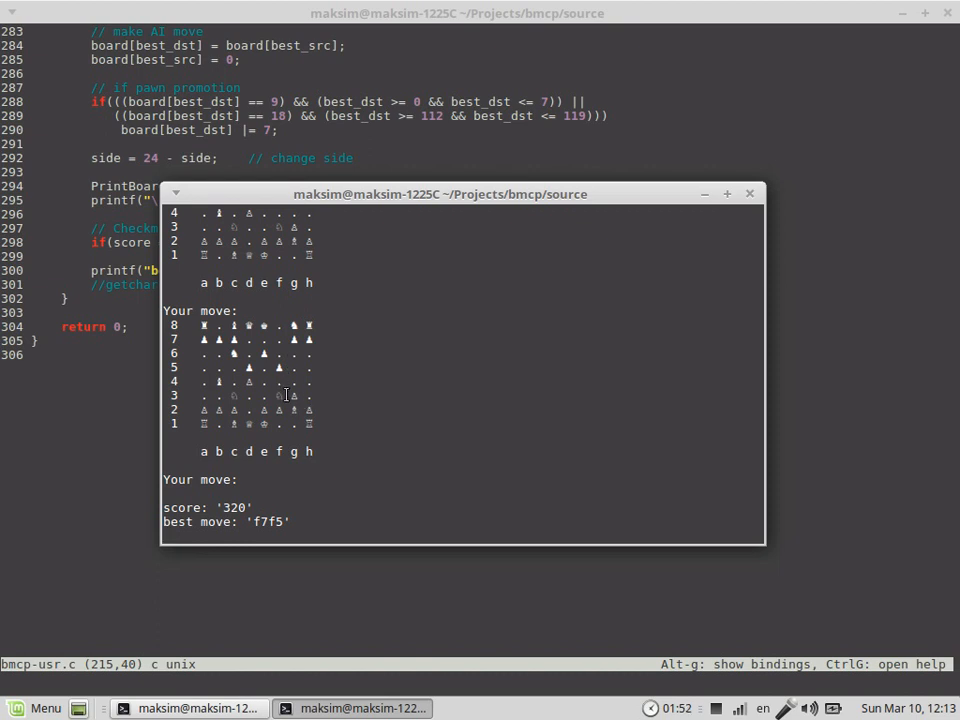
Play f3e5 and d4e against bmcp, then suspend the engine with Ctrl+Z.
type("f3")
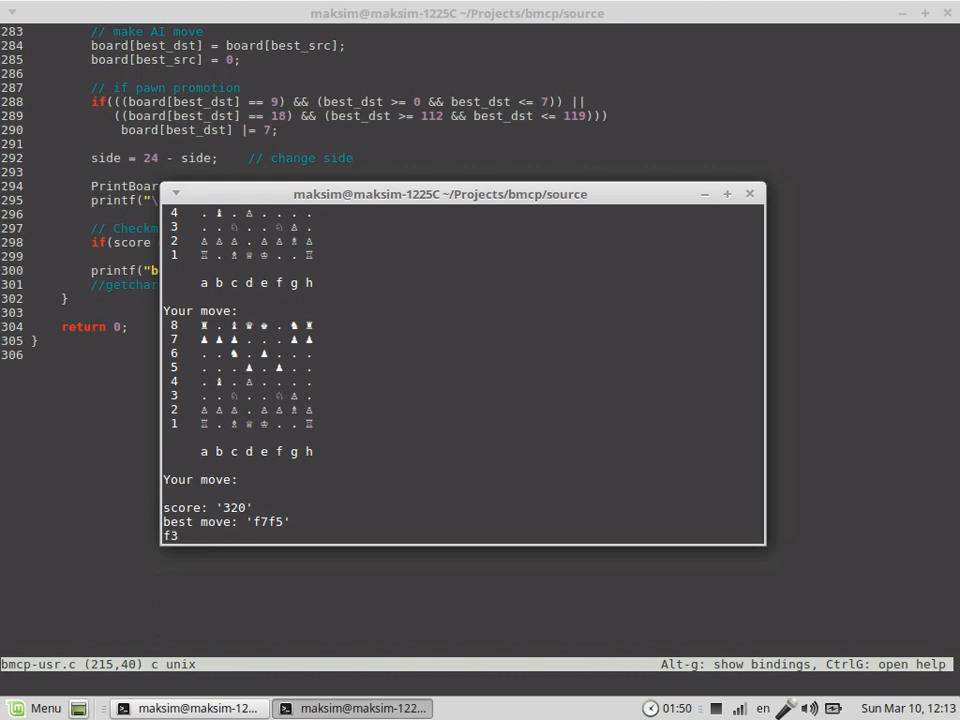
type("e5")
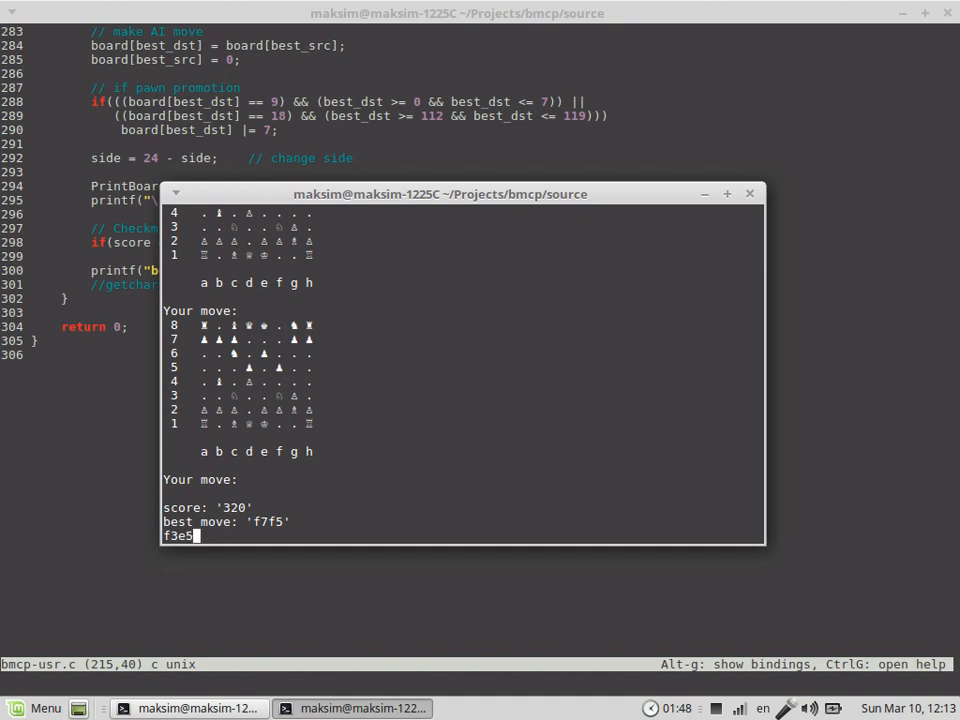
key("Return")
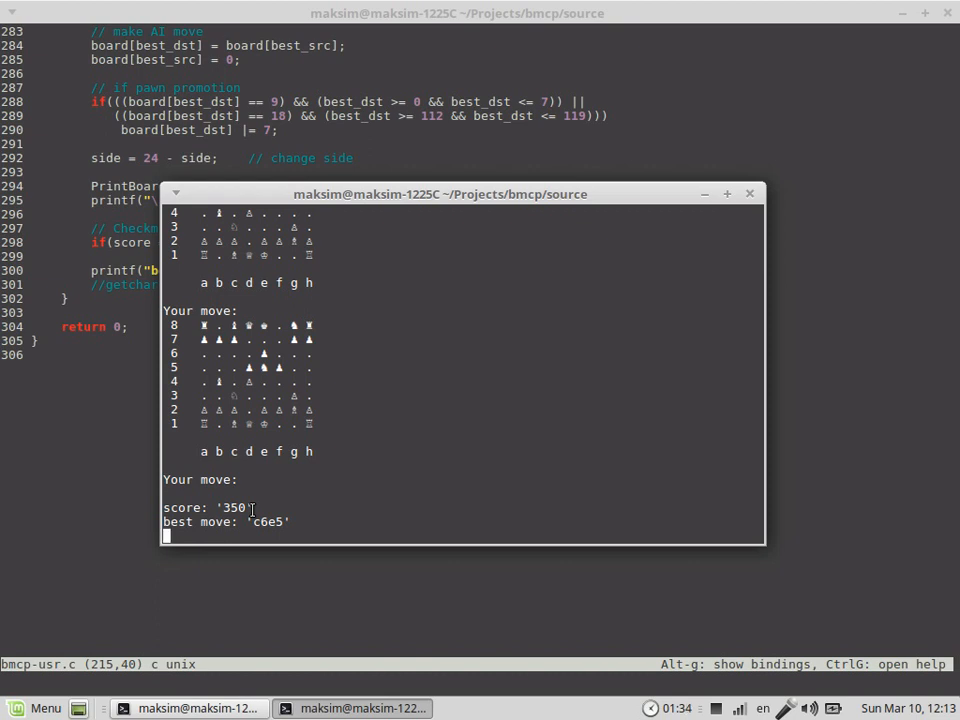
type("d4e")
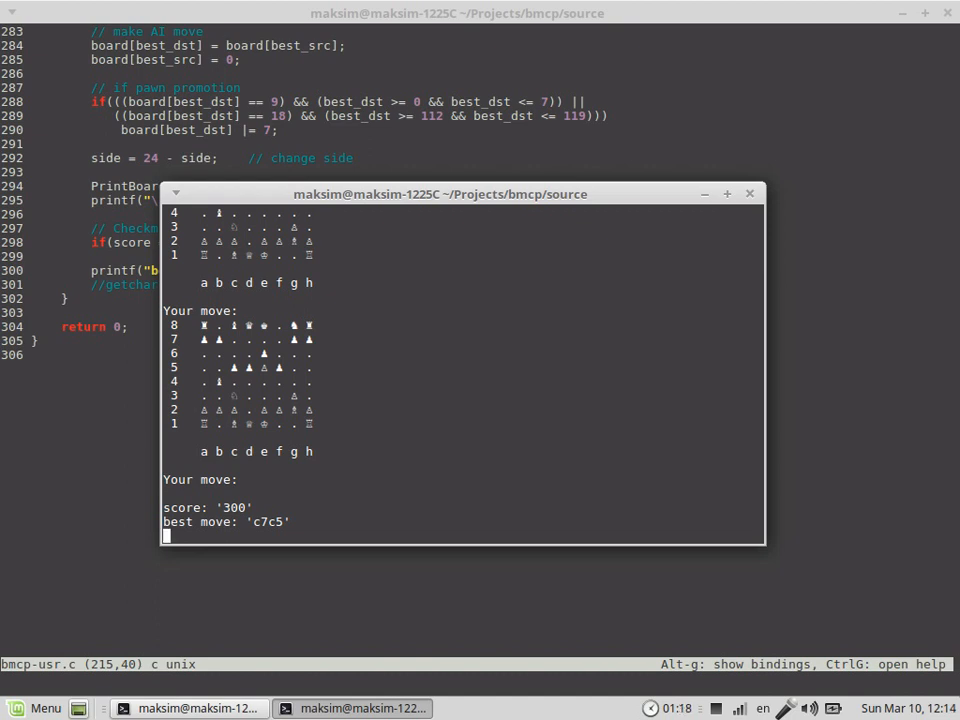
key("ctrl+z")
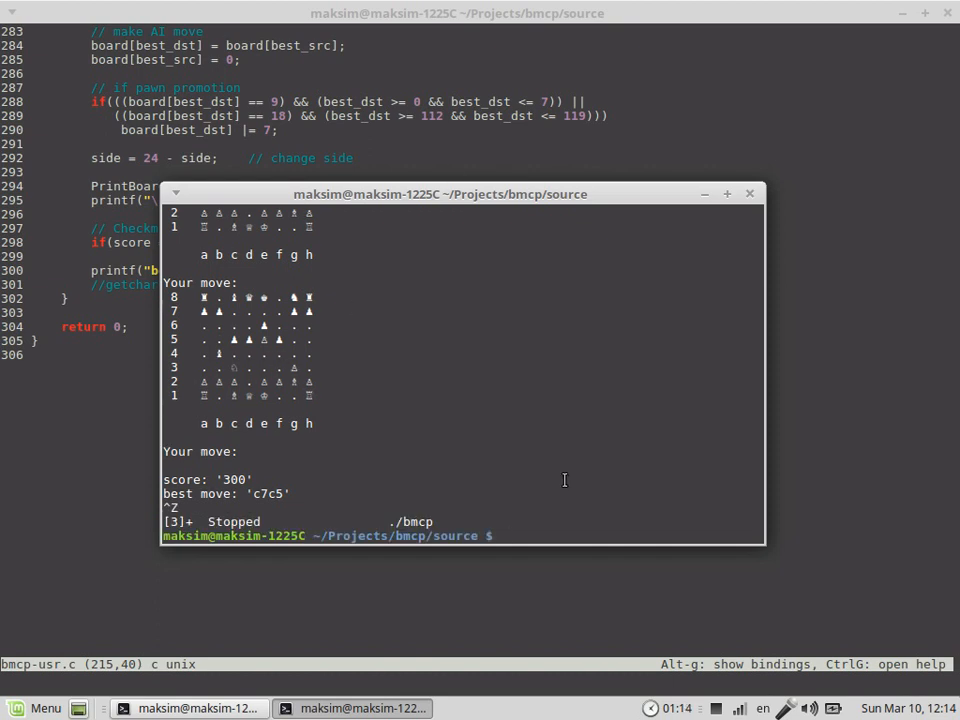
mouse_move(640, 636)
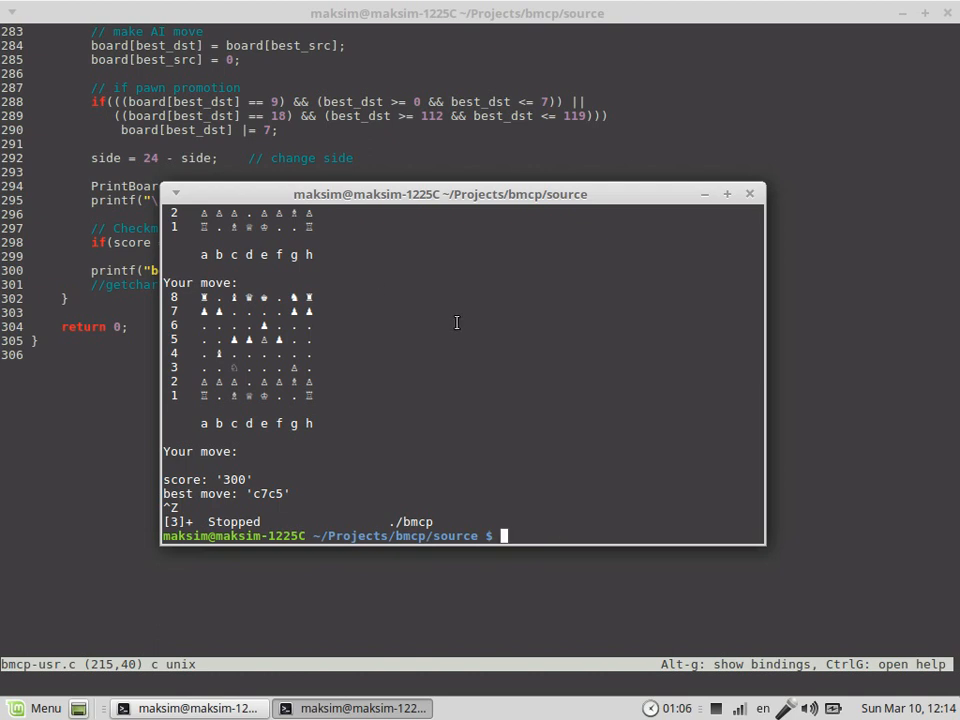
mouse_move(520, 346)
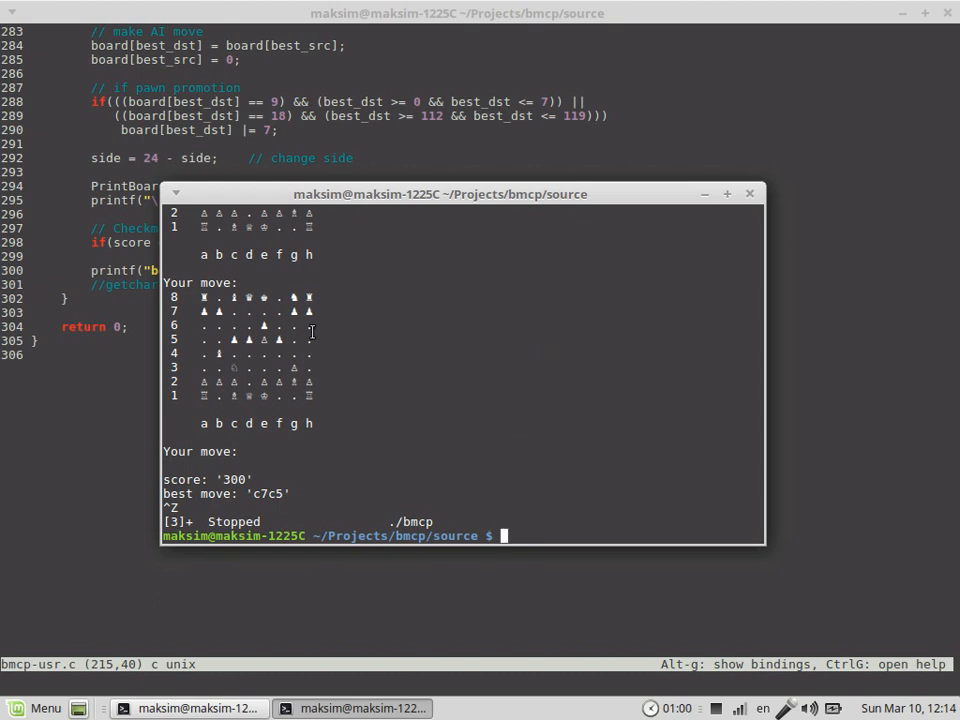
mouse_move(396, 304)
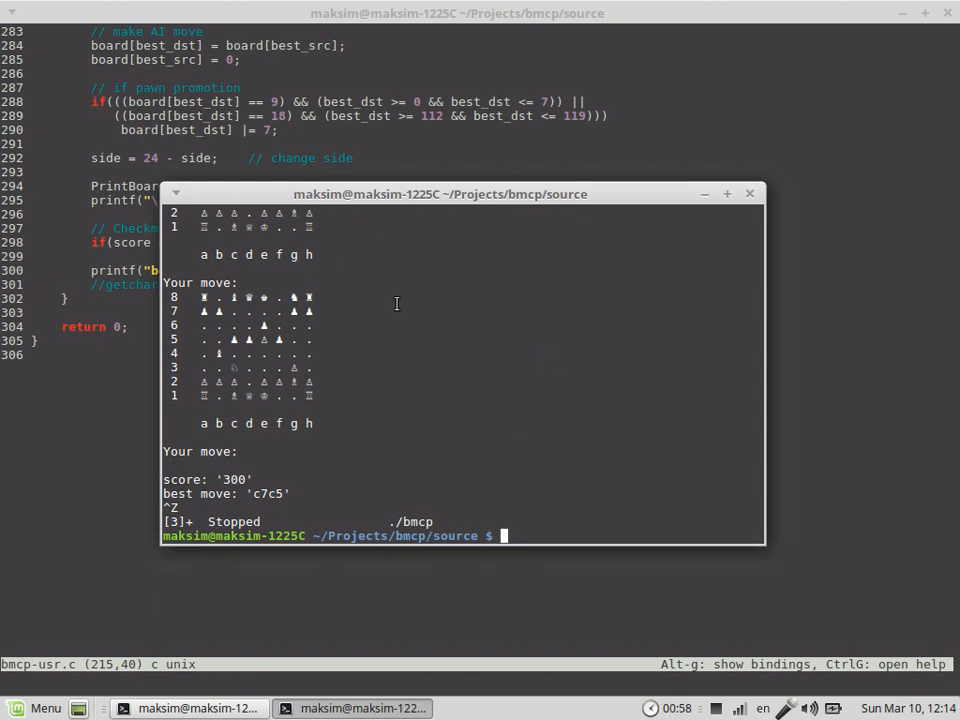
mouse_move(418, 378)
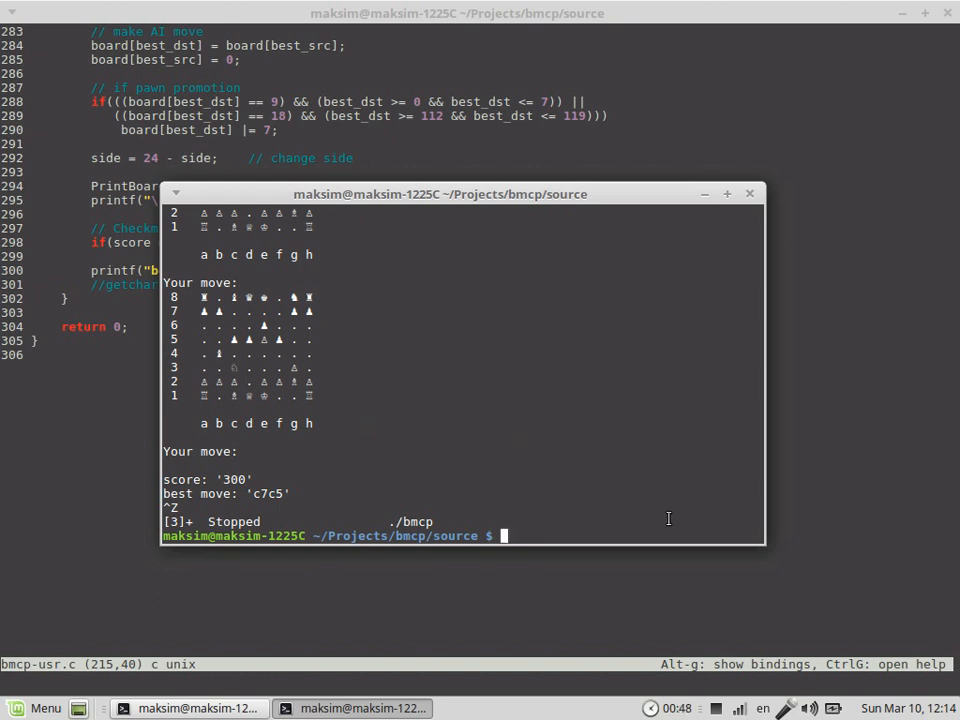
mouse_move(736, 704)
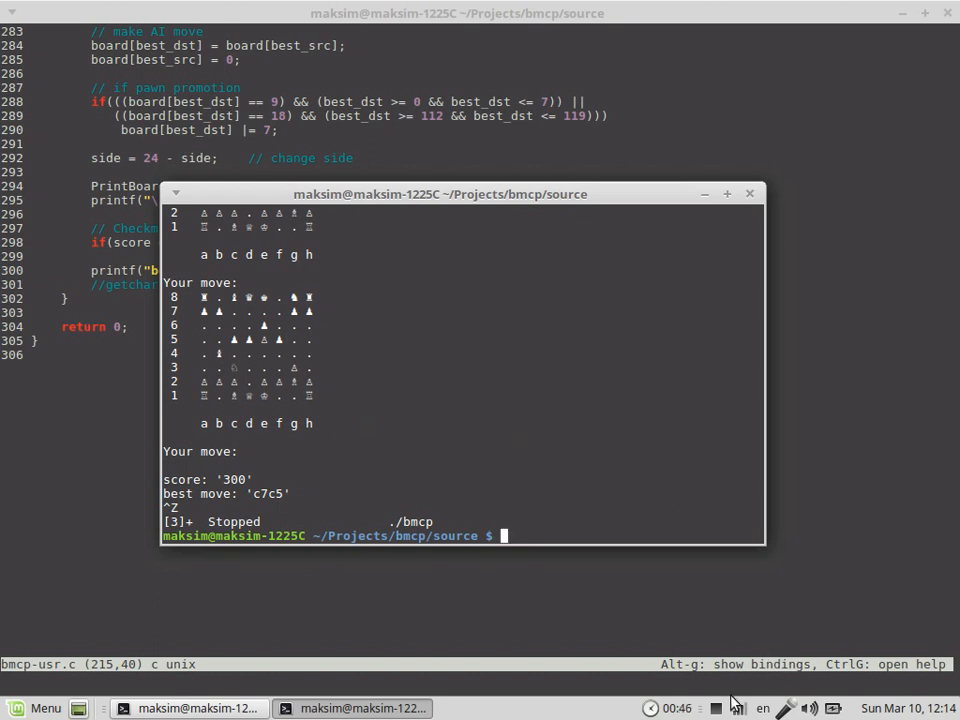